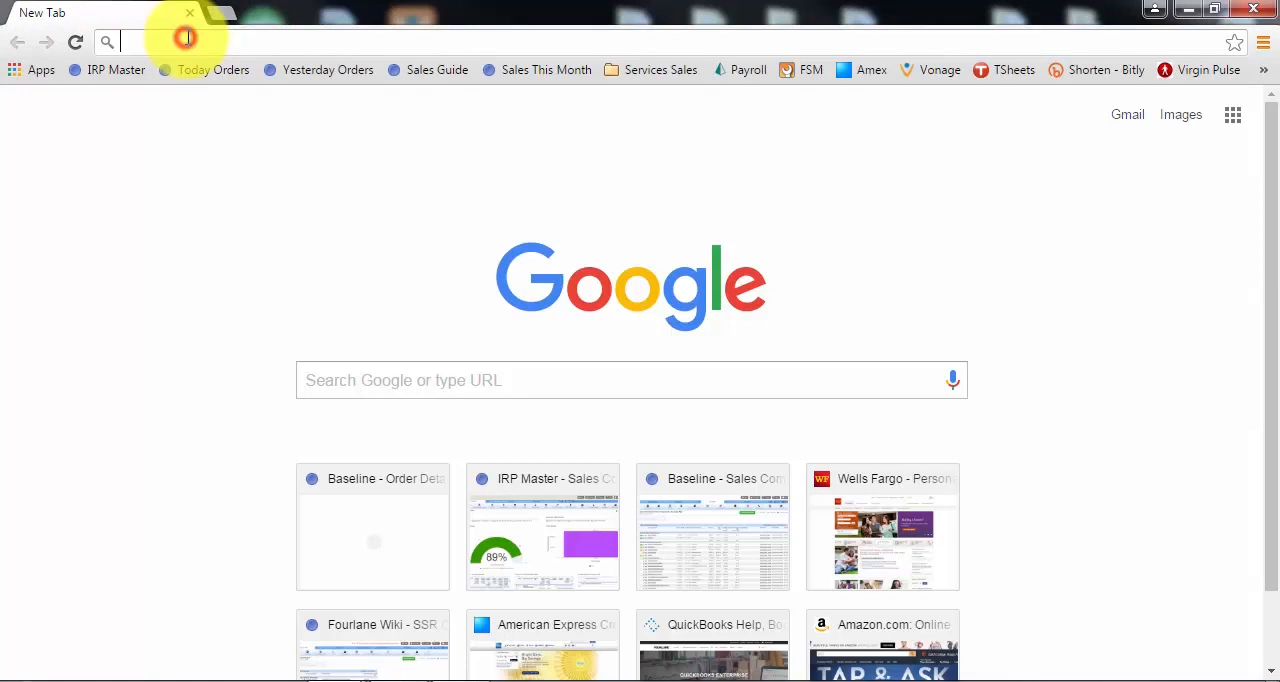
click(184, 40)
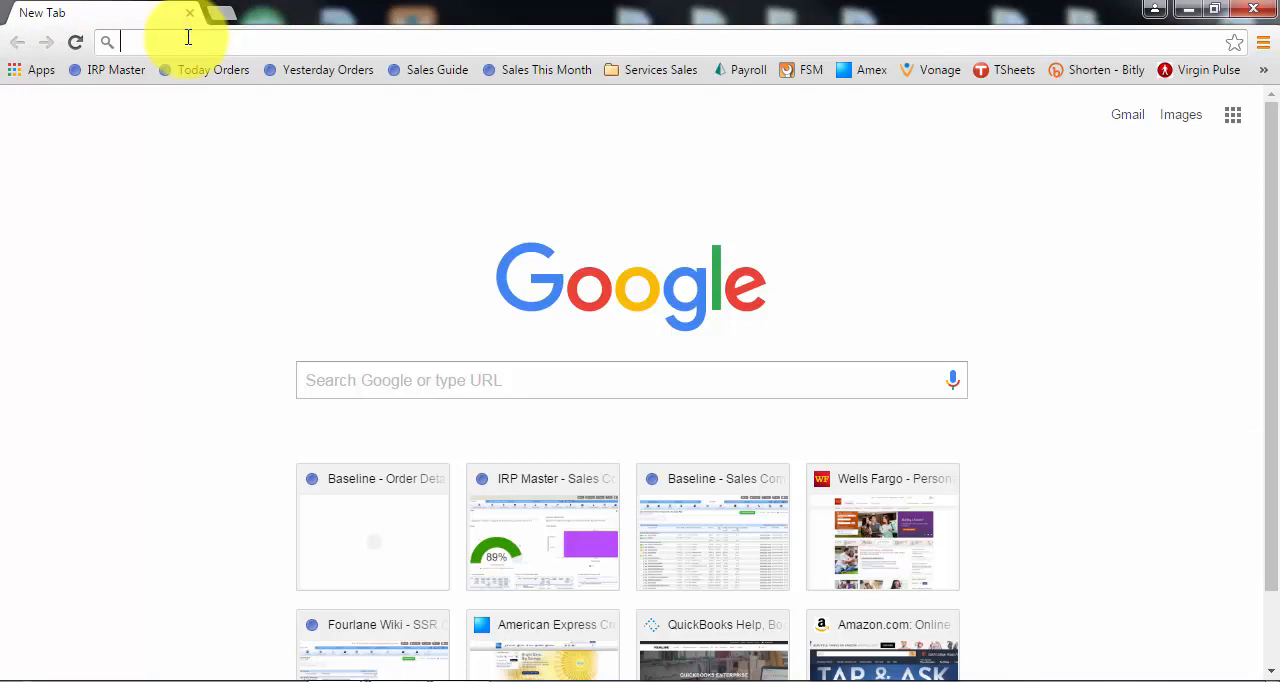
text(https://community.intuit.com/quickbooks-online)
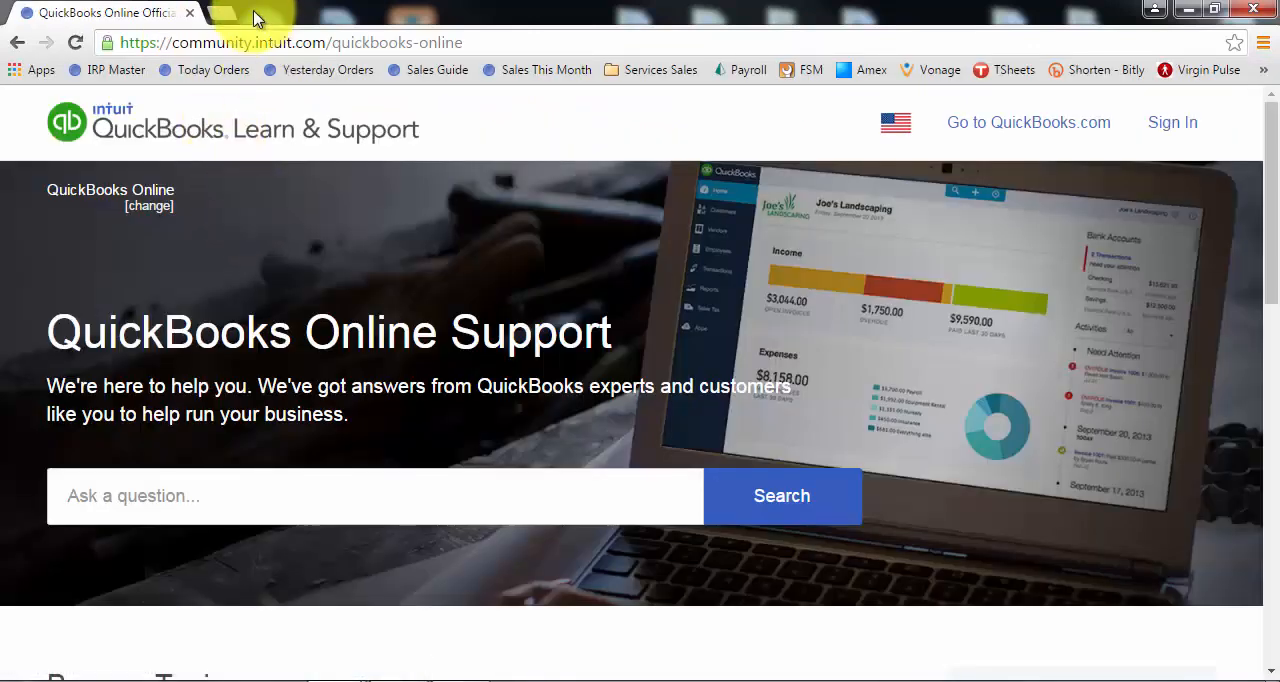
mouse_move(436, 68)
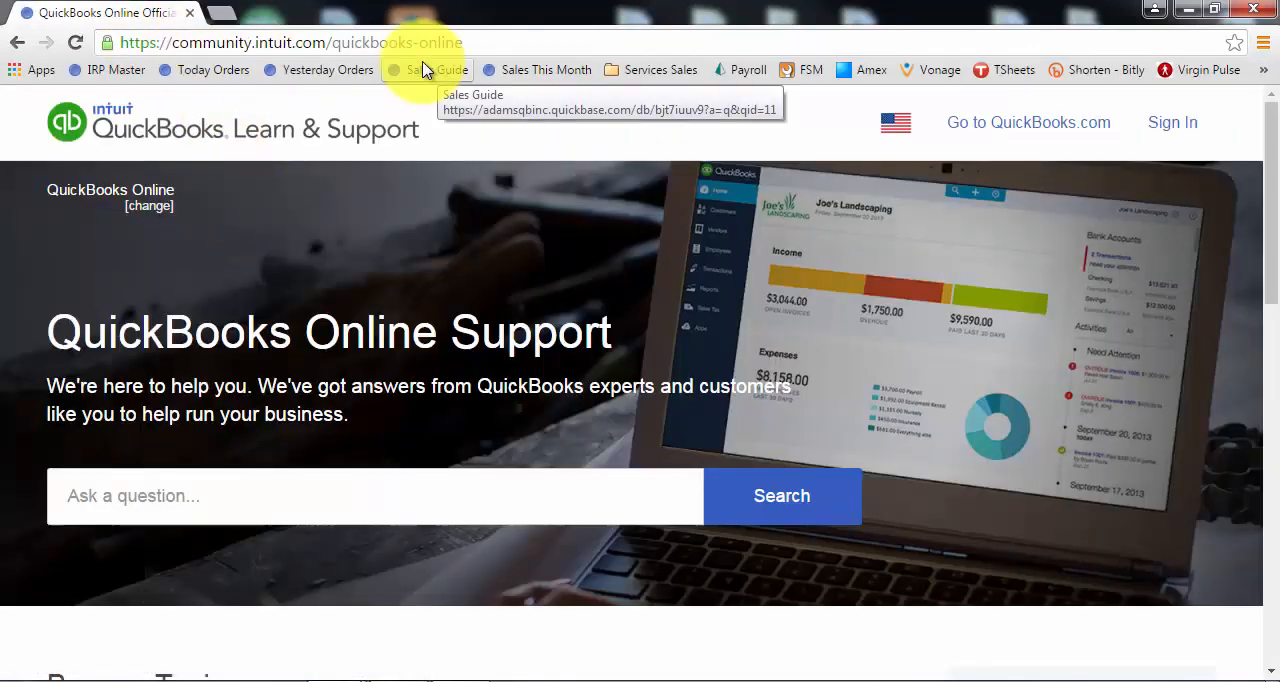
mouse_move(452, 304)
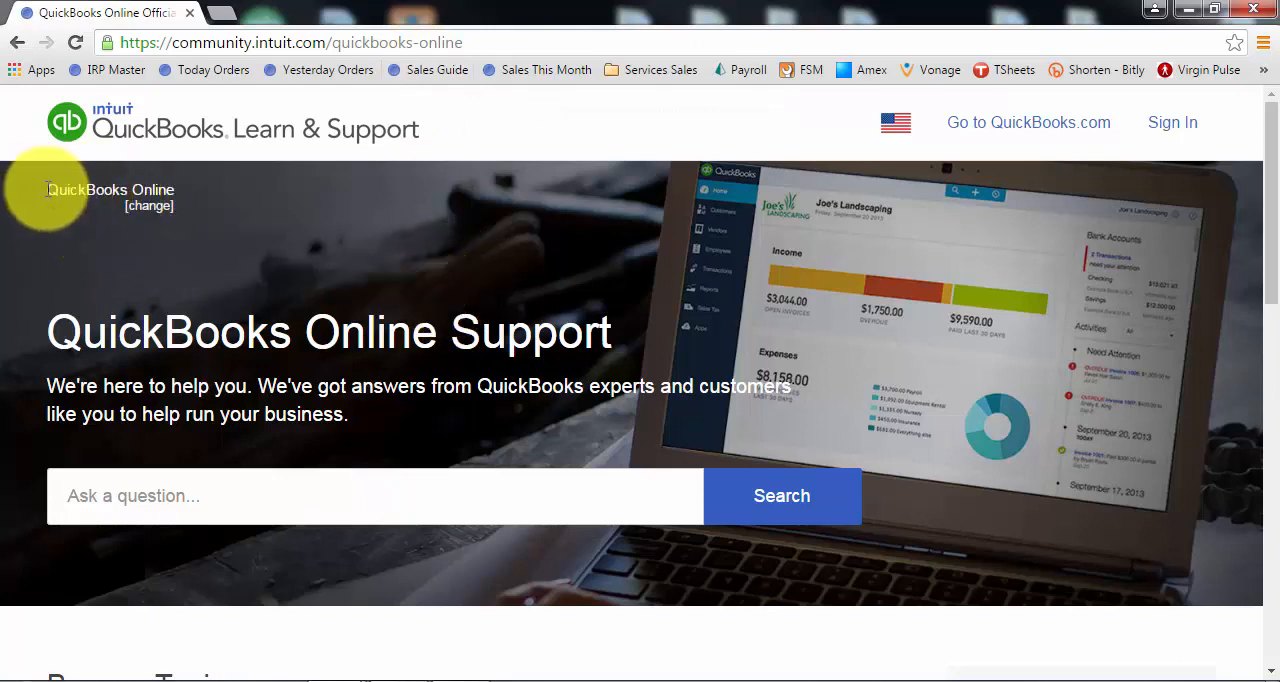
mouse_move(148, 206)
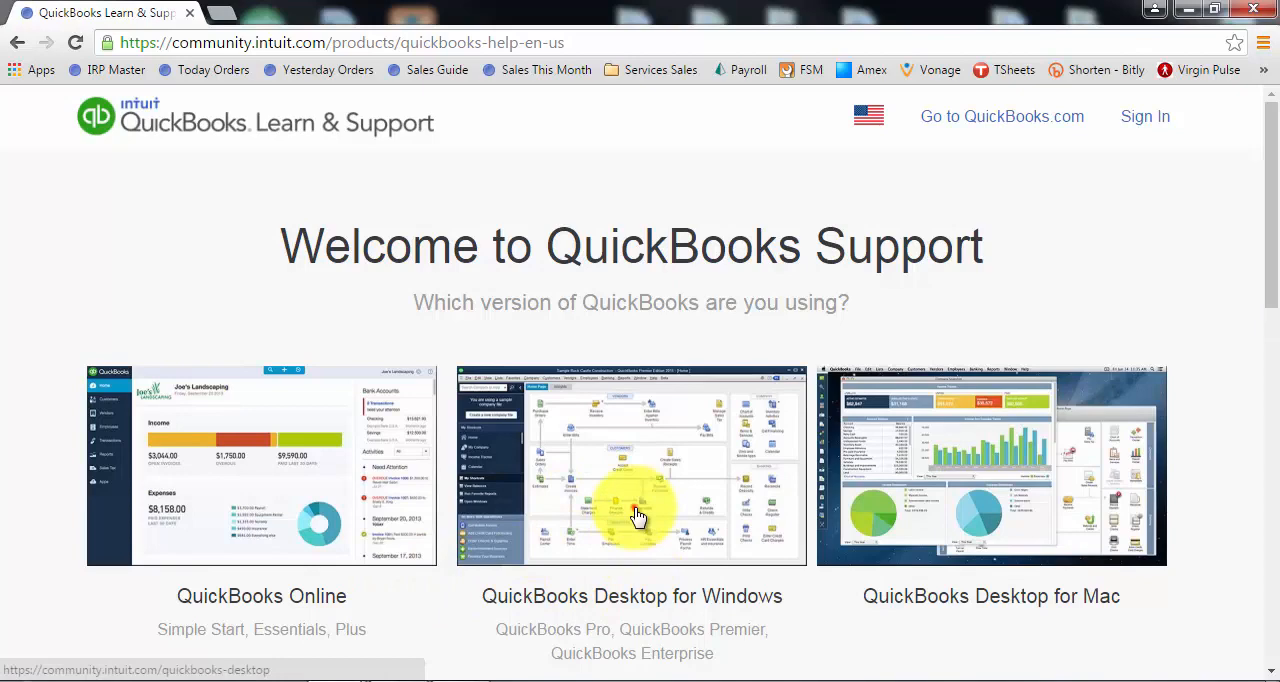
- Choose QuickBooks Desktop for Windows and open Downloads & Updates under Additional Resources
click(632, 464)
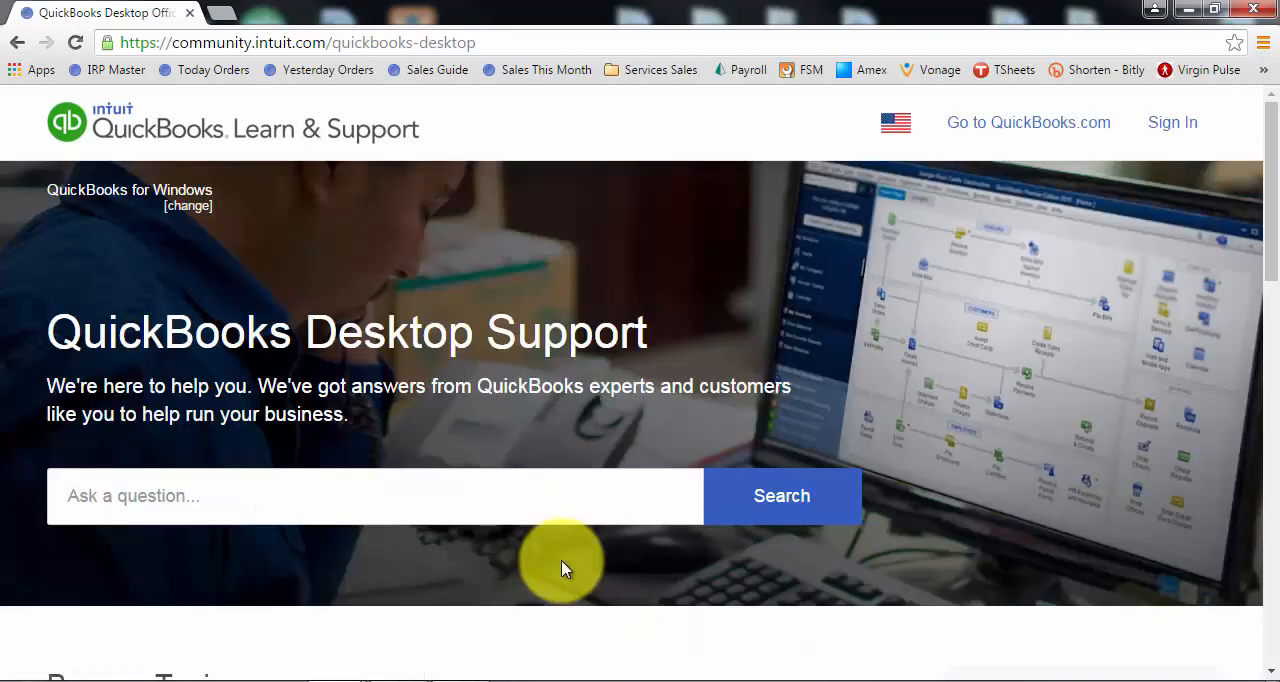
scroll(down, 3)
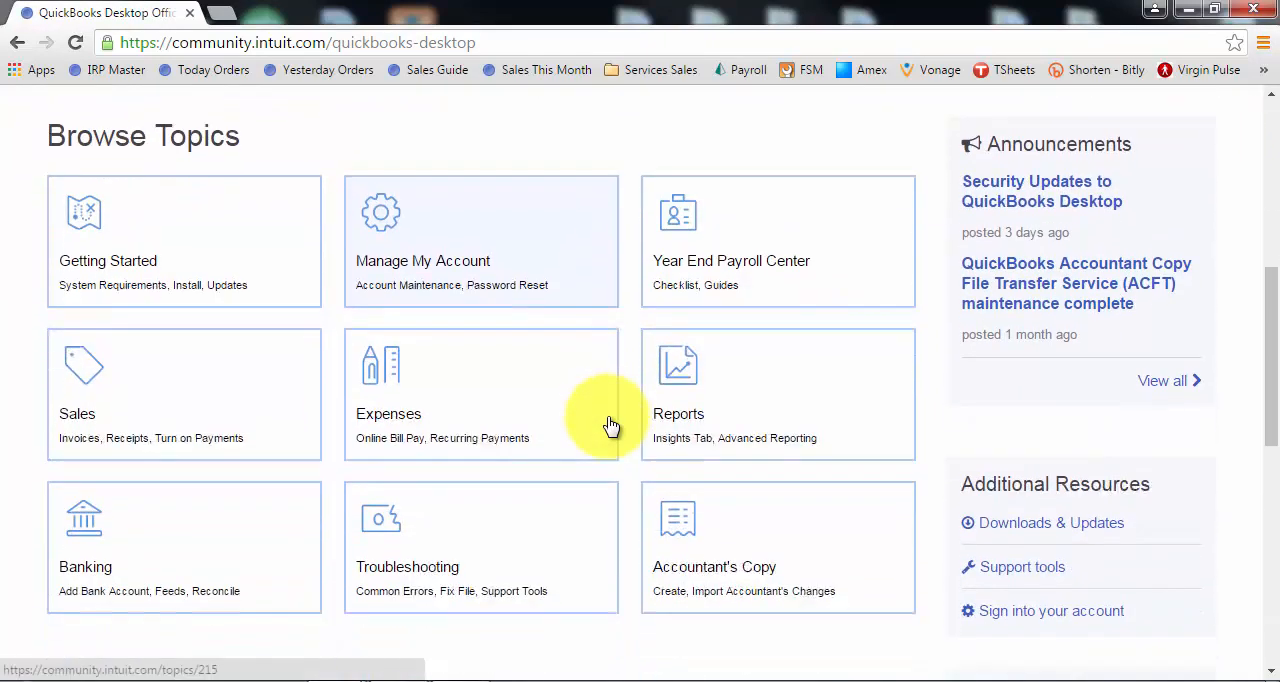
scroll(down, 3)
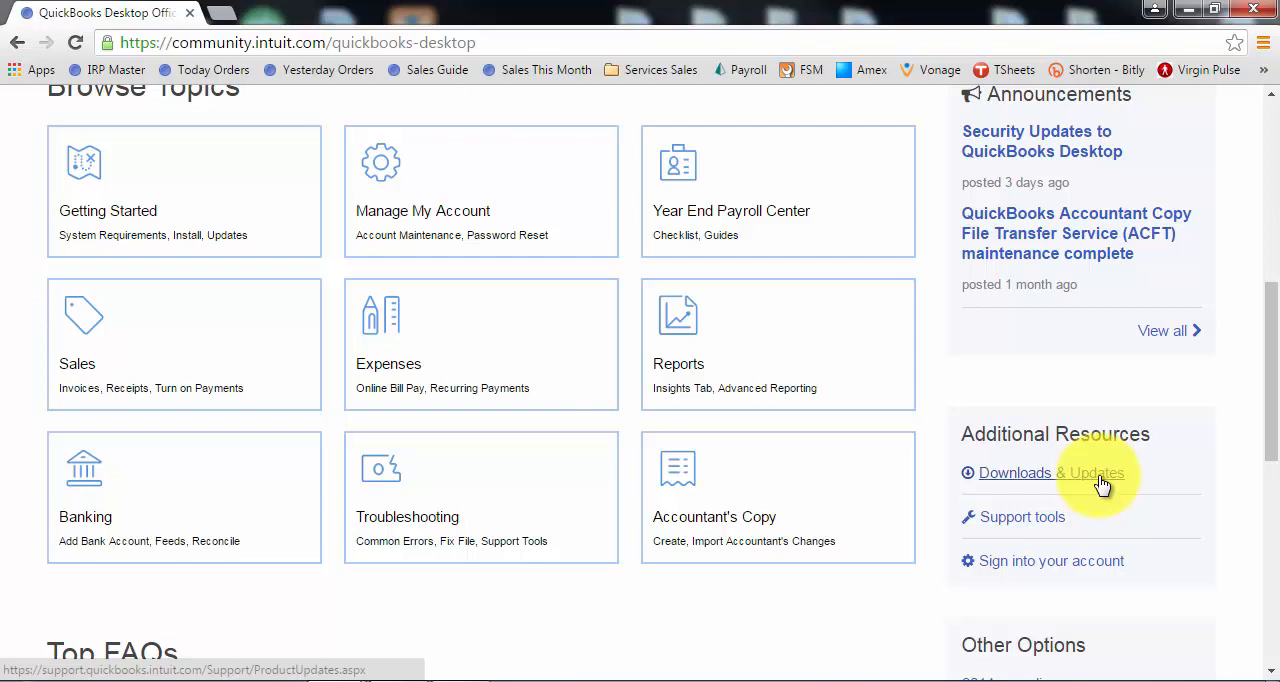
click(1052, 472)
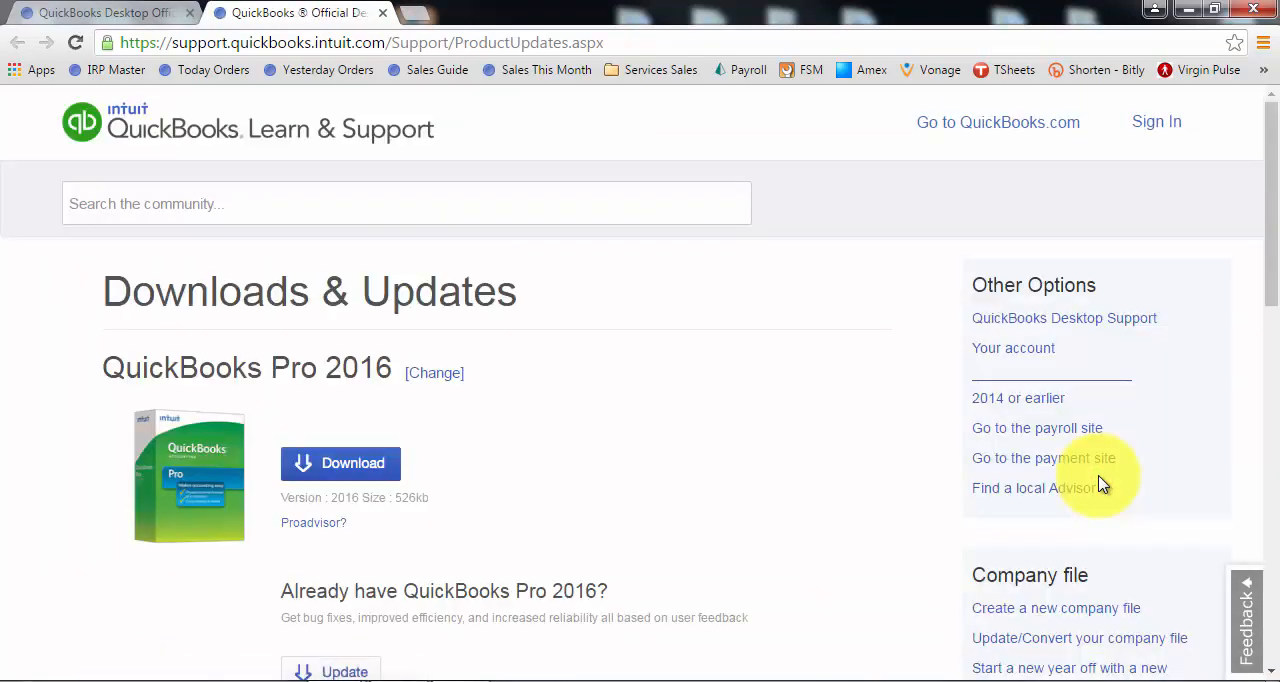
mouse_move(70, 344)
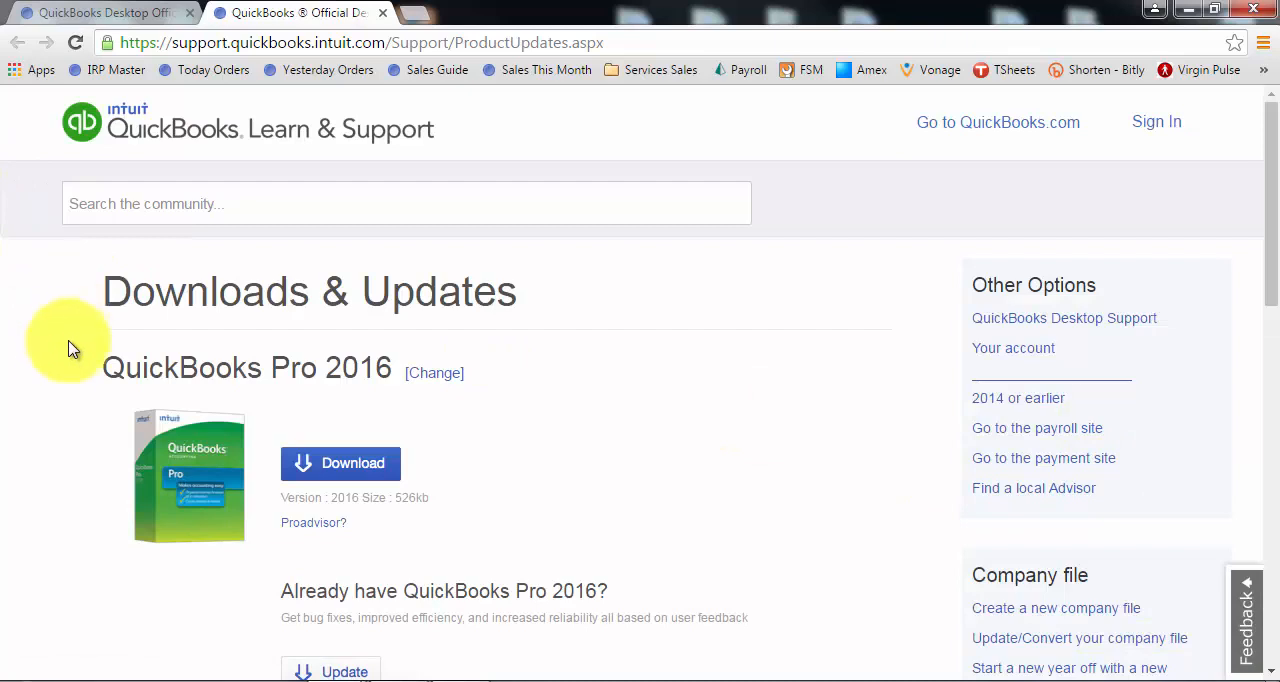
mouse_move(304, 370)
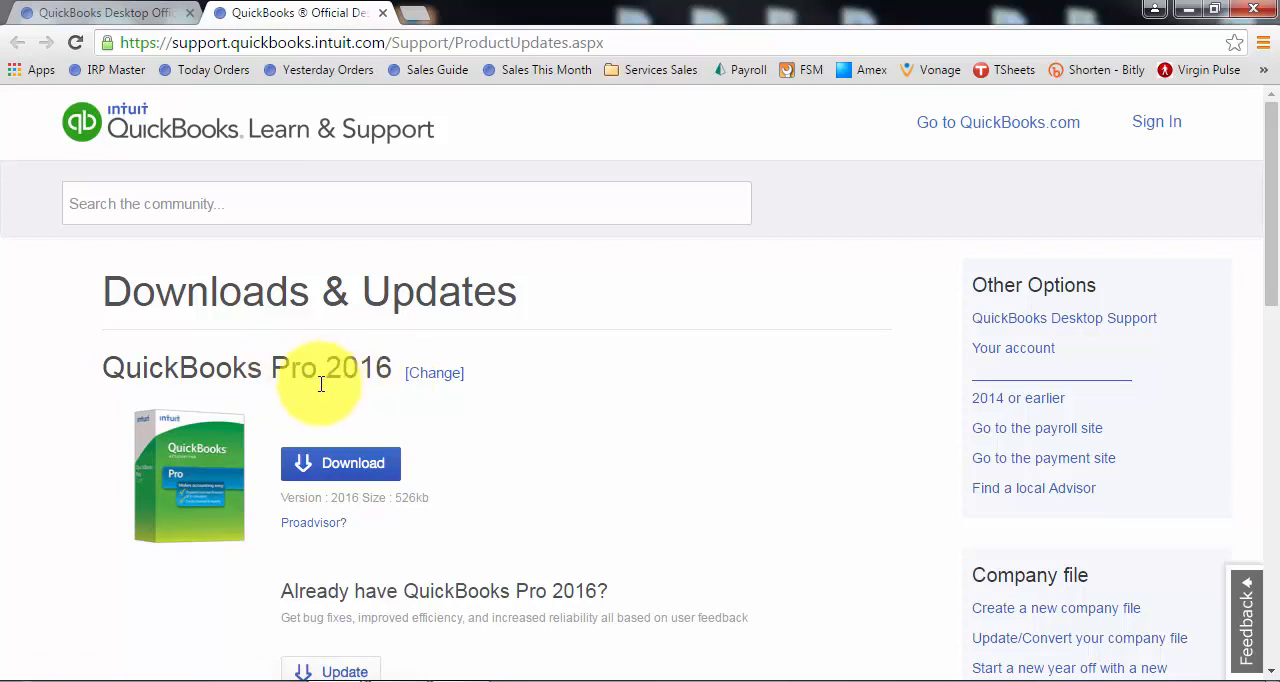
- Change the product to QuickBooks Enterprise and select version 16
click(434, 372)
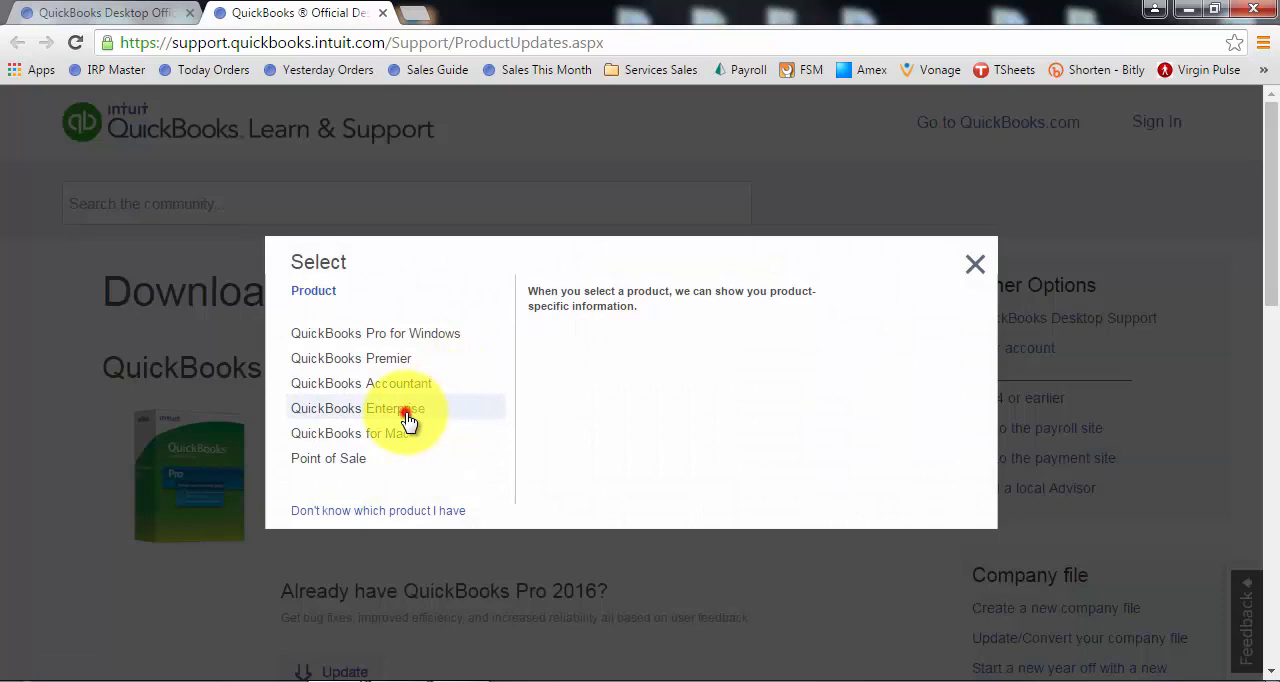
click(362, 408)
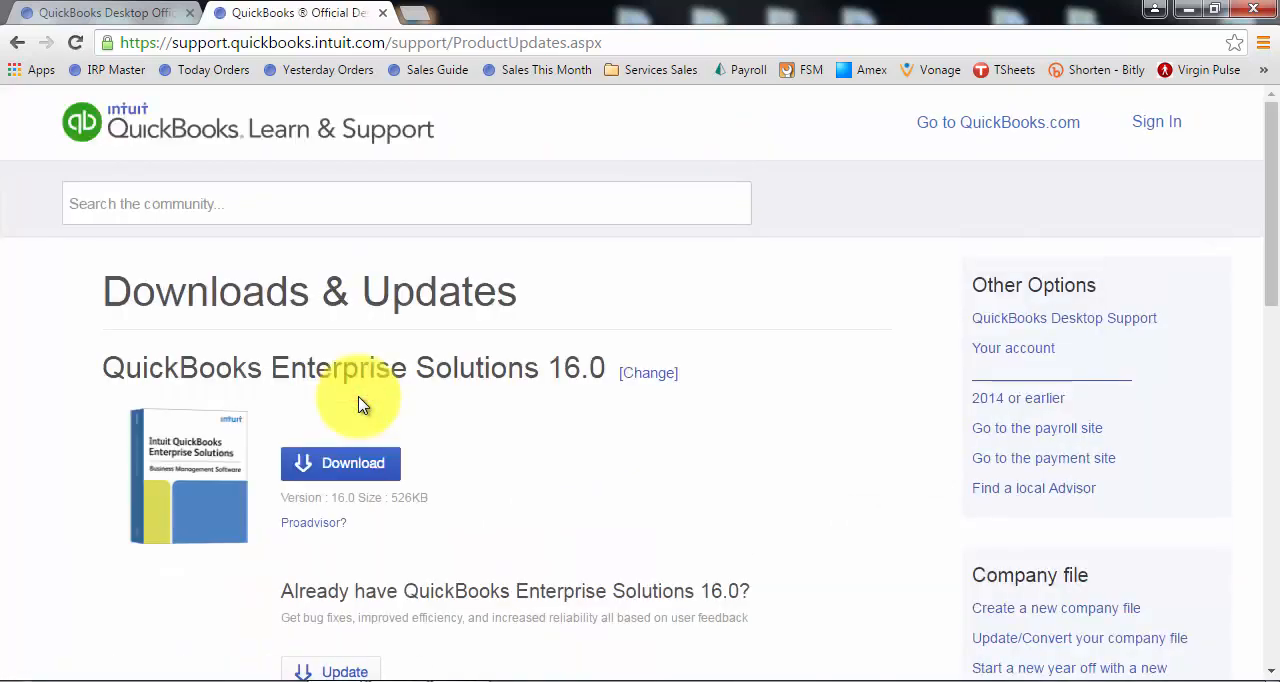
click(648, 372)
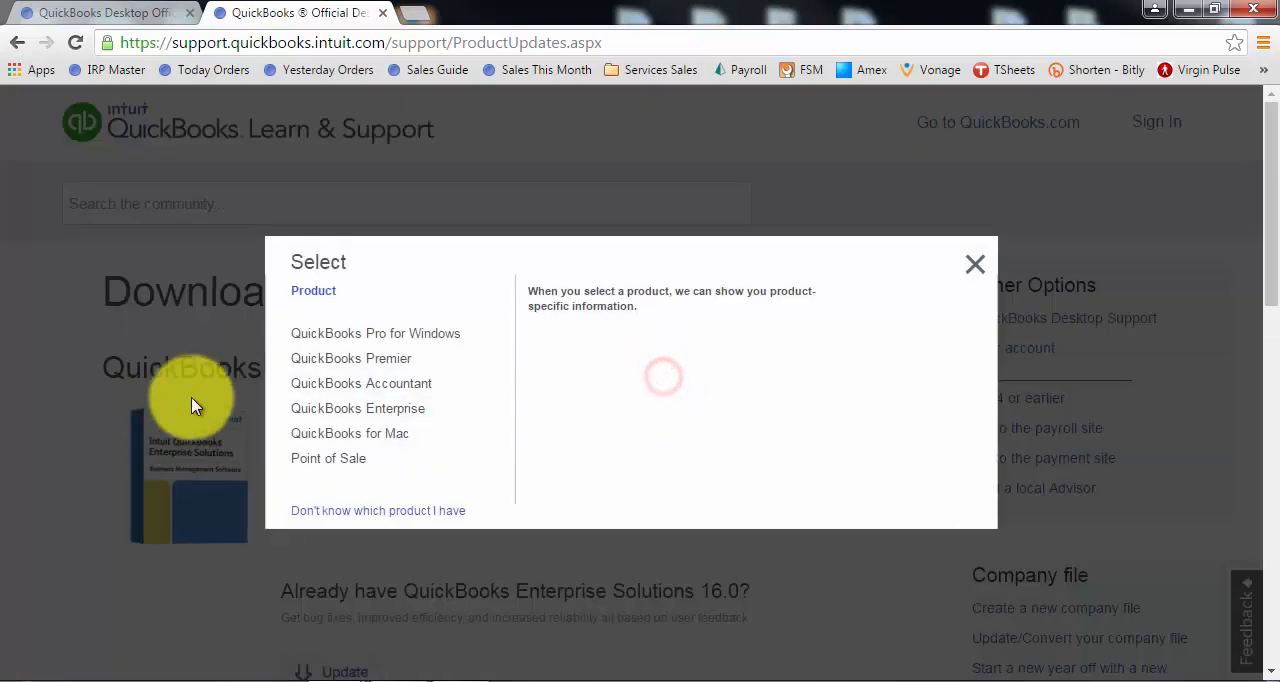
click(360, 382)
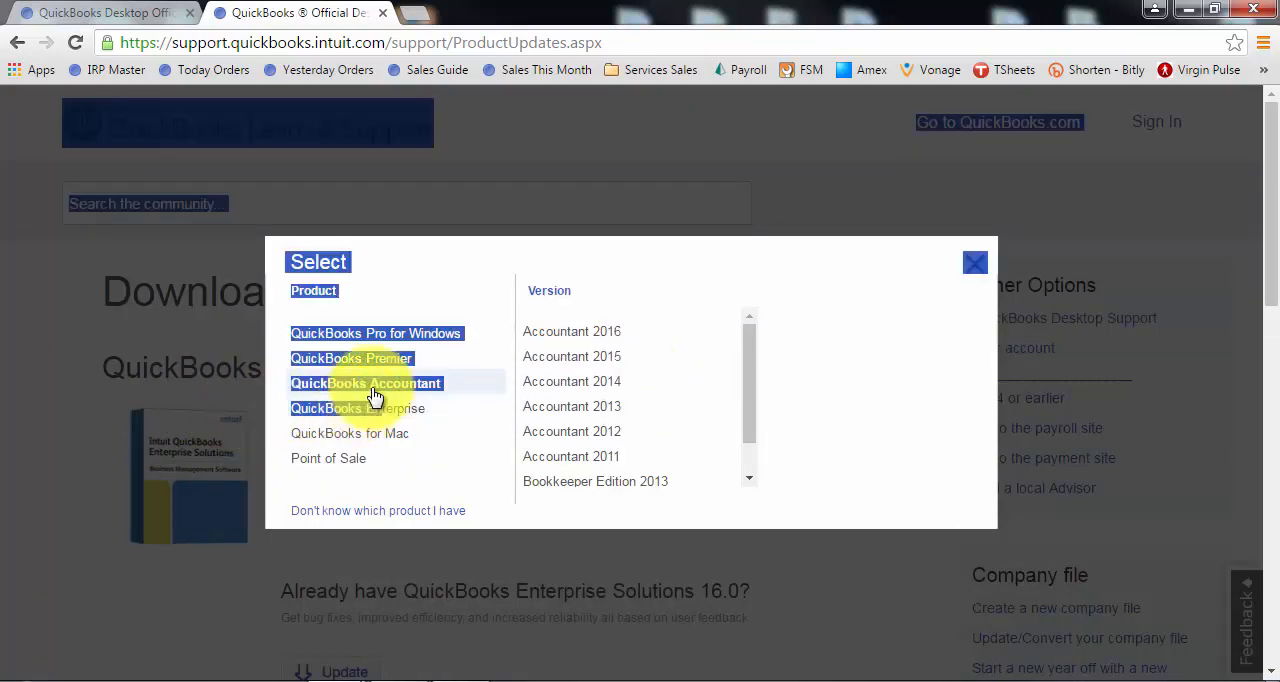
click(362, 408)
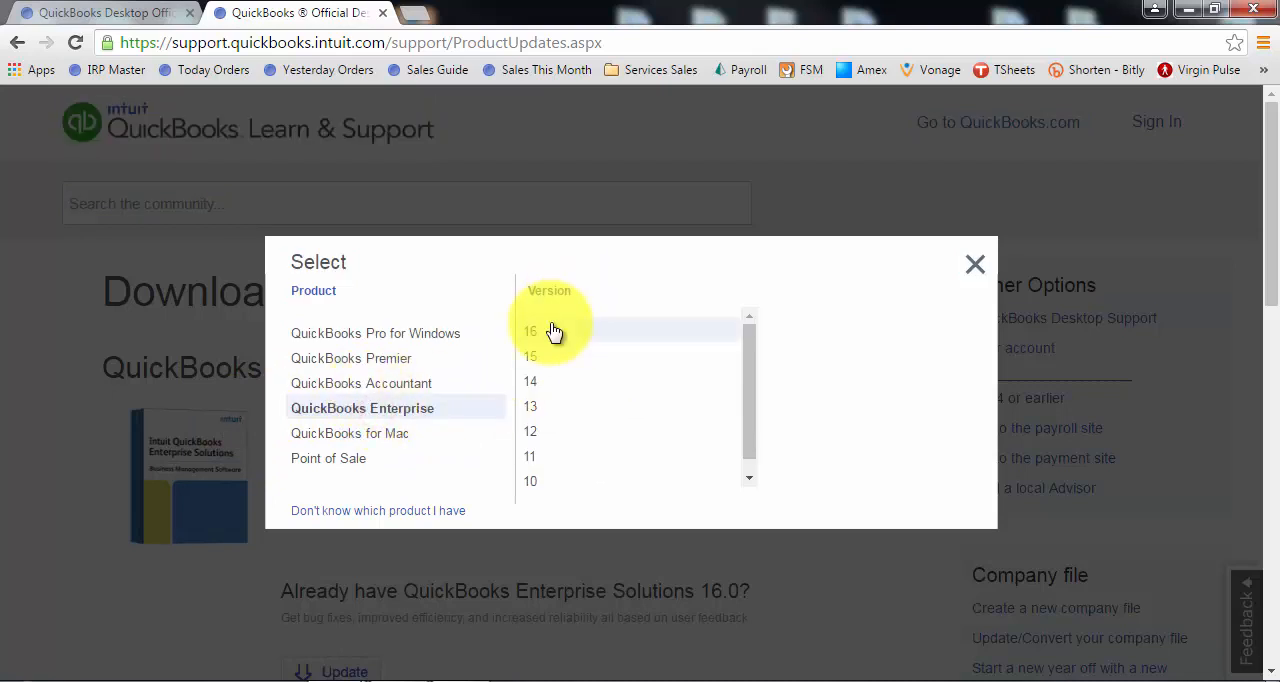
click(532, 332)
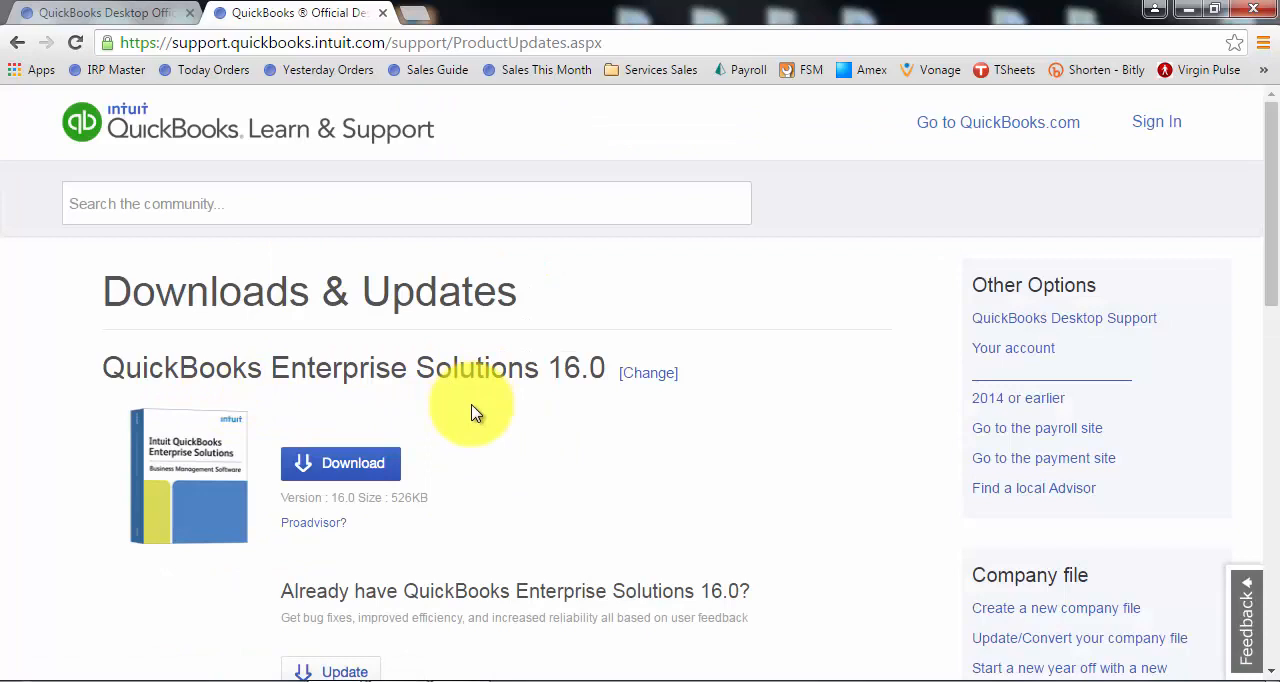
mouse_move(628, 450)
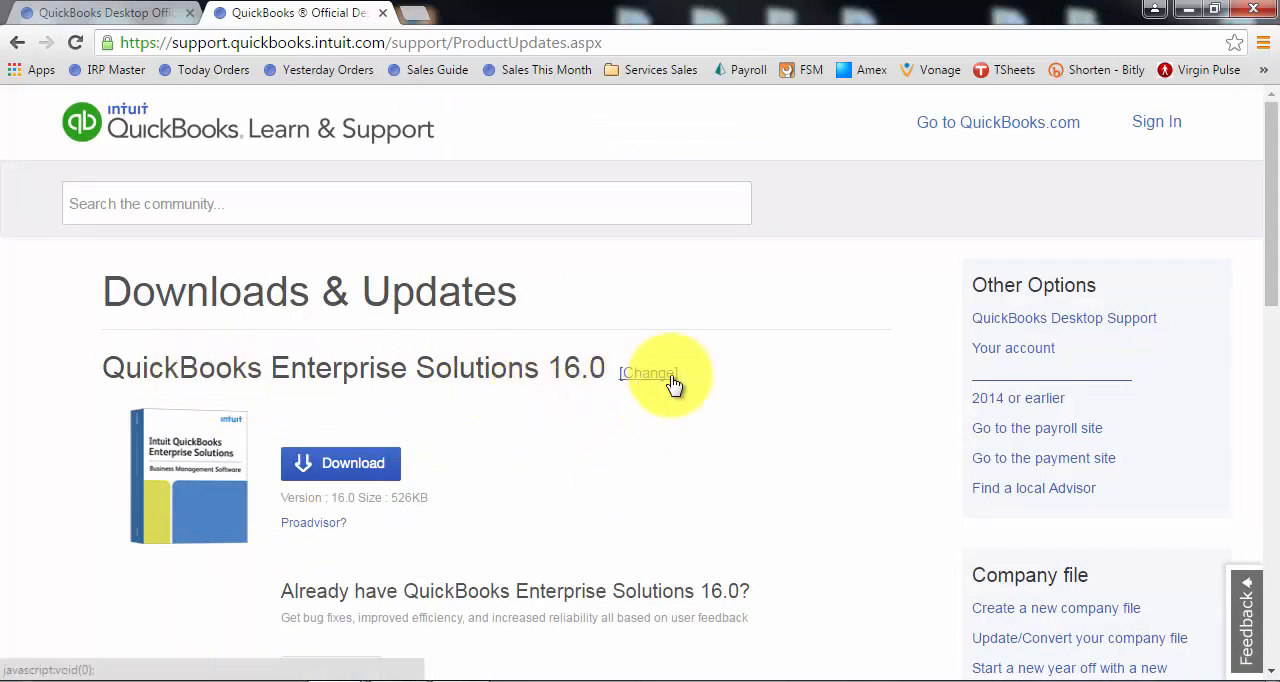
click(648, 372)
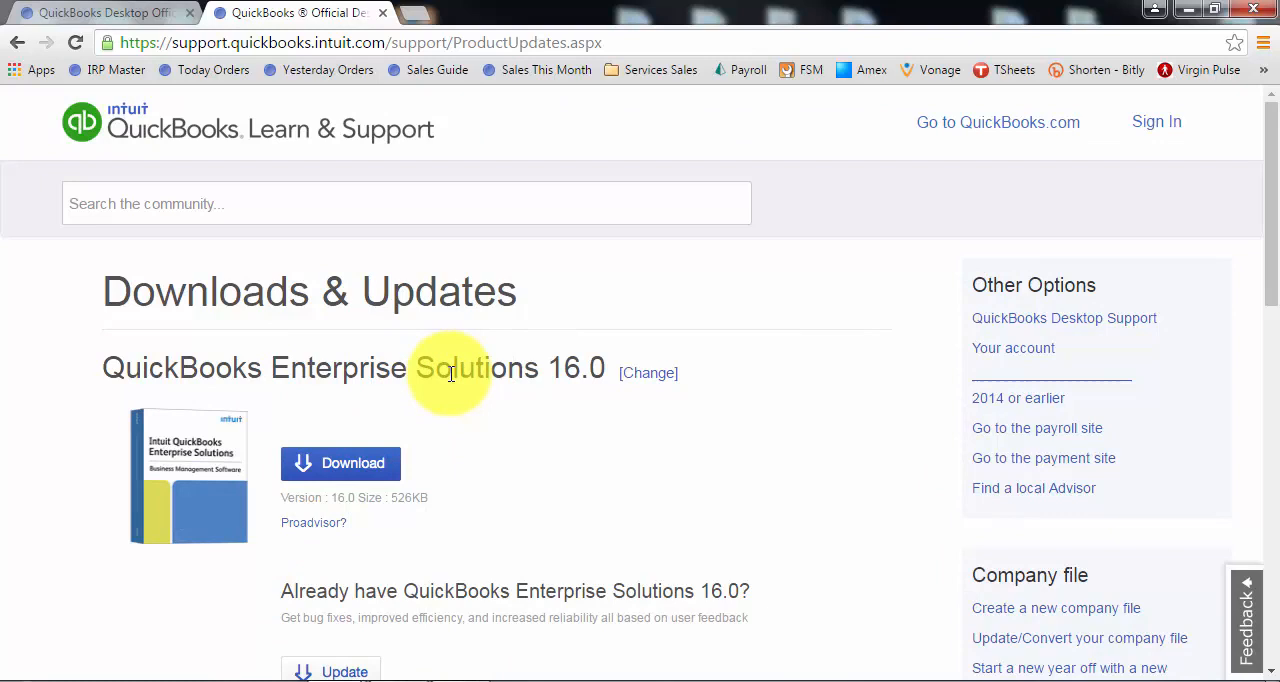
mouse_move(576, 368)
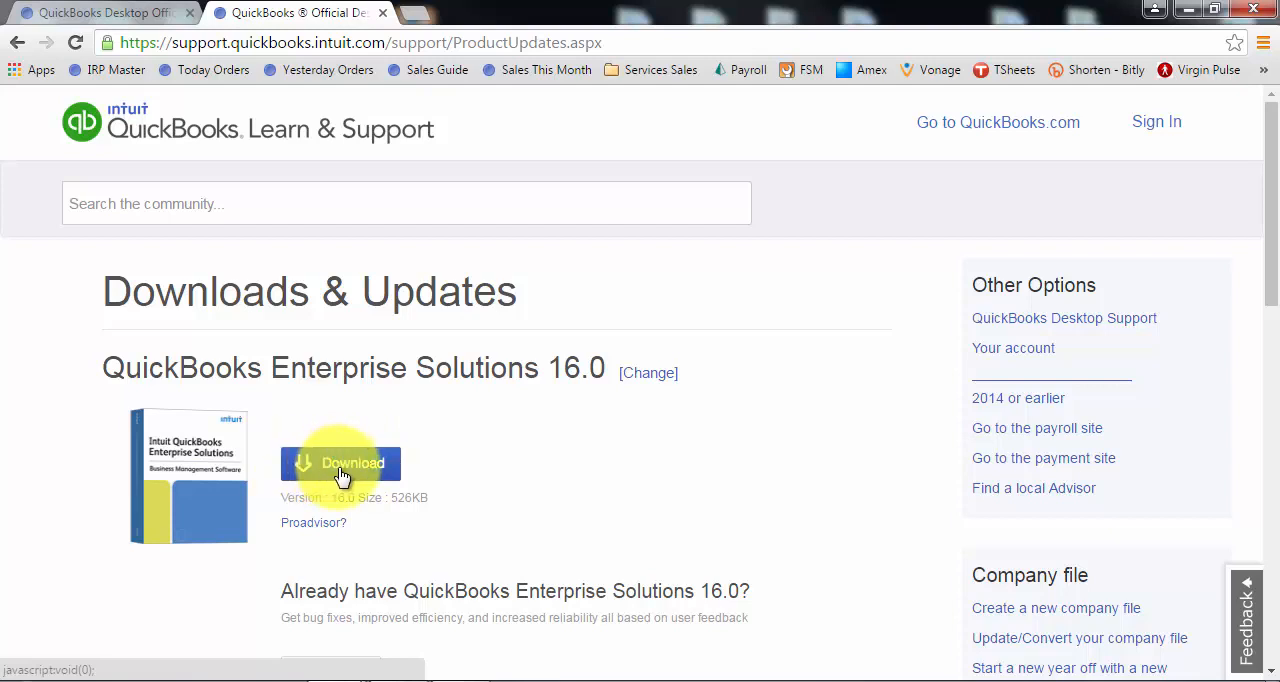
mouse_move(358, 472)
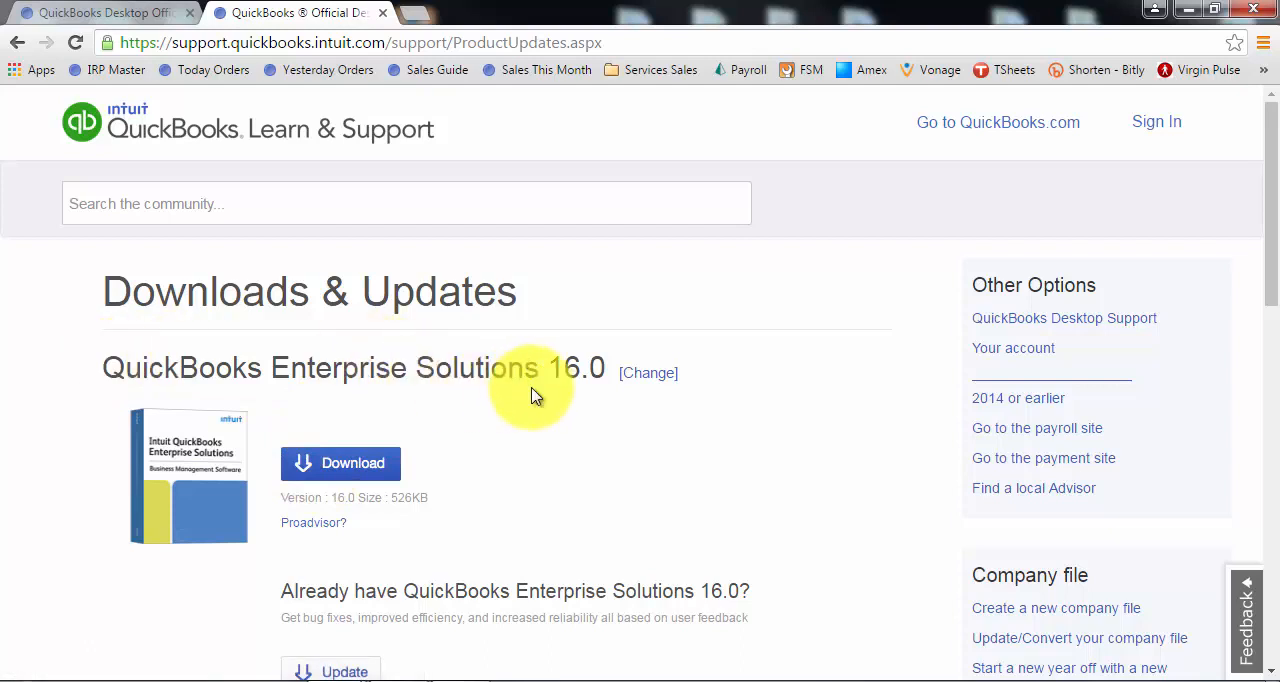
mouse_move(530, 398)
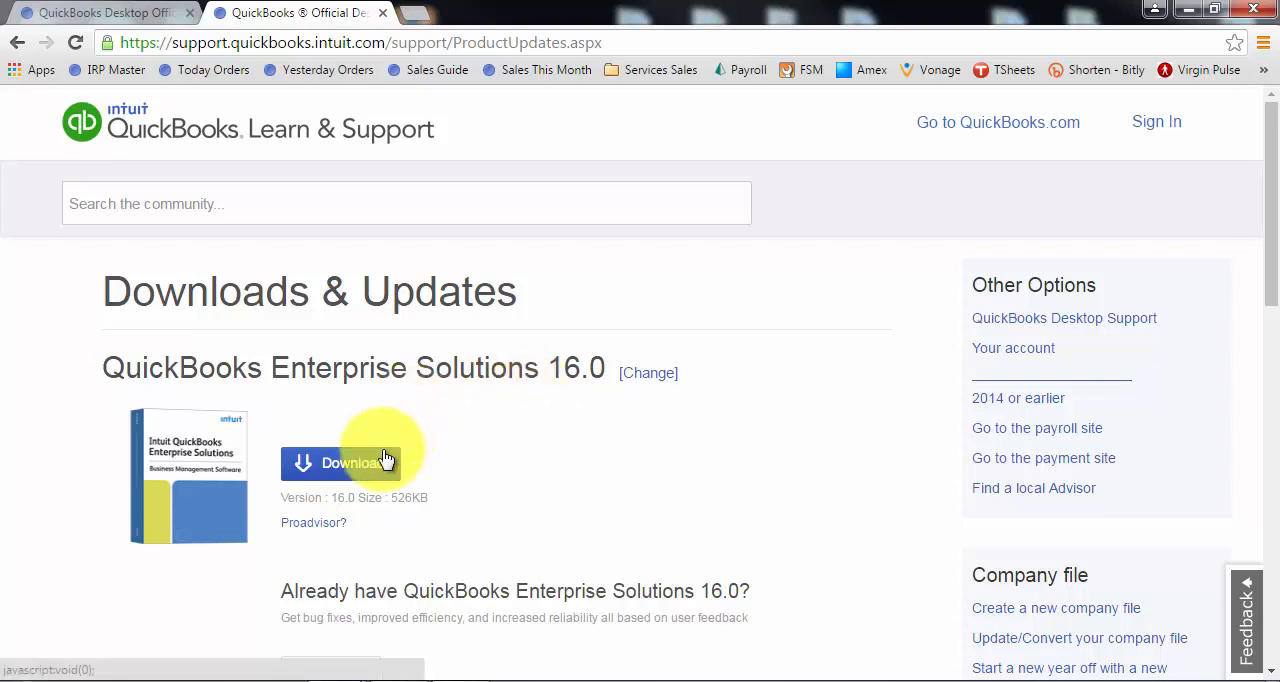
- Start the download to get the Enterprise 16 vs Enterprise Accountant 16 choice
click(352, 462)
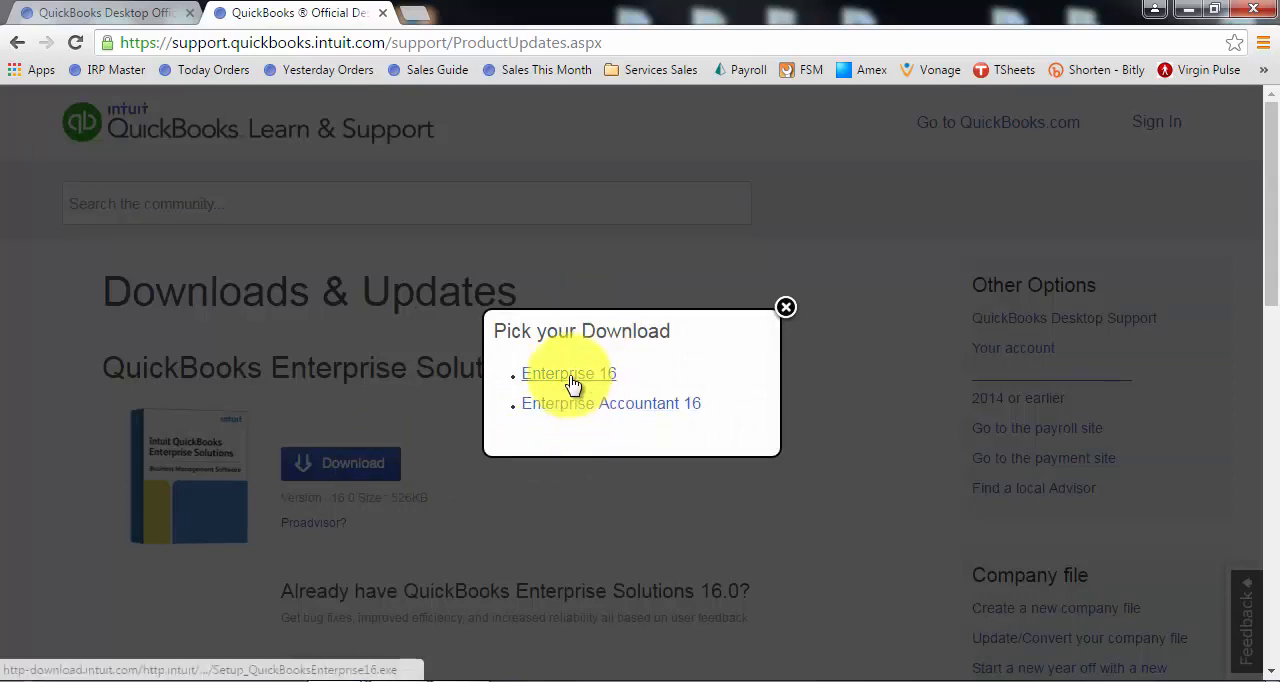
mouse_move(610, 404)
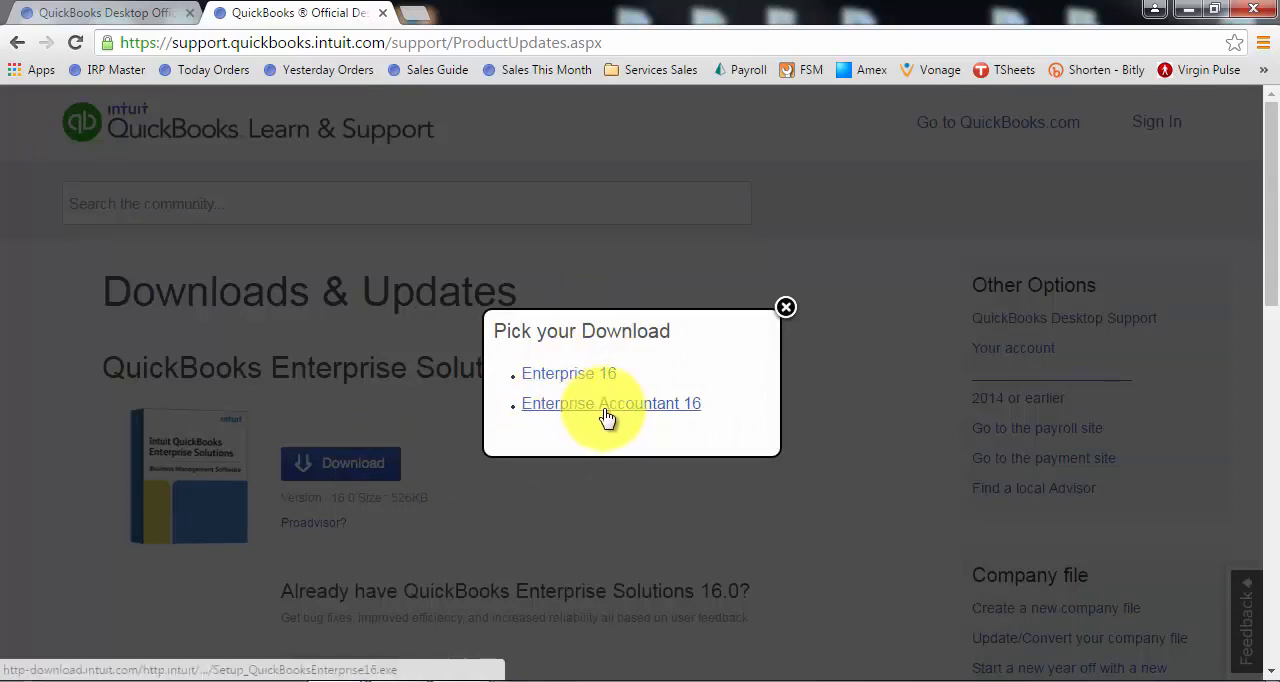
mouse_move(650, 408)
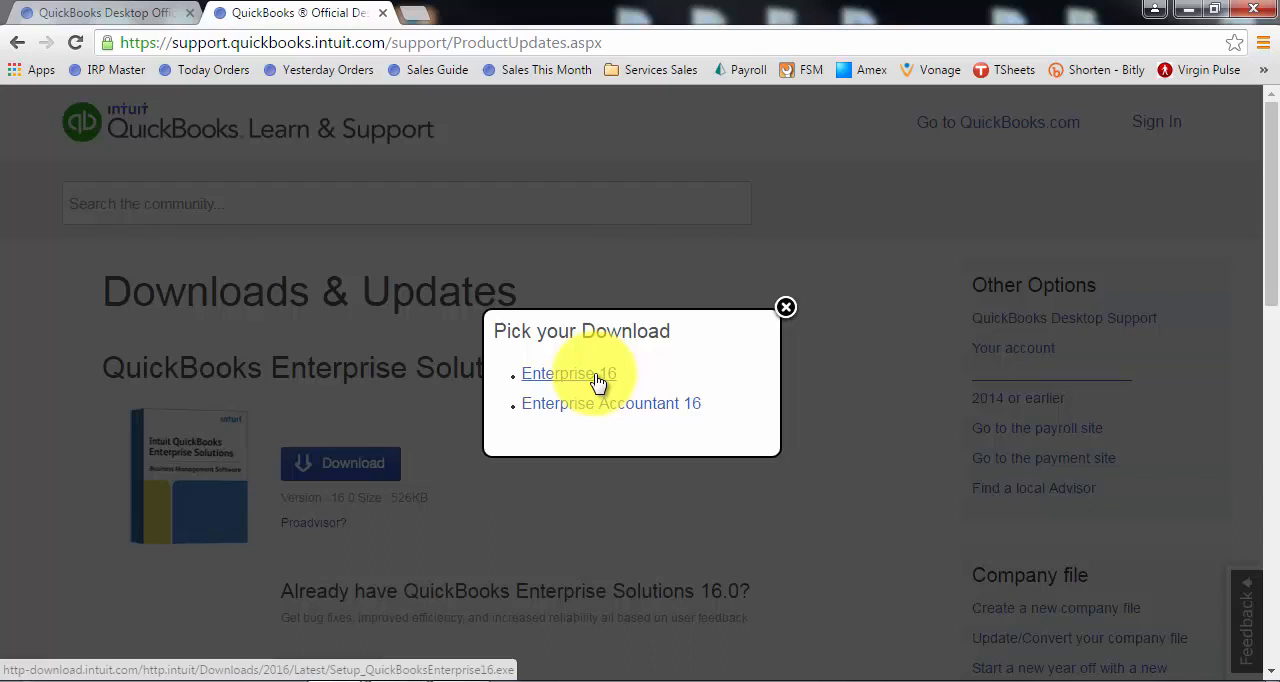
mouse_move(624, 408)
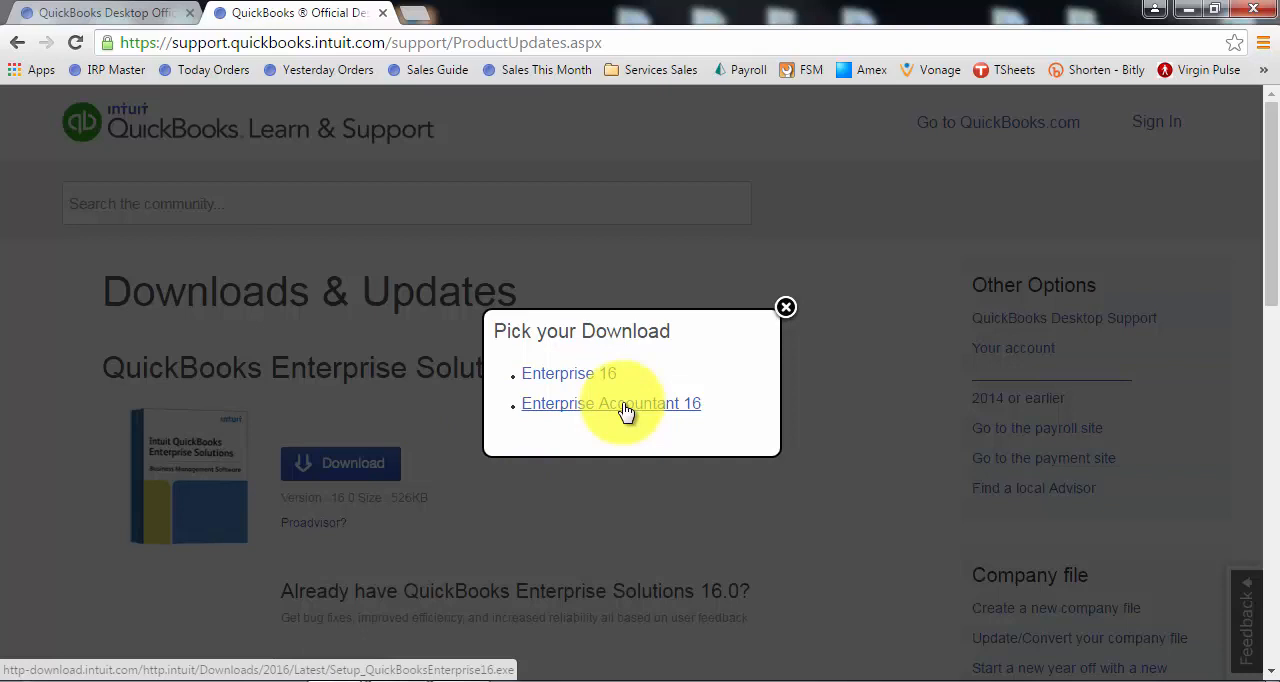
mouse_move(620, 412)
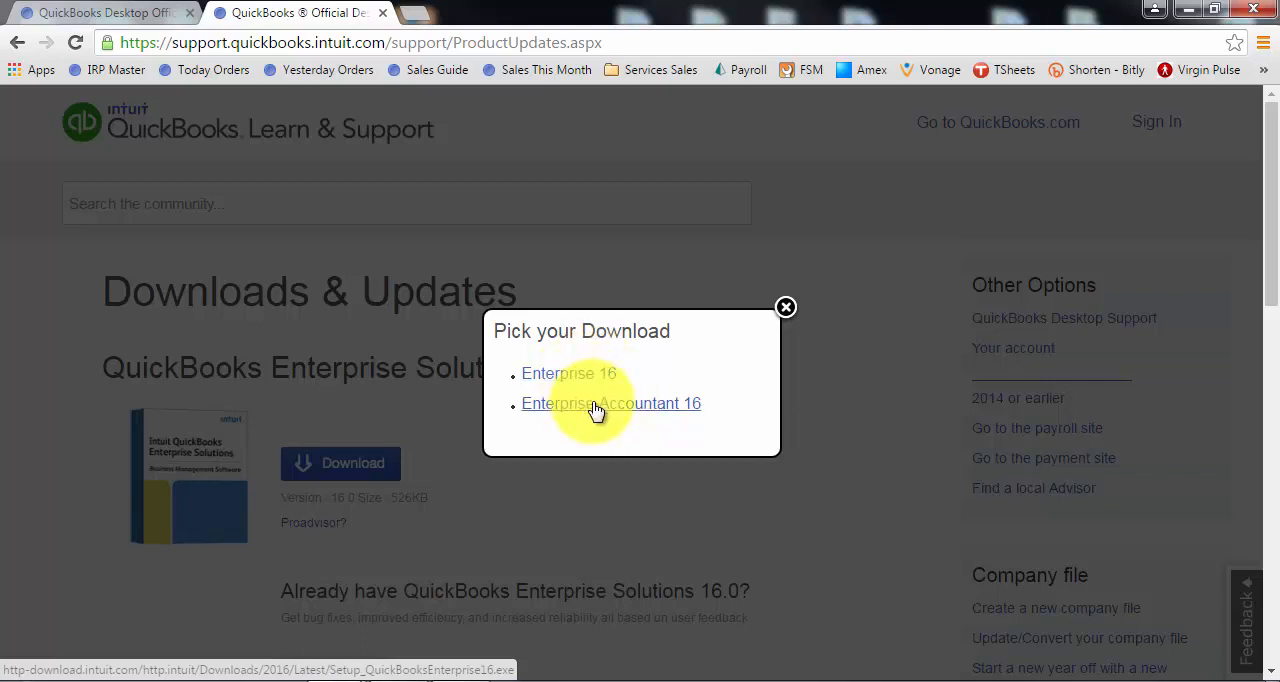
mouse_move(576, 414)
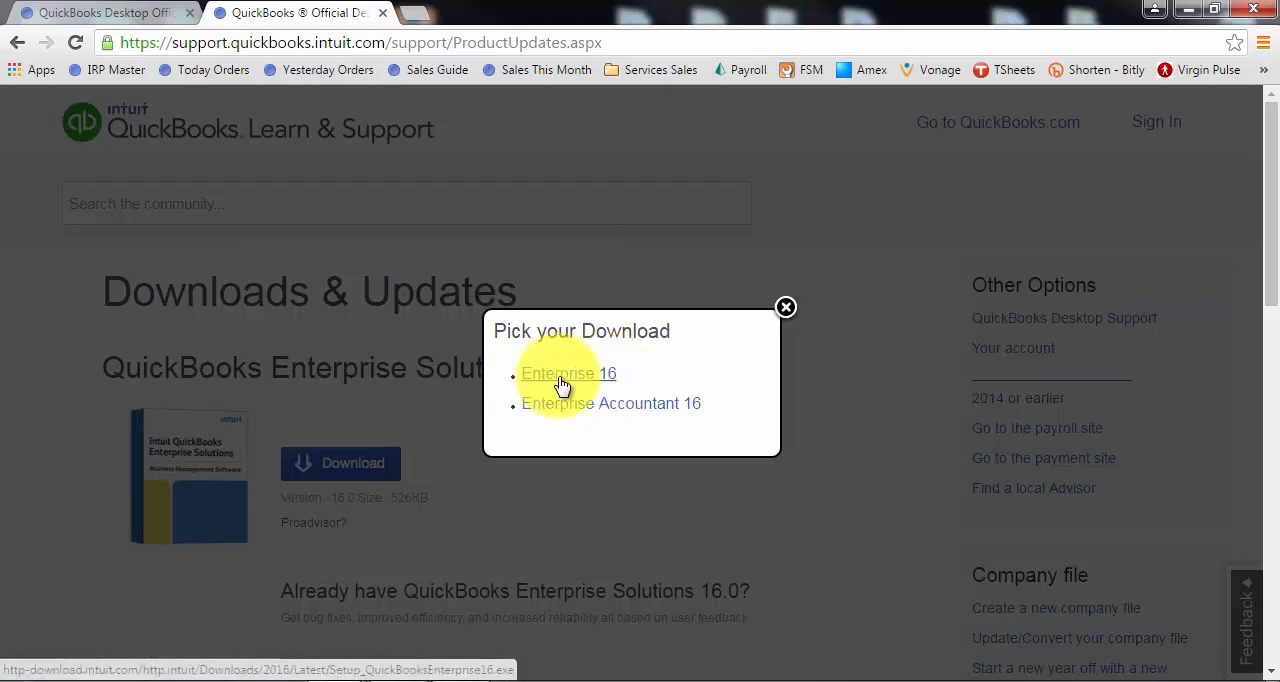
mouse_move(588, 404)
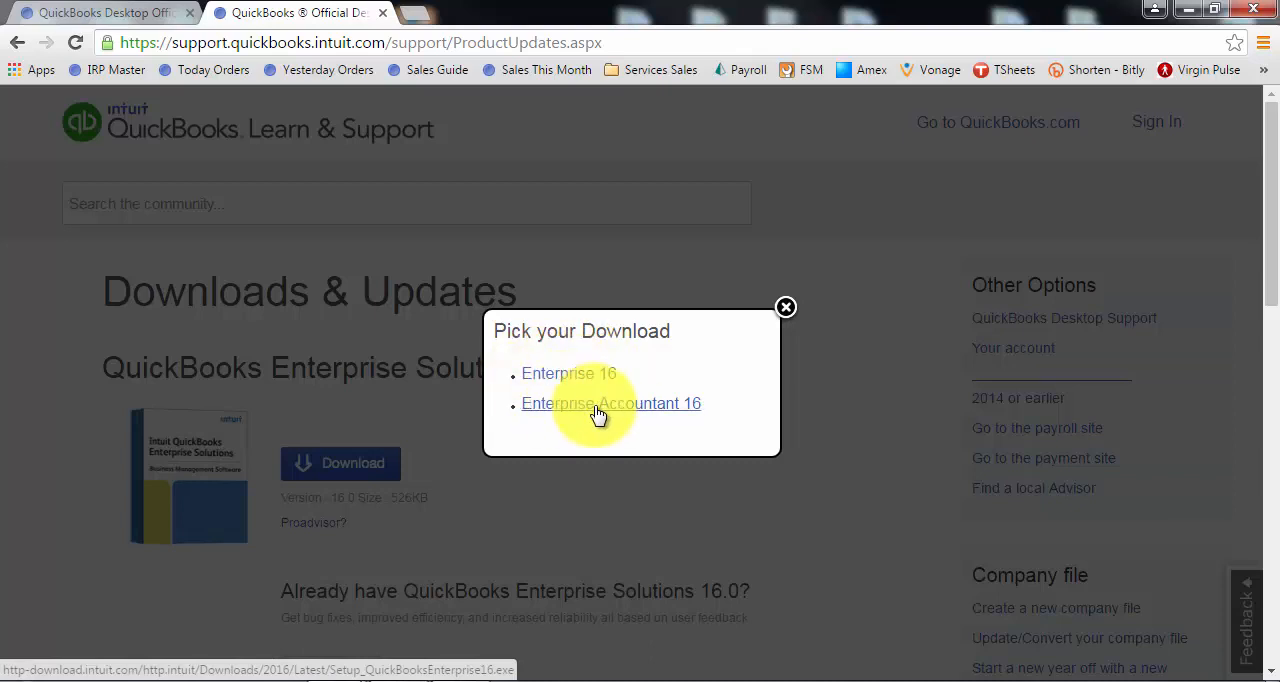
mouse_move(568, 372)
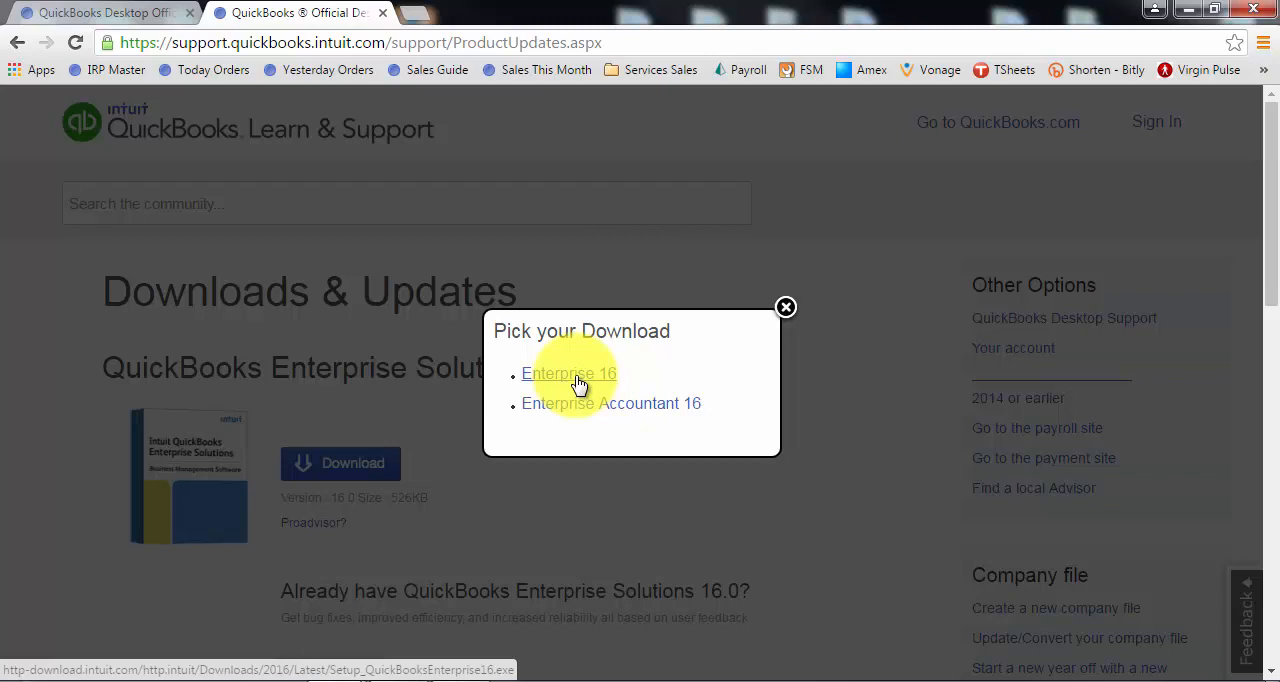
mouse_move(556, 388)
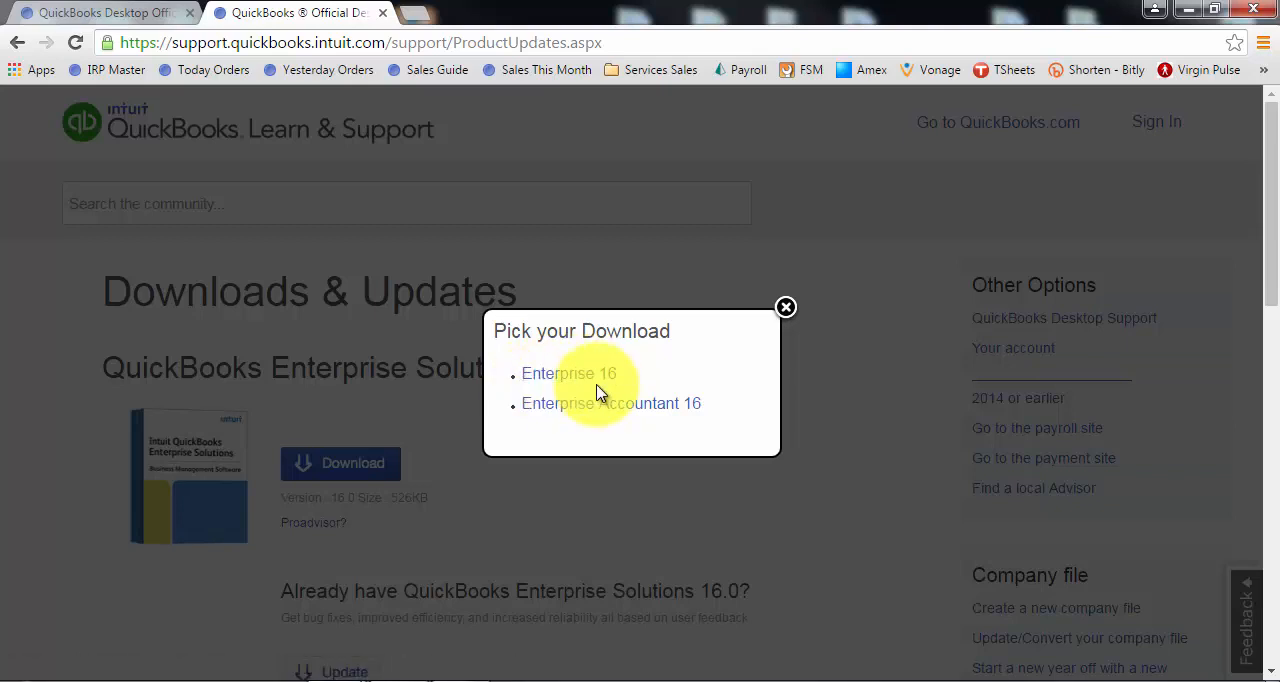
mouse_move(632, 404)
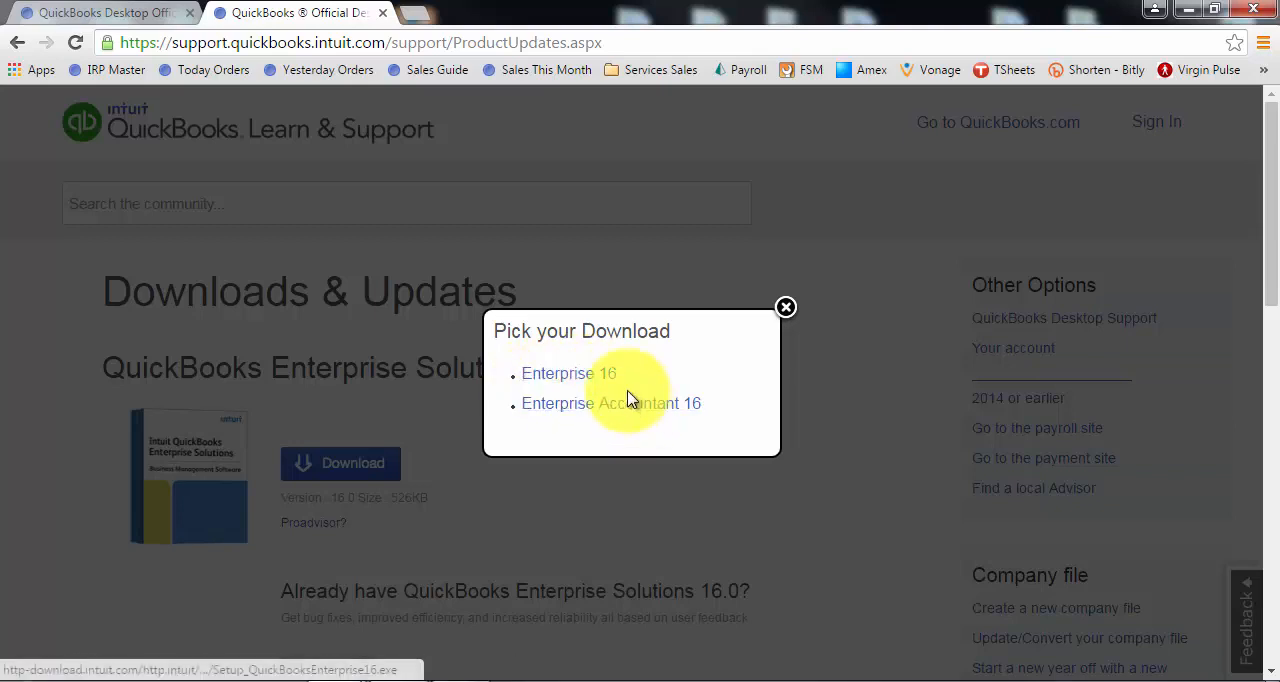
- Download the QuickBooks Enterprise 16 setup file from the popup
click(568, 372)
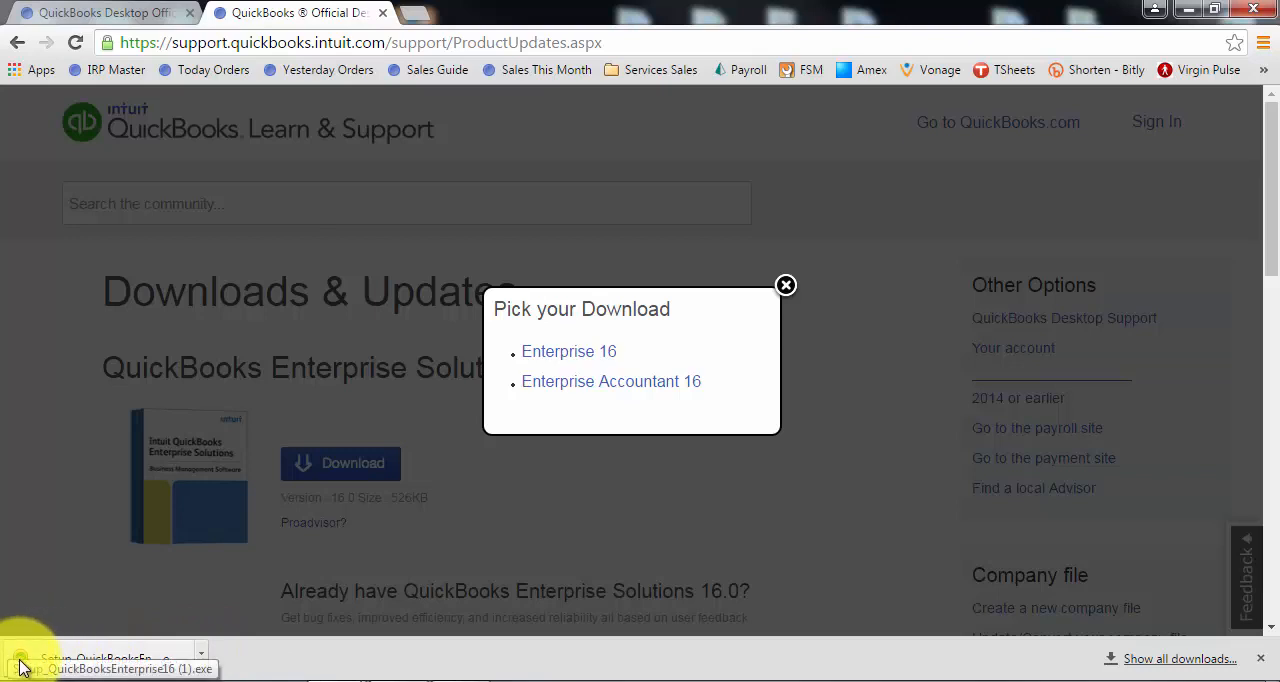
mouse_move(76, 658)
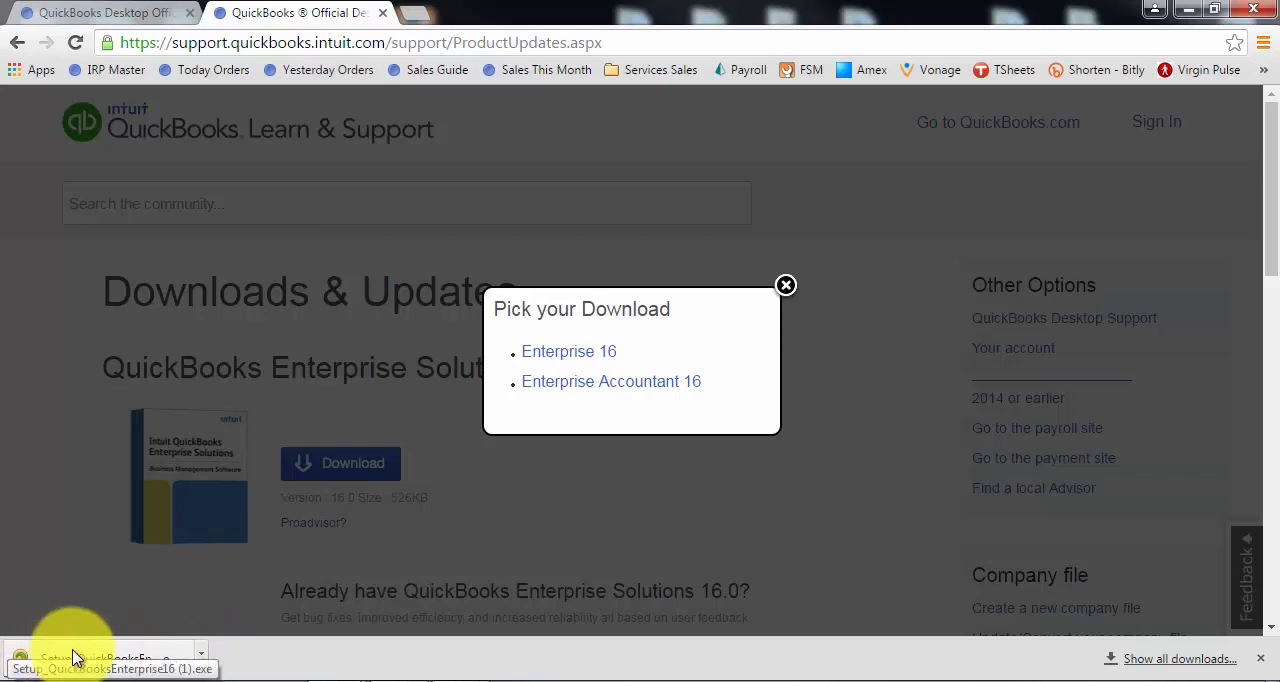
mouse_move(82, 656)
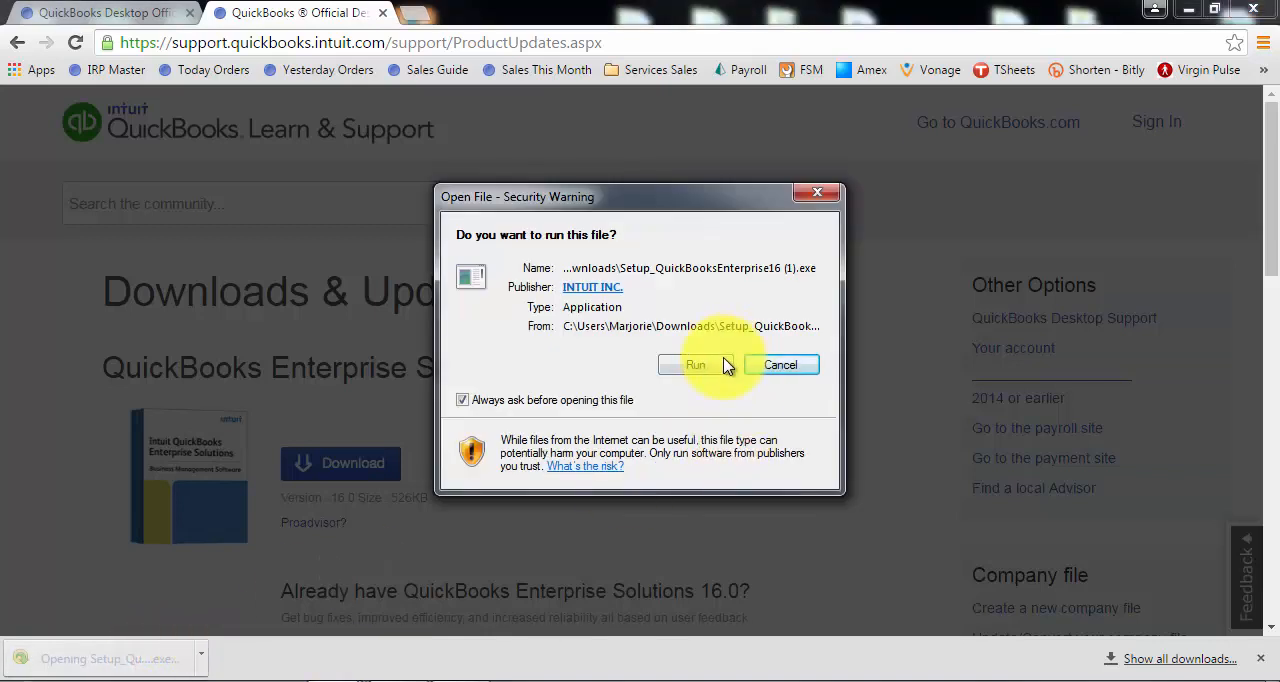
- Run the setup file and have Intuit Download Manager launch QuickBooksEnterprise16.exe when done
click(696, 364)
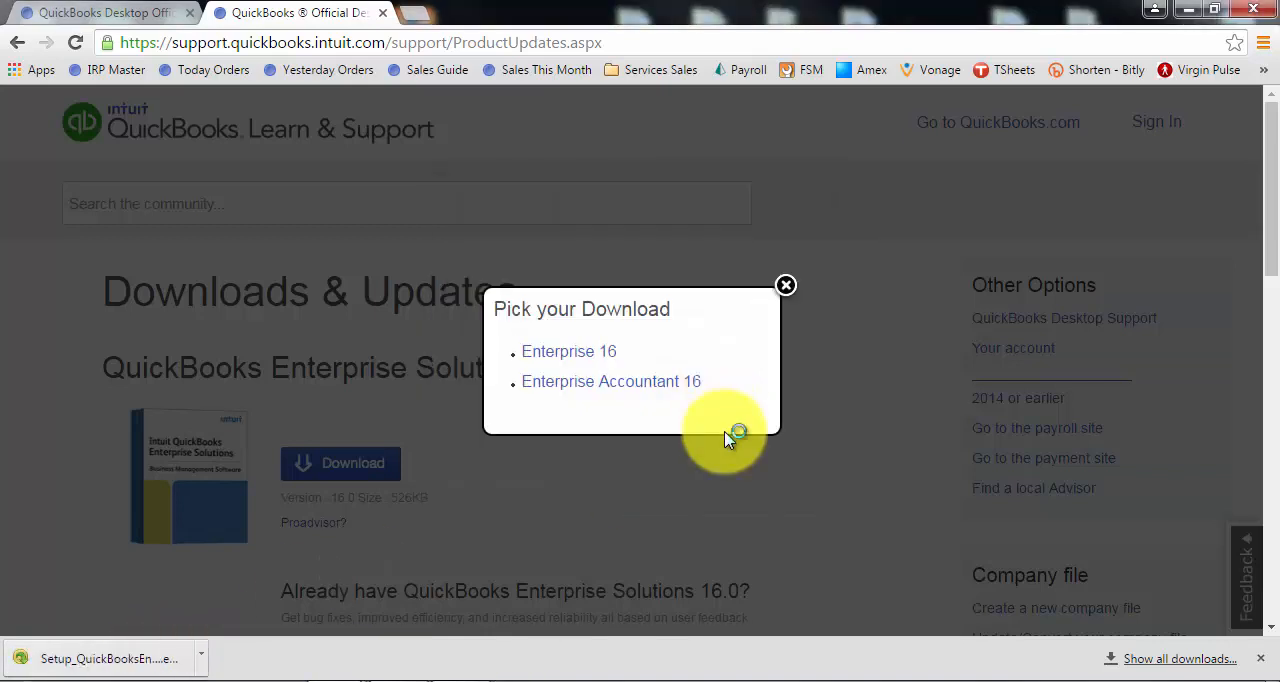
click(568, 352)
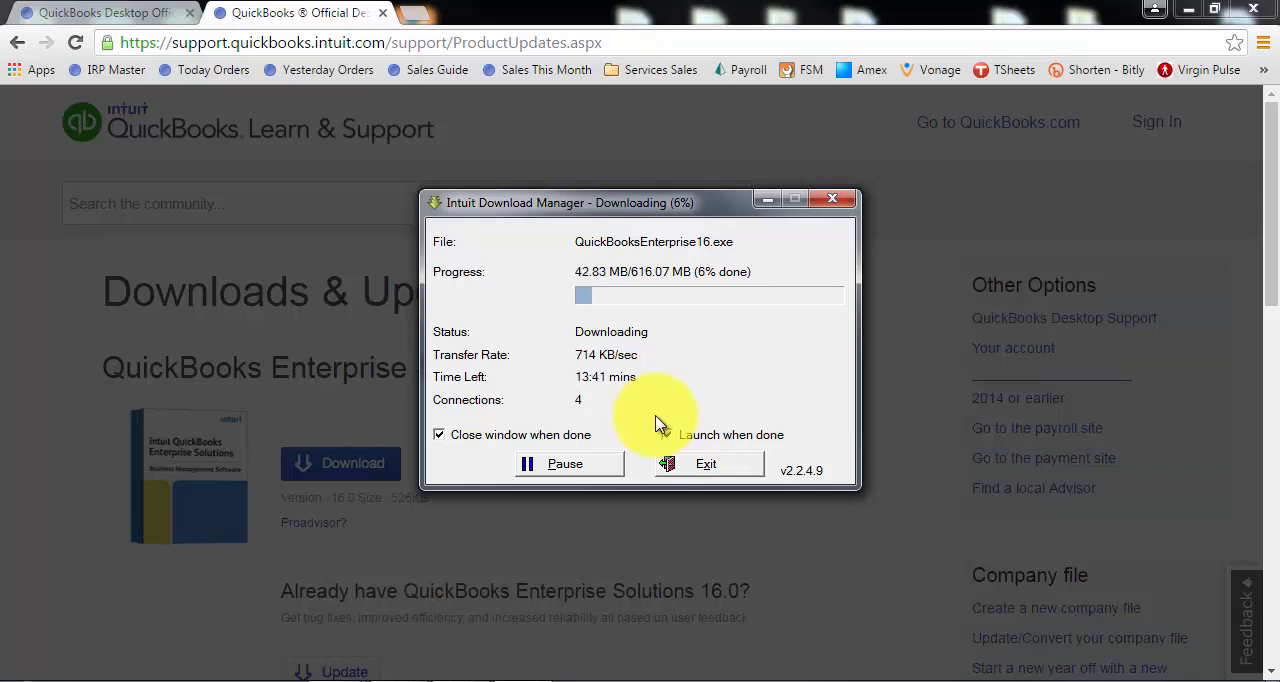
click(668, 434)
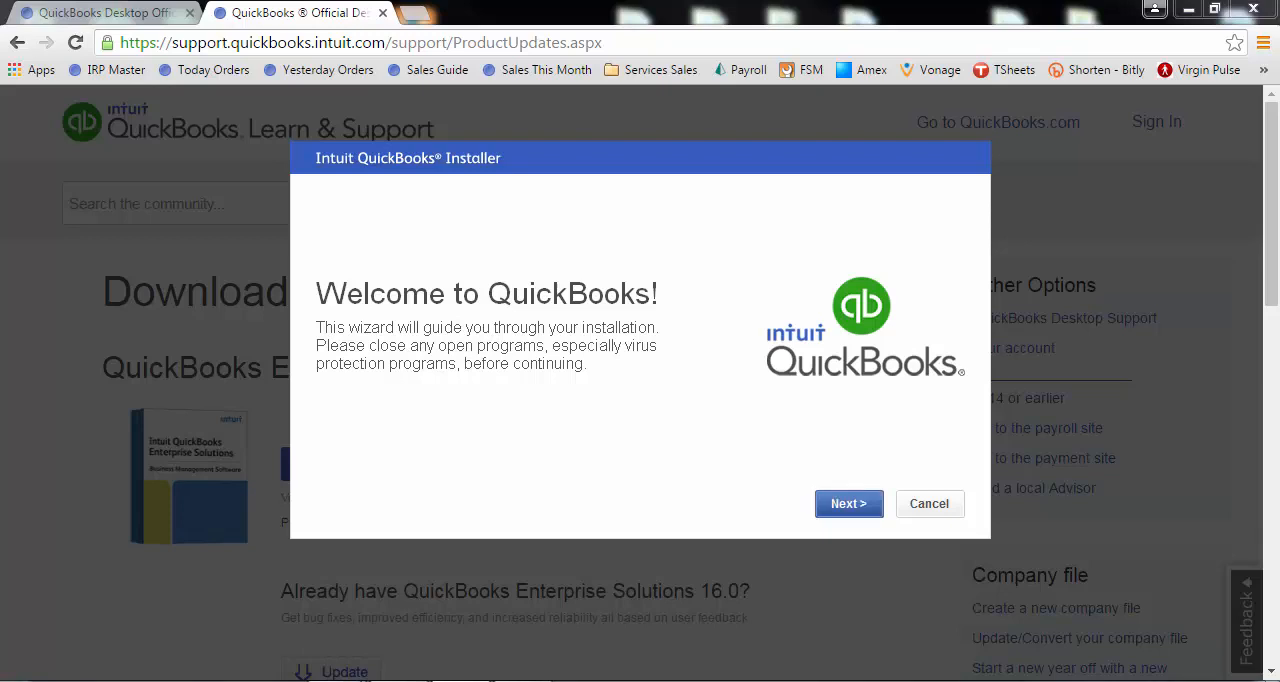
- Continue past the installer welcome page to the license agreement
click(848, 504)
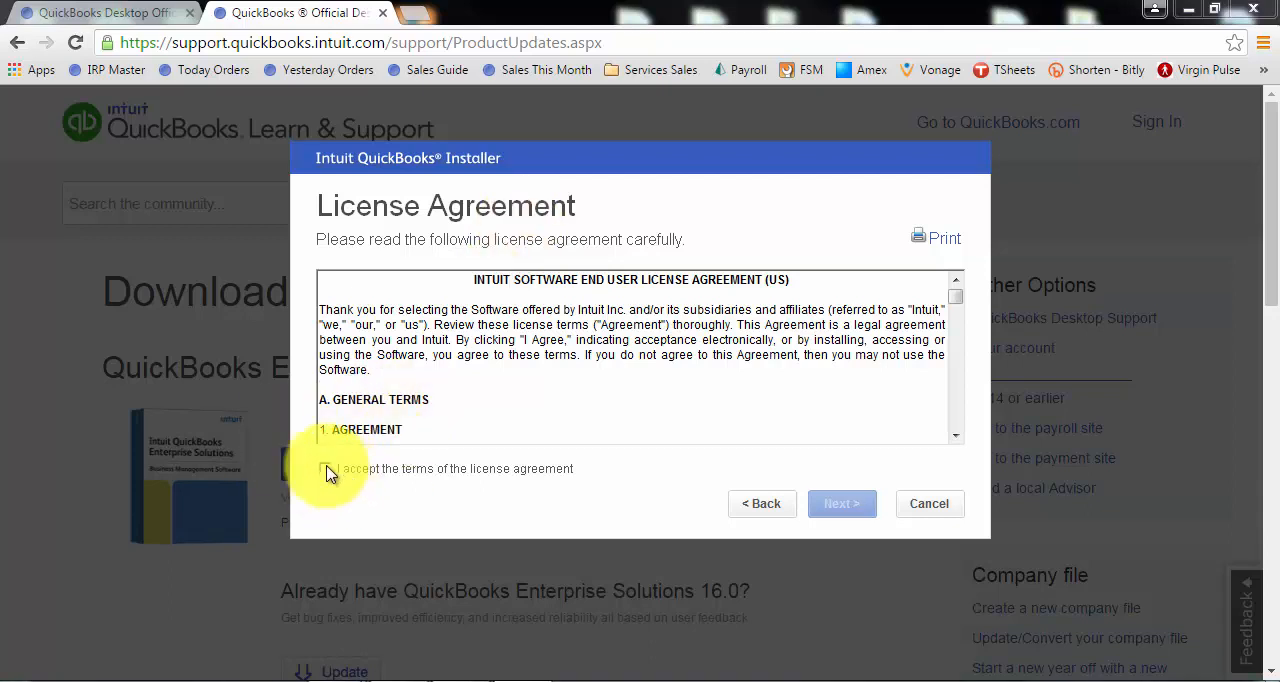
click(328, 468)
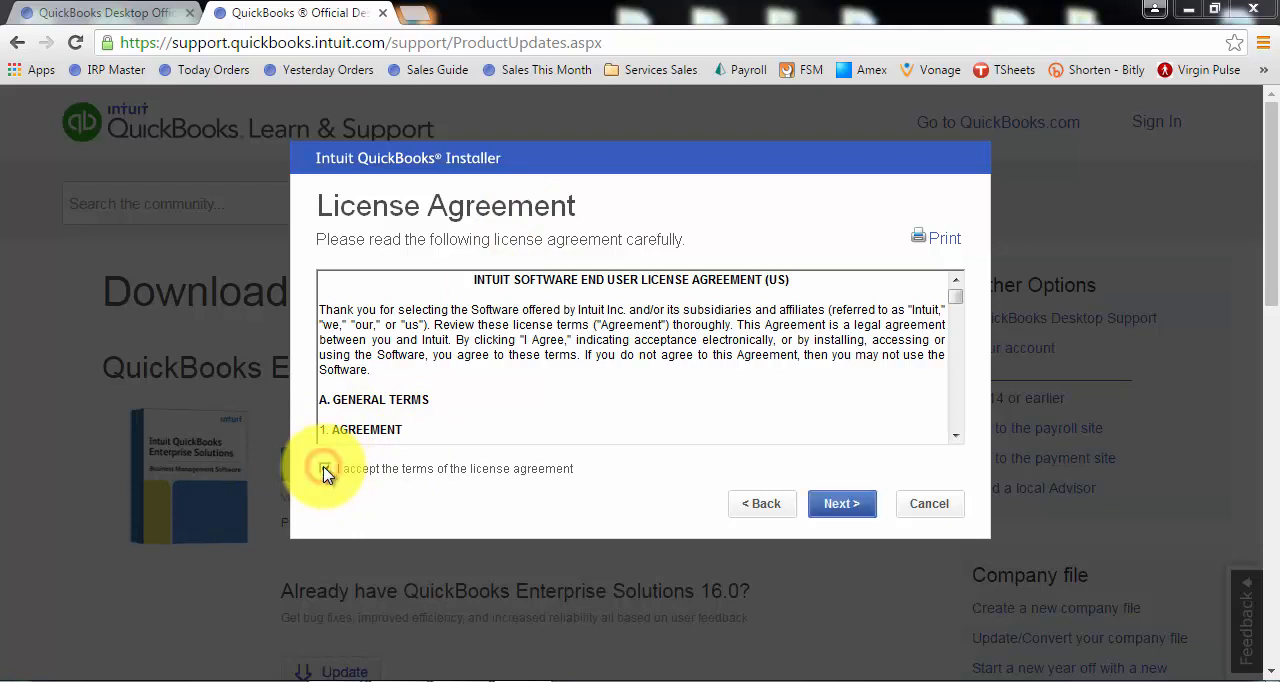
click(840, 504)
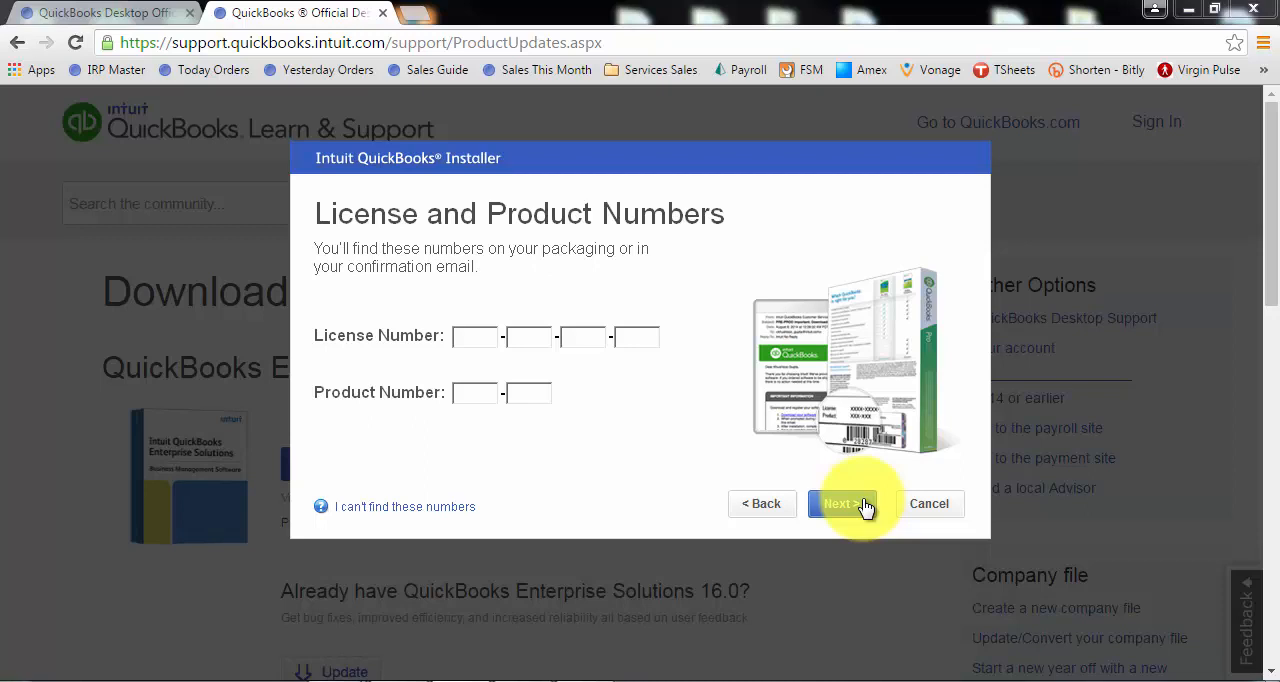
mouse_move(658, 442)
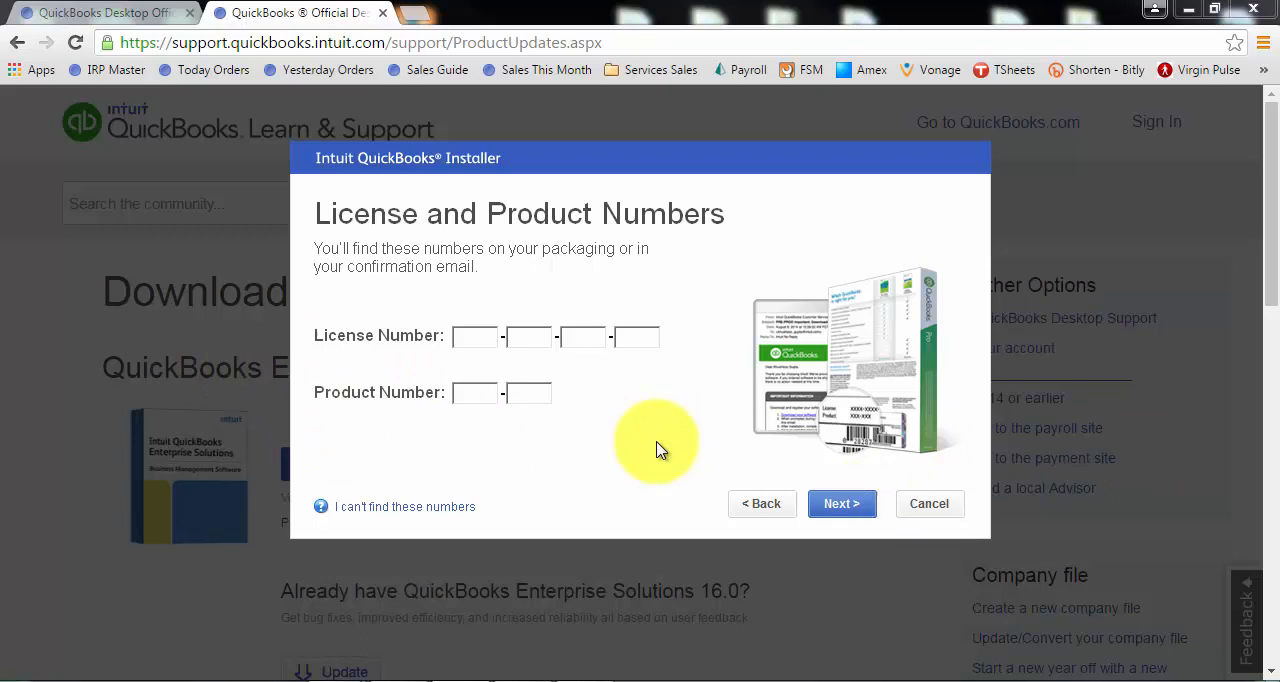
mouse_move(684, 390)
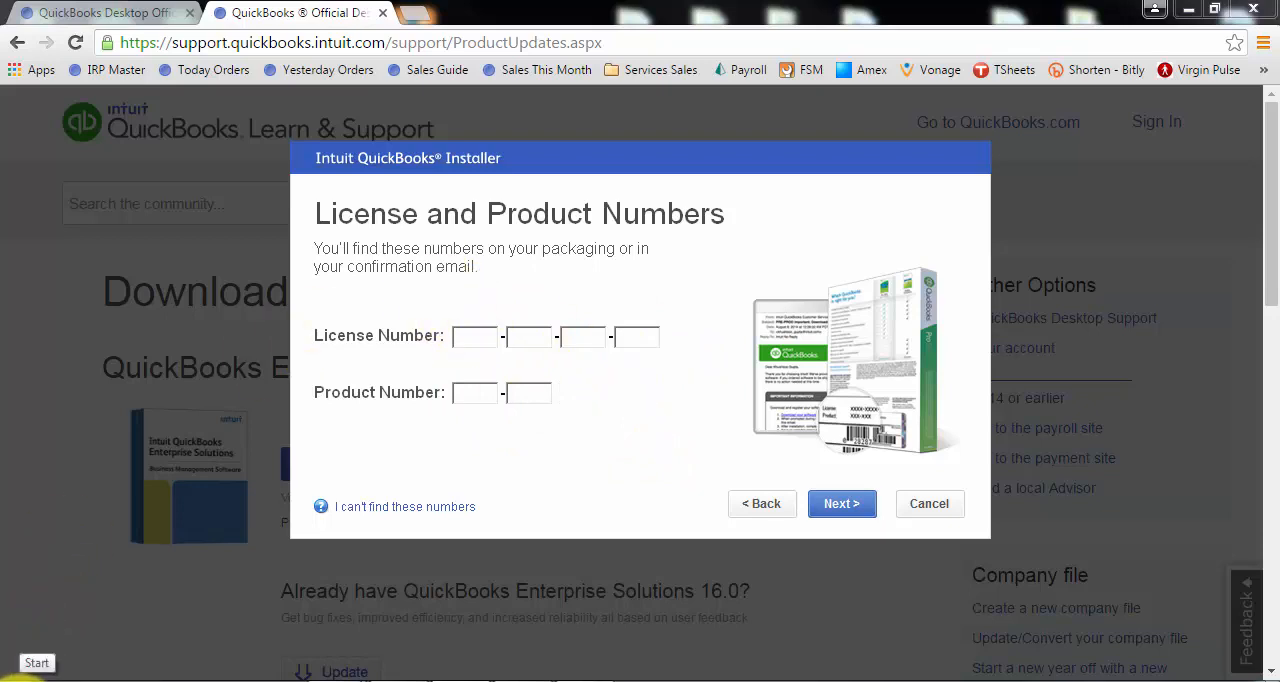
mouse_move(390, 438)
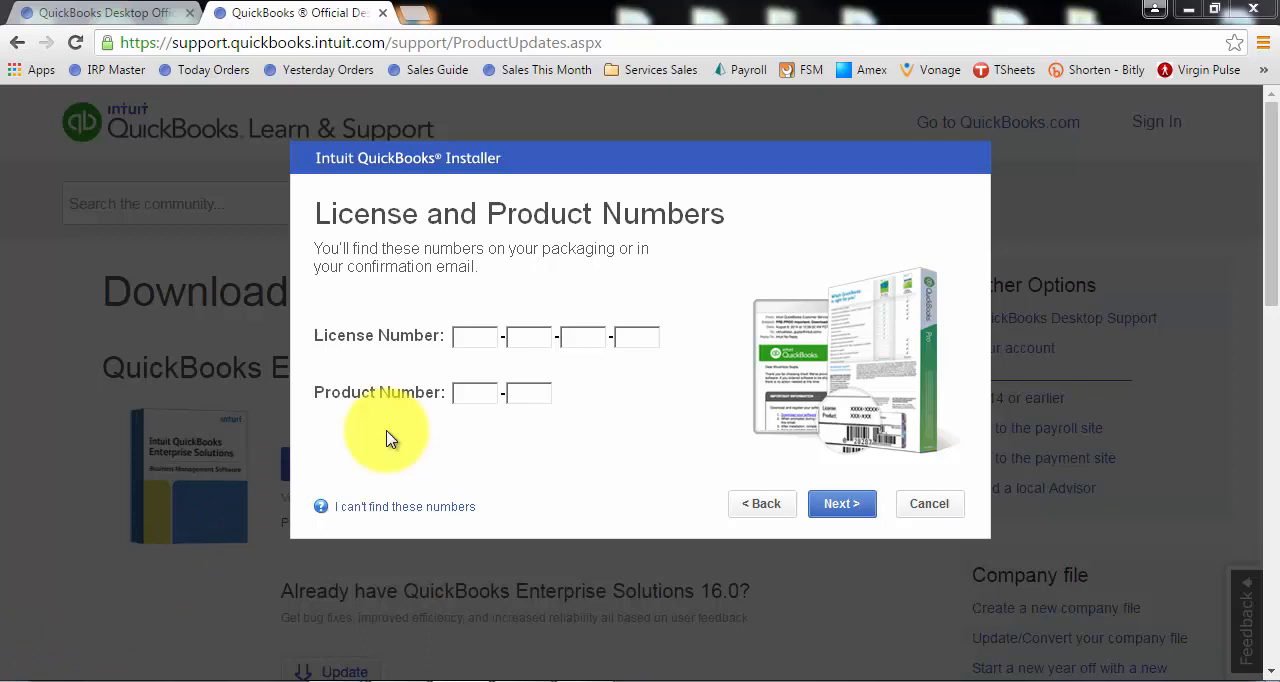
click(474, 392)
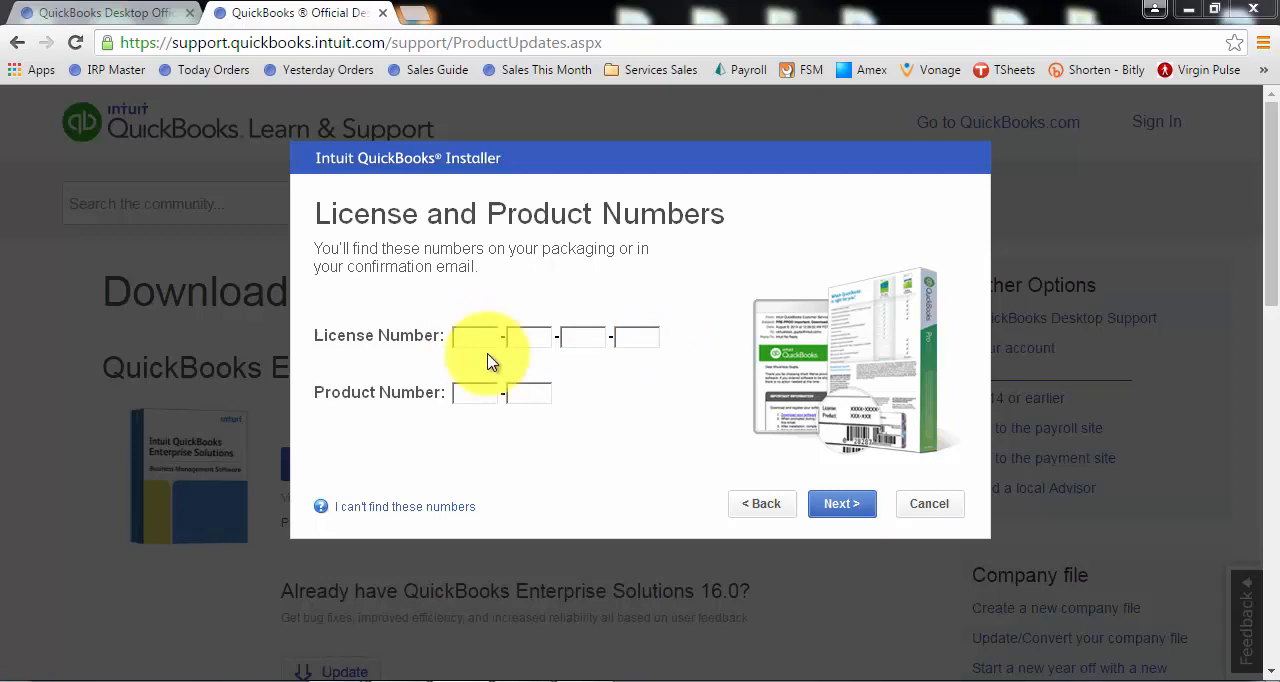
mouse_move(460, 336)
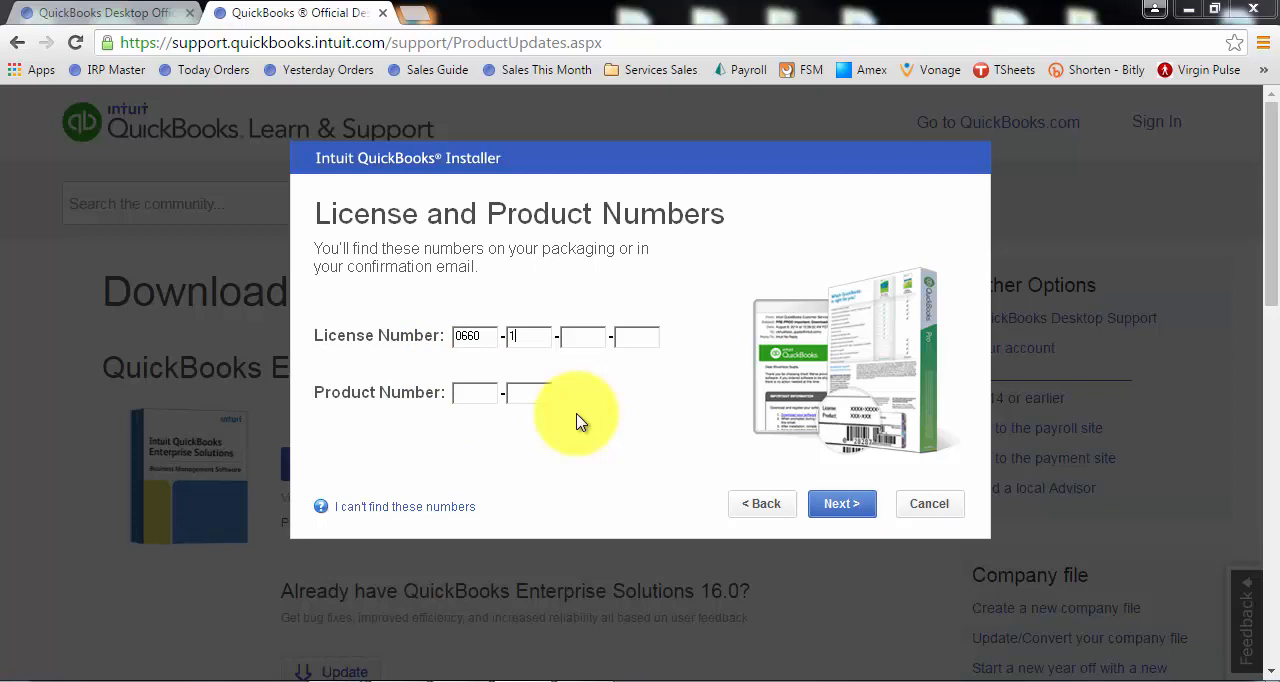
text(123)
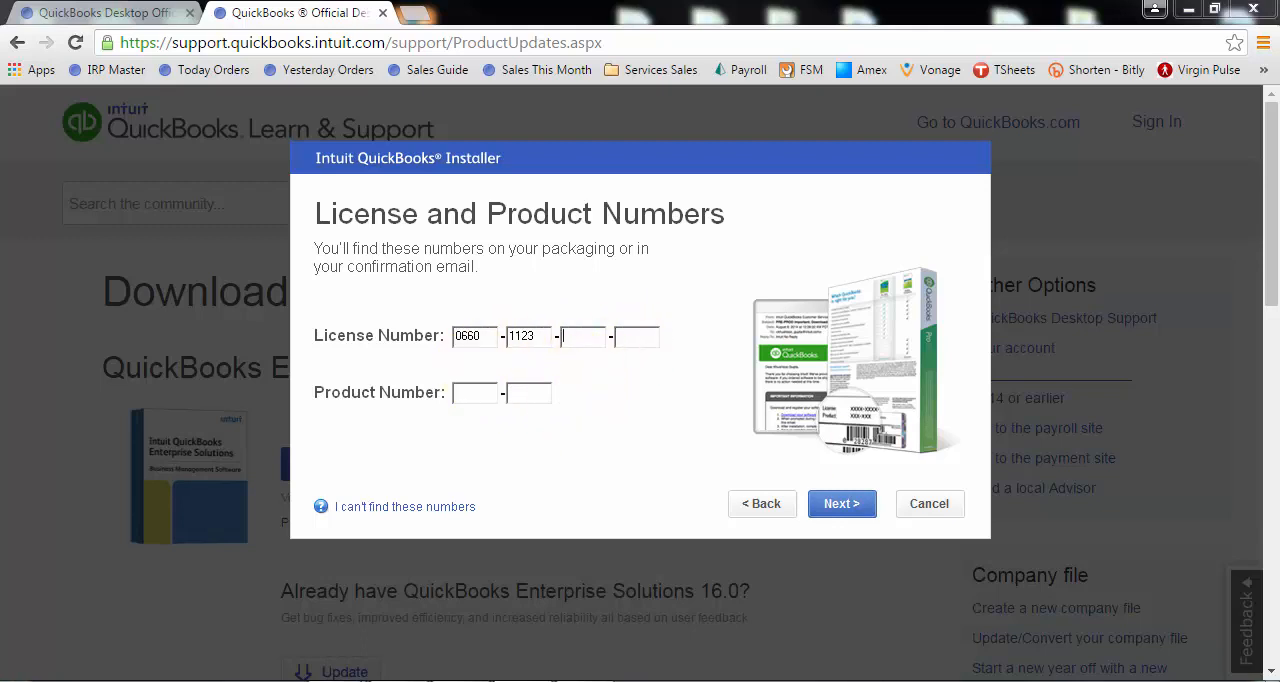
- Submit the license and product numbers to reach Custom and Network Options
click(840, 504)
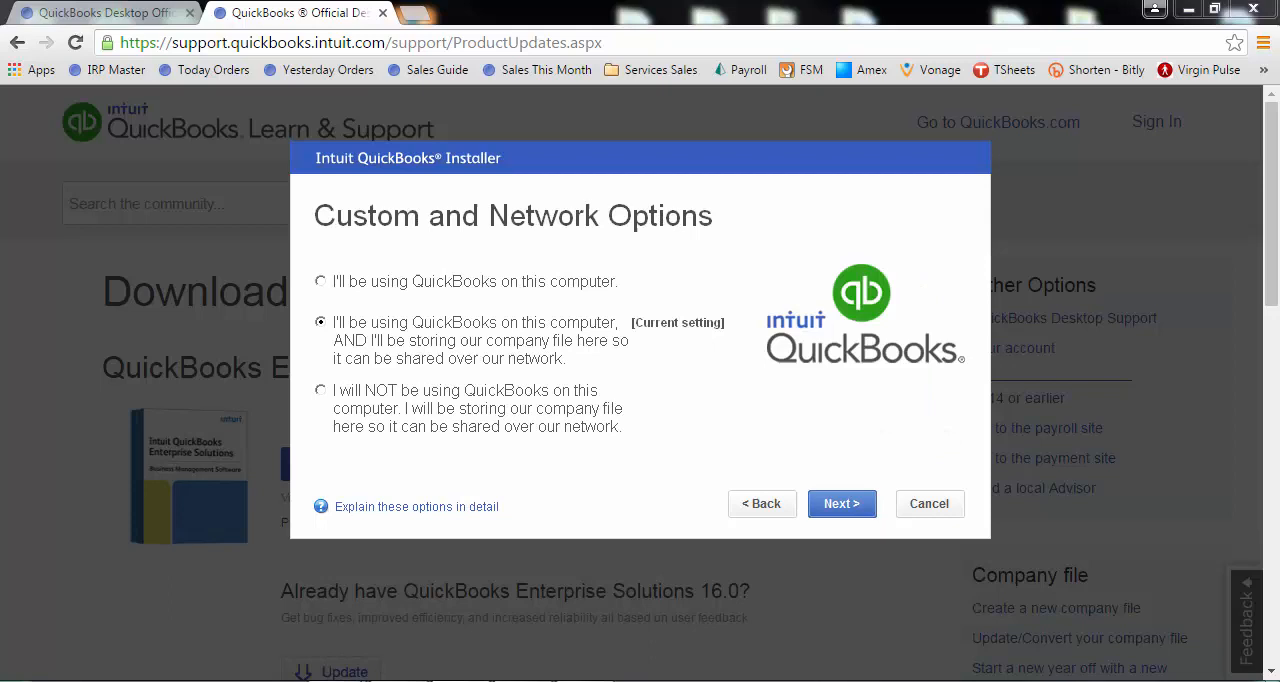
mouse_move(496, 292)
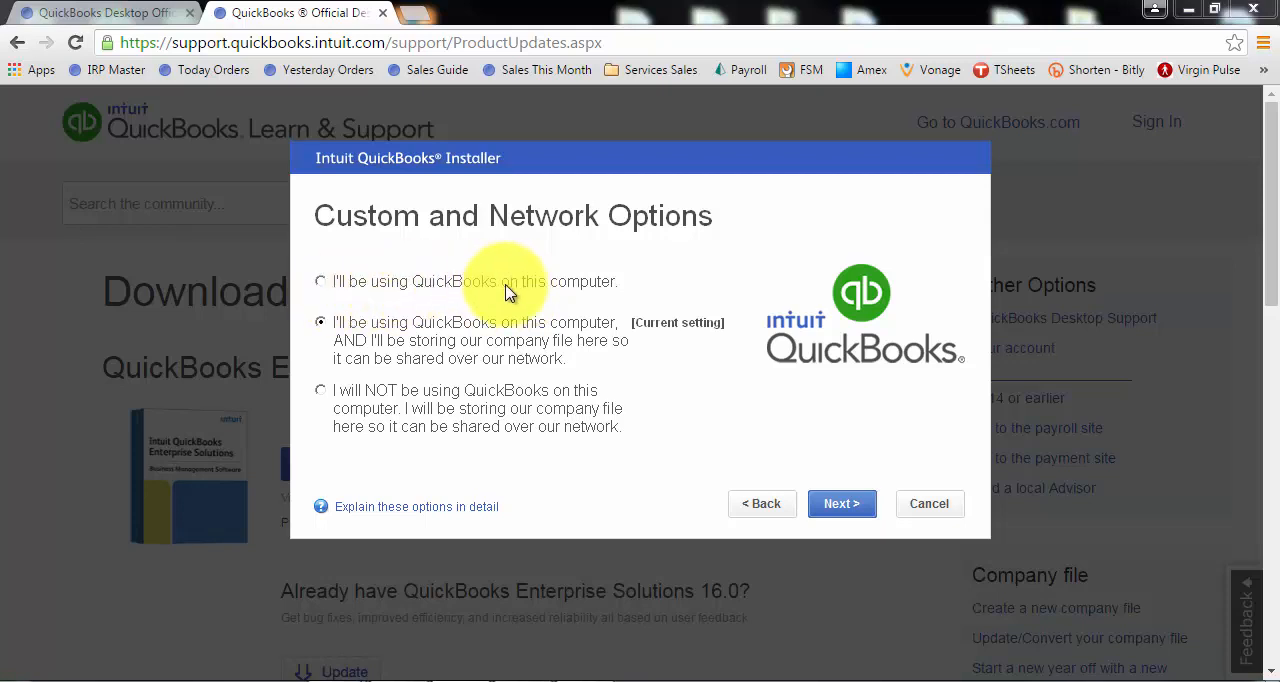
mouse_move(592, 284)
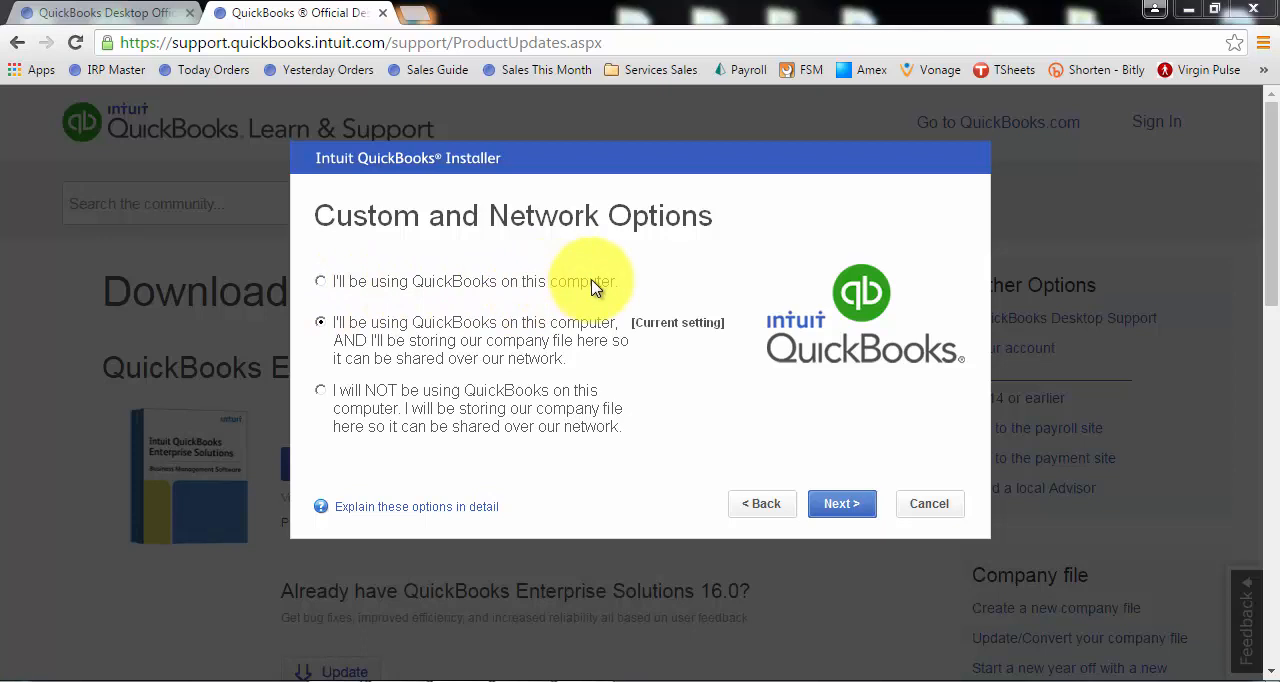
mouse_move(596, 284)
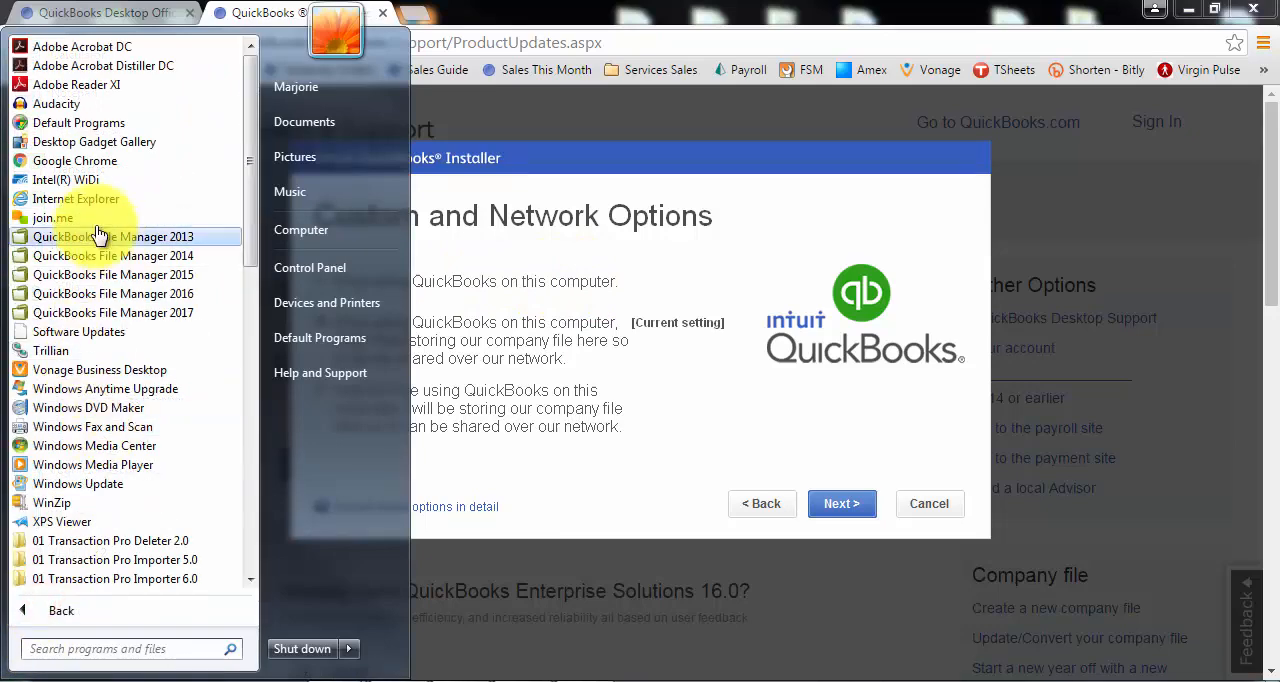
mouse_move(98, 350)
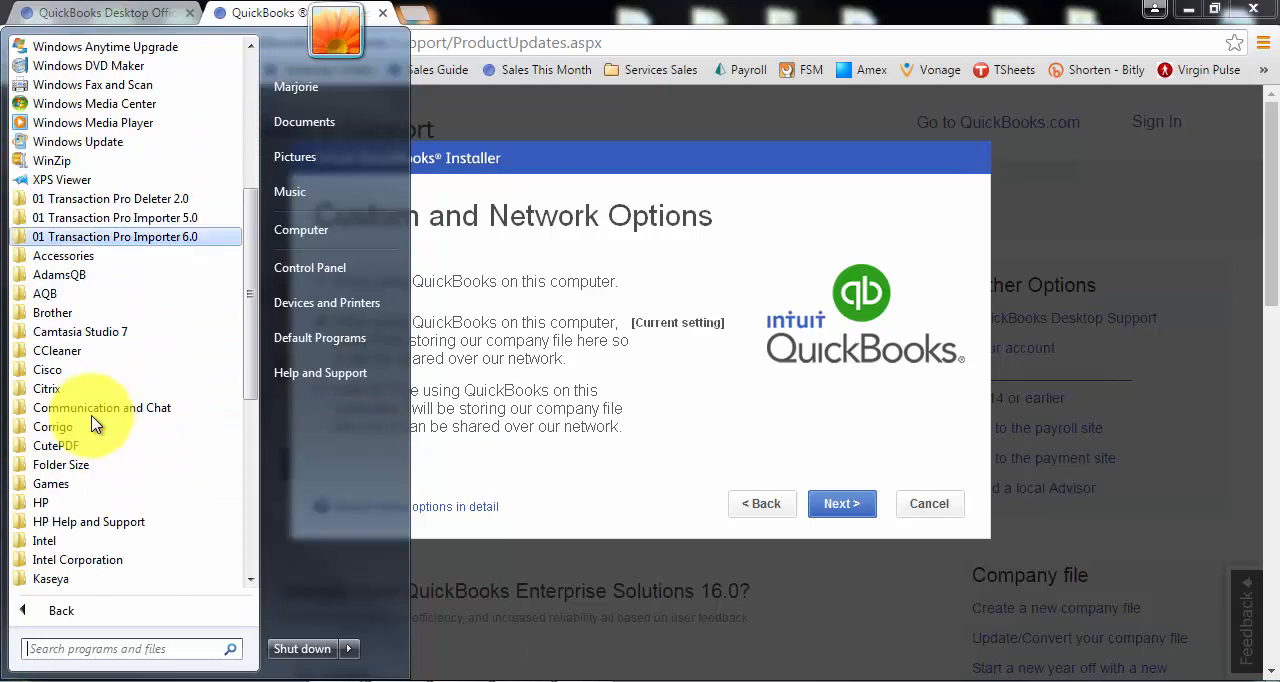
scroll(down, 3)
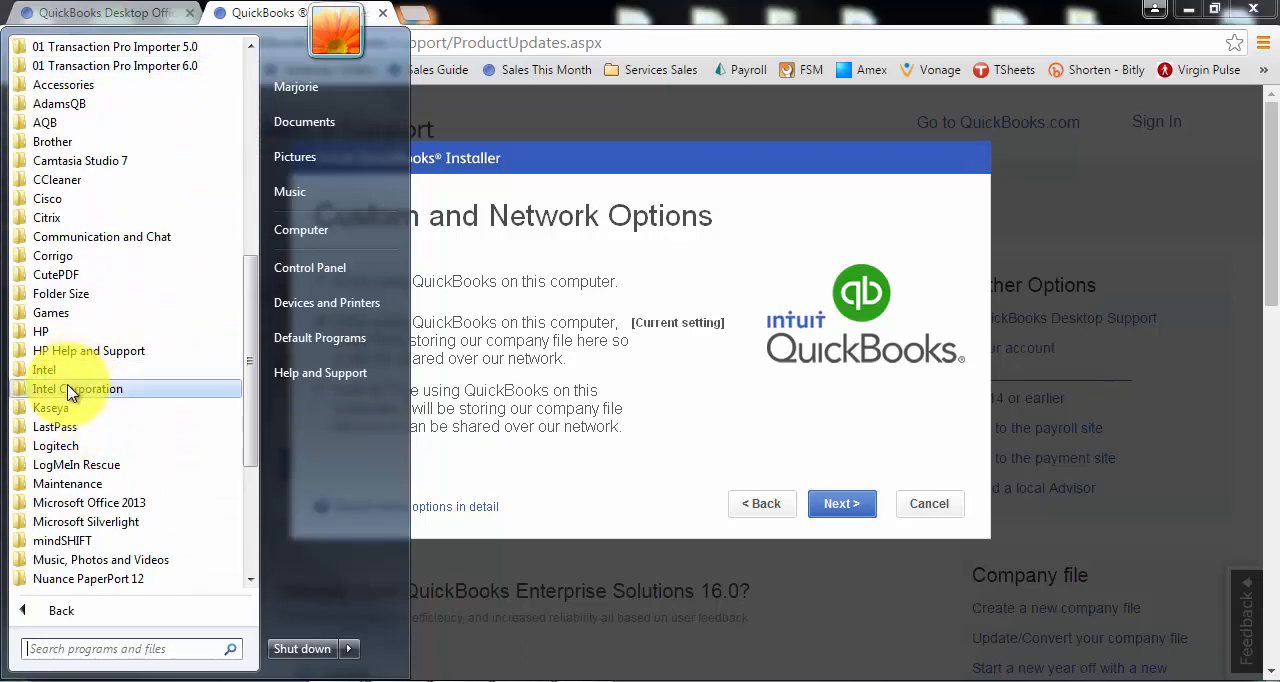
click(64, 388)
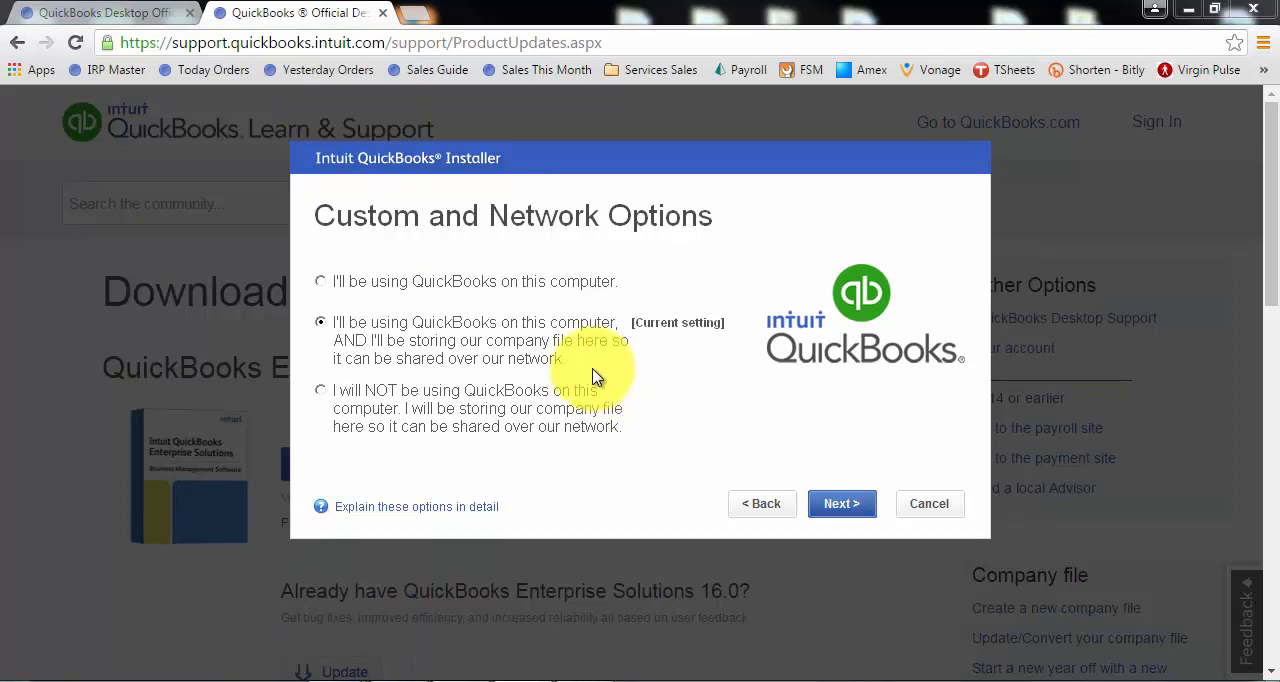
mouse_move(388, 284)
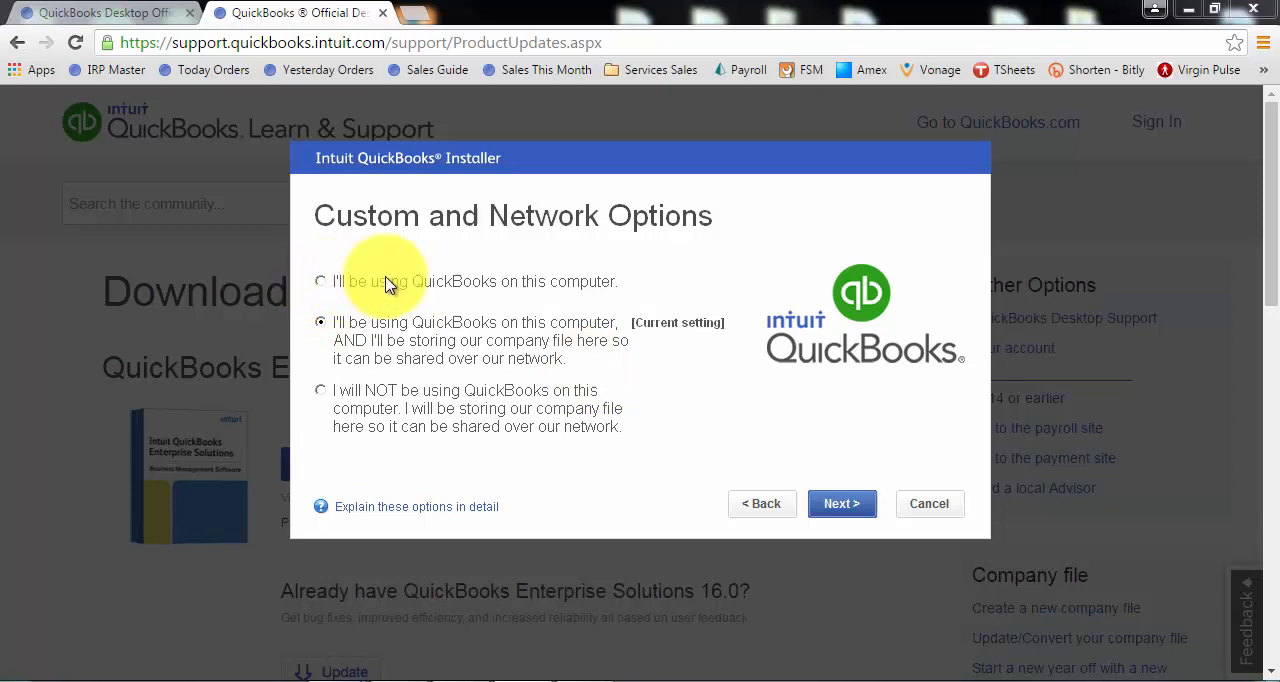
mouse_move(584, 276)
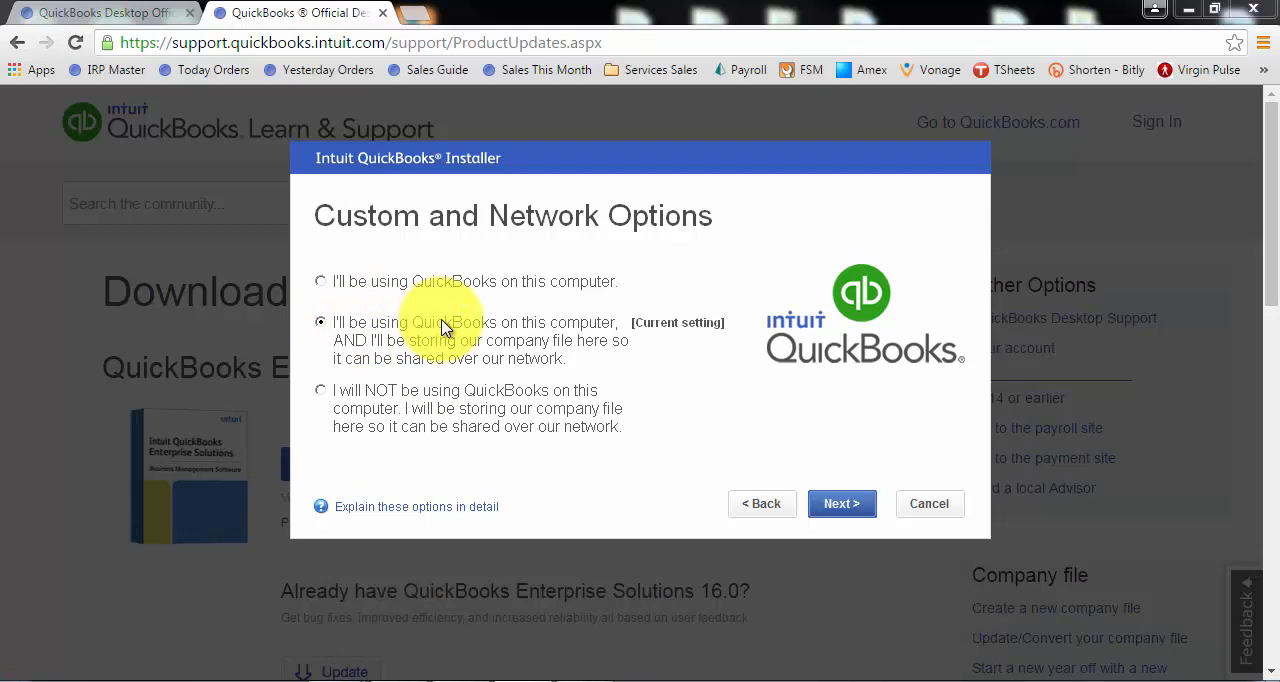
mouse_move(418, 344)
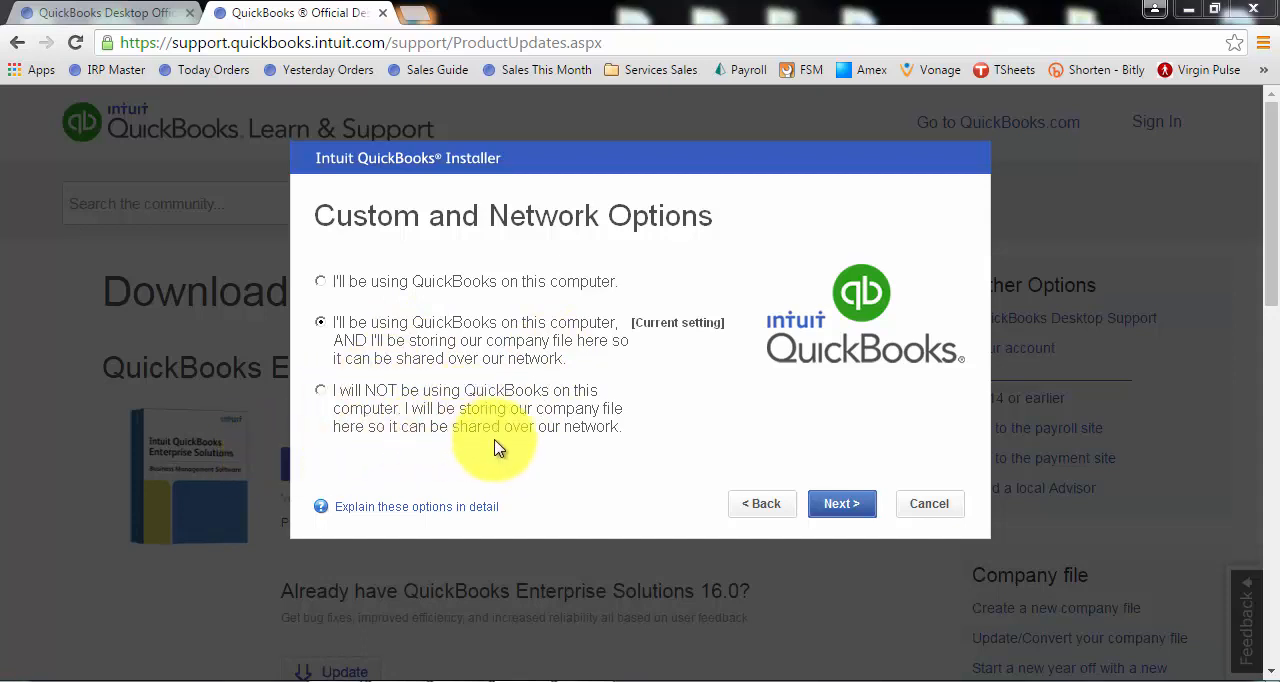
mouse_move(484, 444)
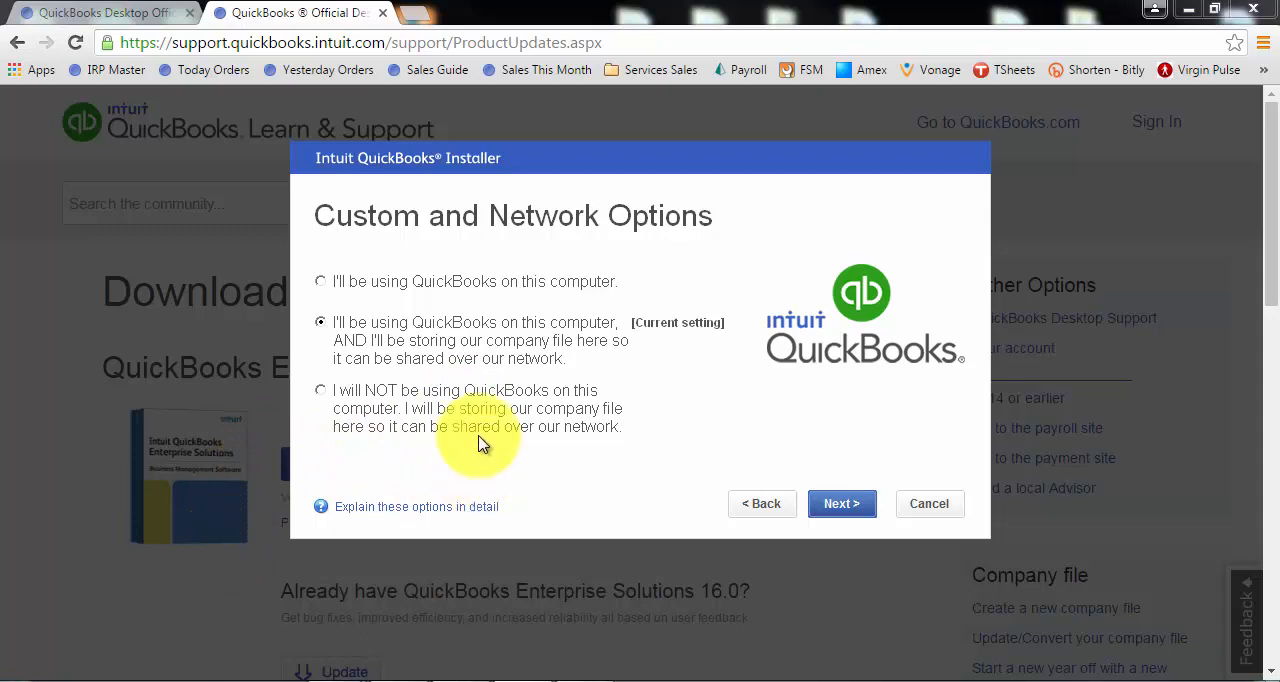
mouse_move(464, 430)
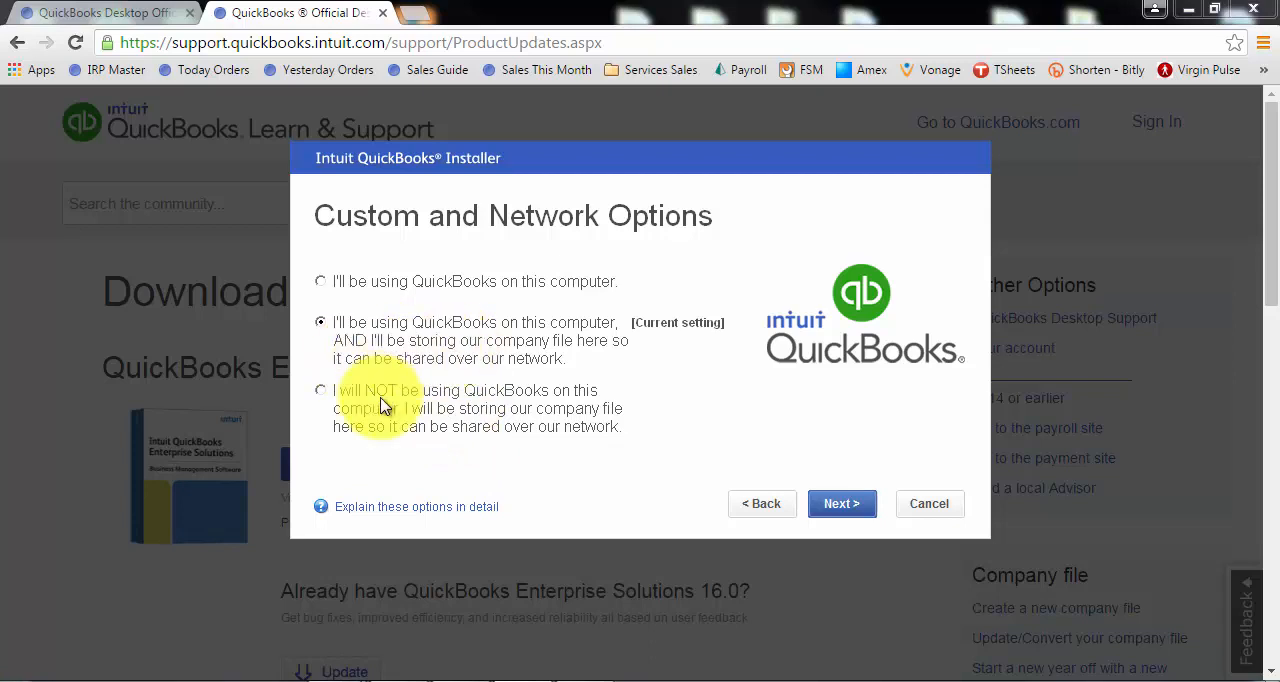
mouse_move(540, 404)
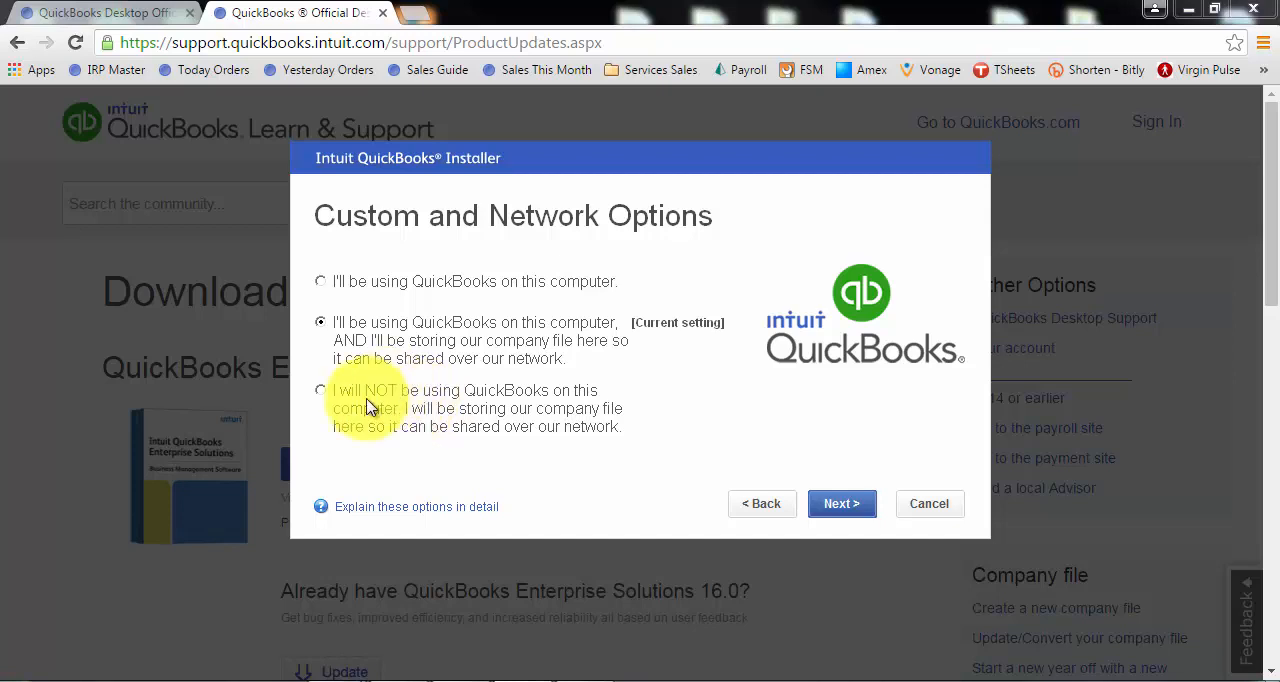
mouse_move(428, 430)
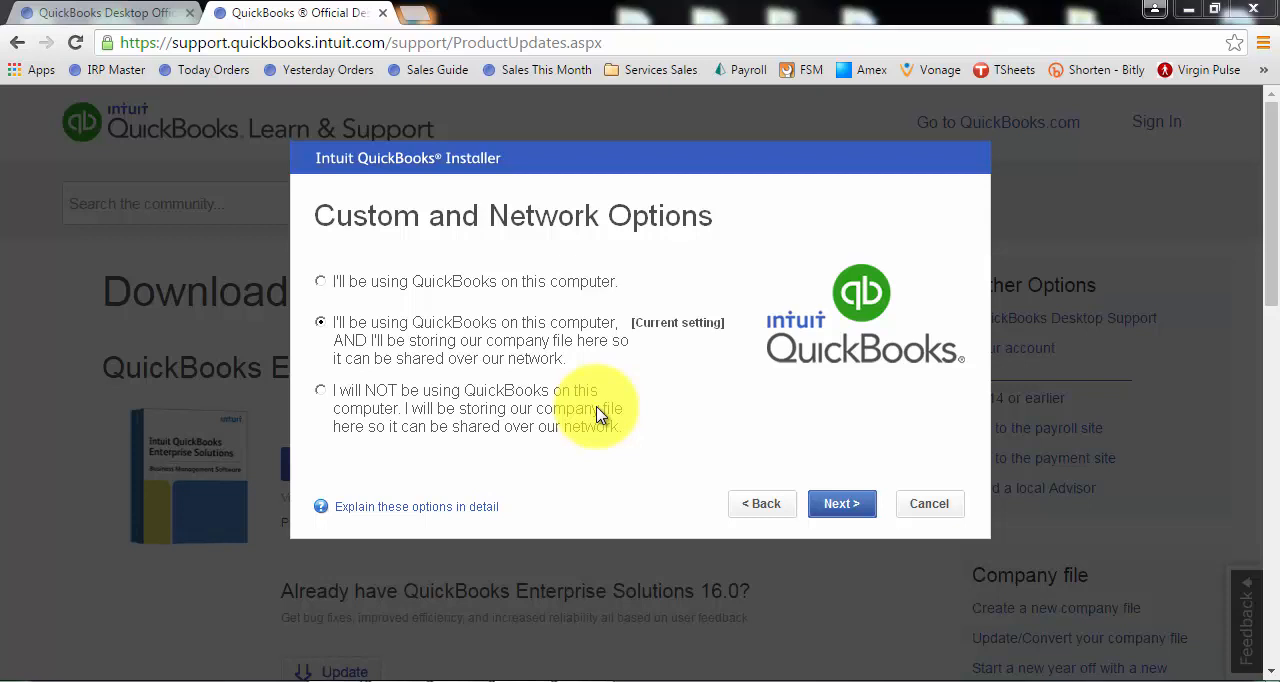
mouse_move(1108, 510)
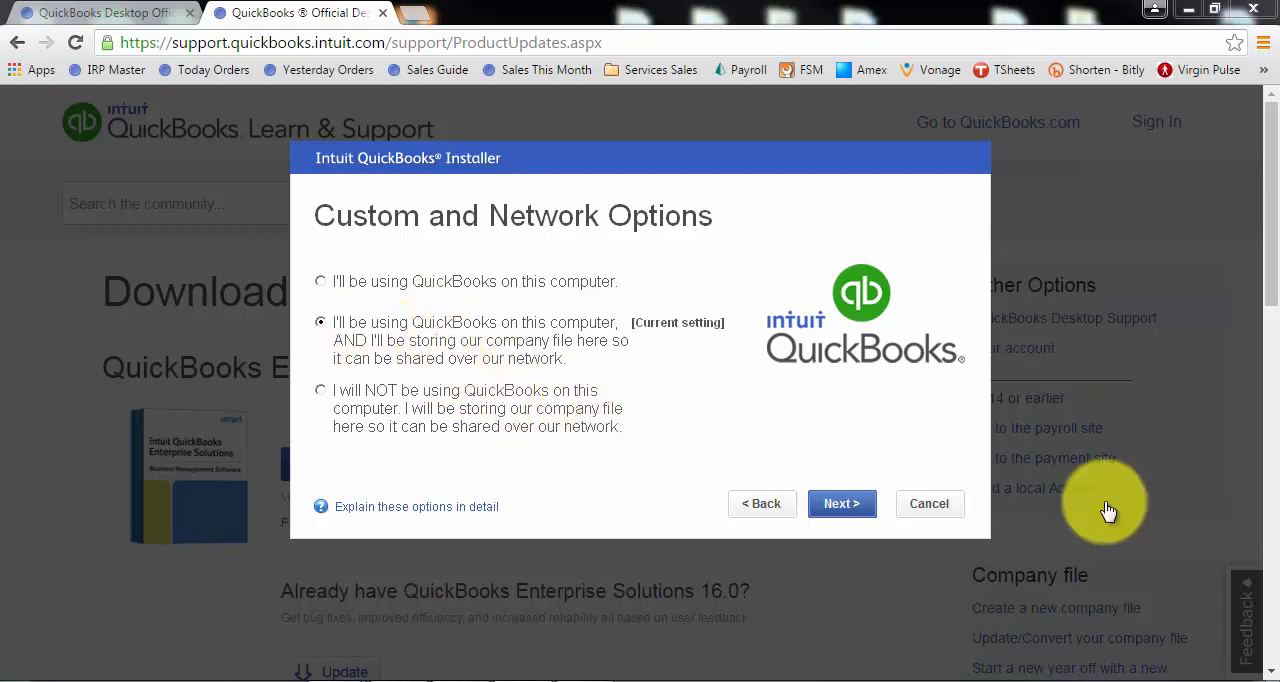
- Keep 'using QuickBooks on this computer AND storing company file' and continue to install location
click(840, 504)
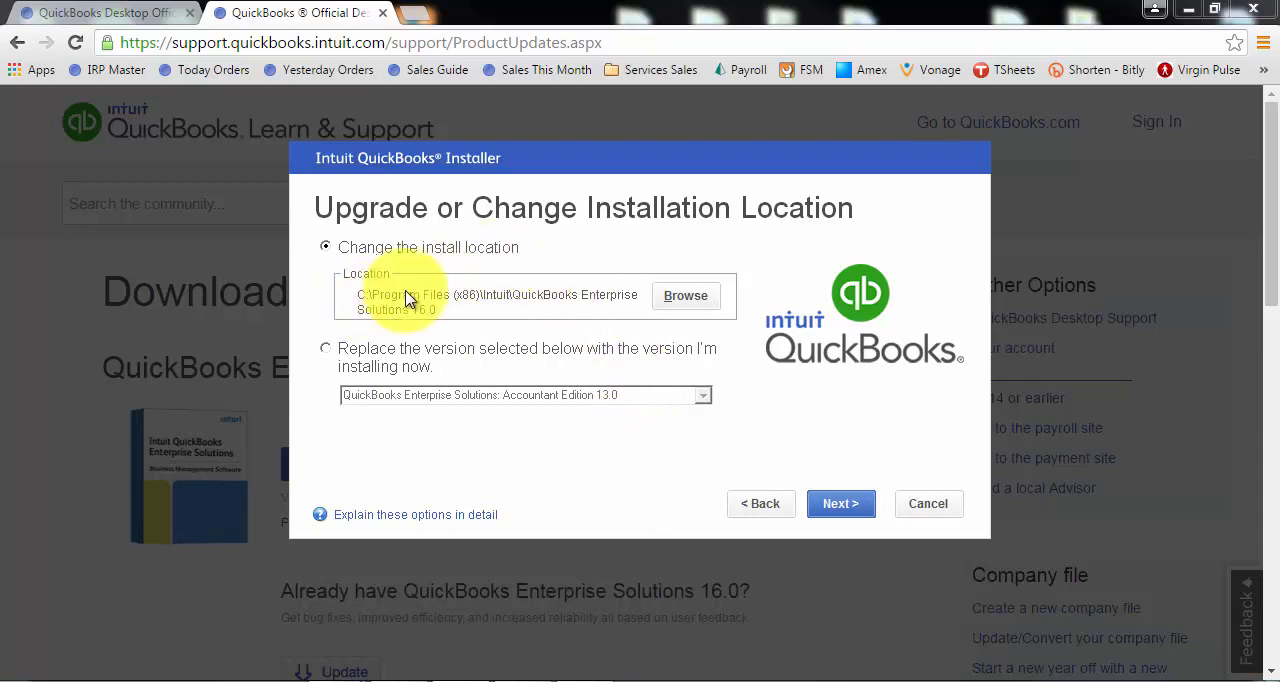
mouse_move(462, 304)
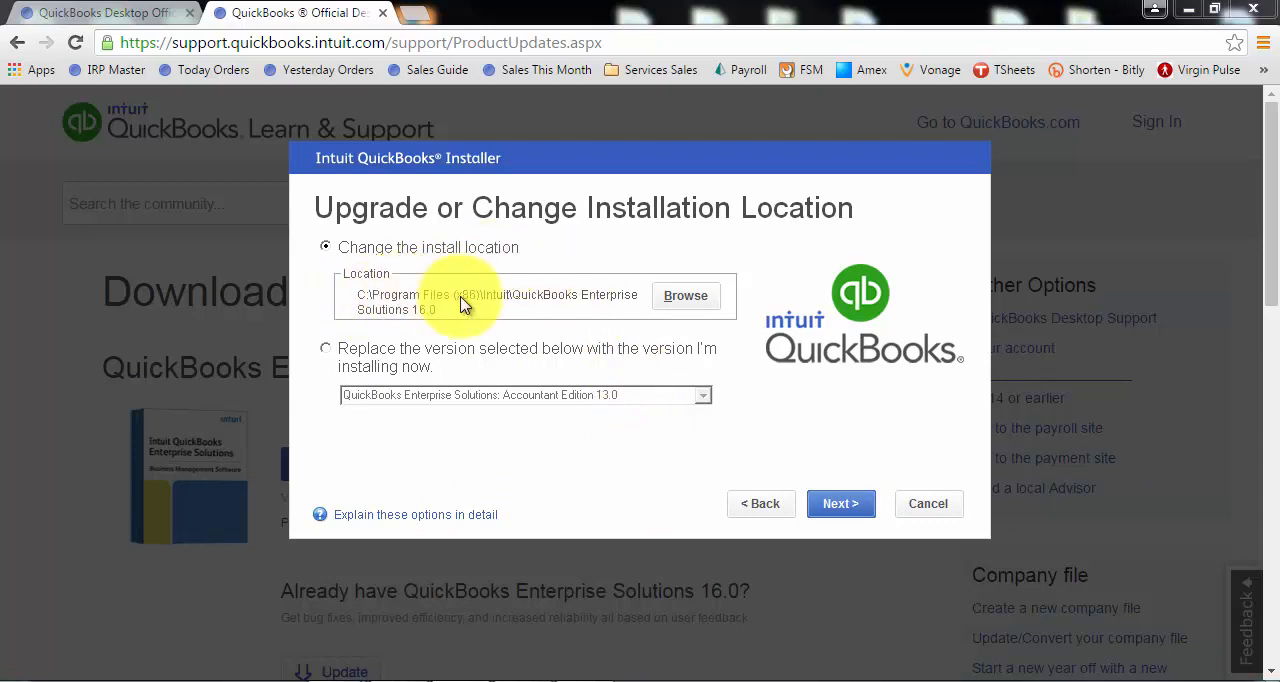
mouse_move(558, 322)
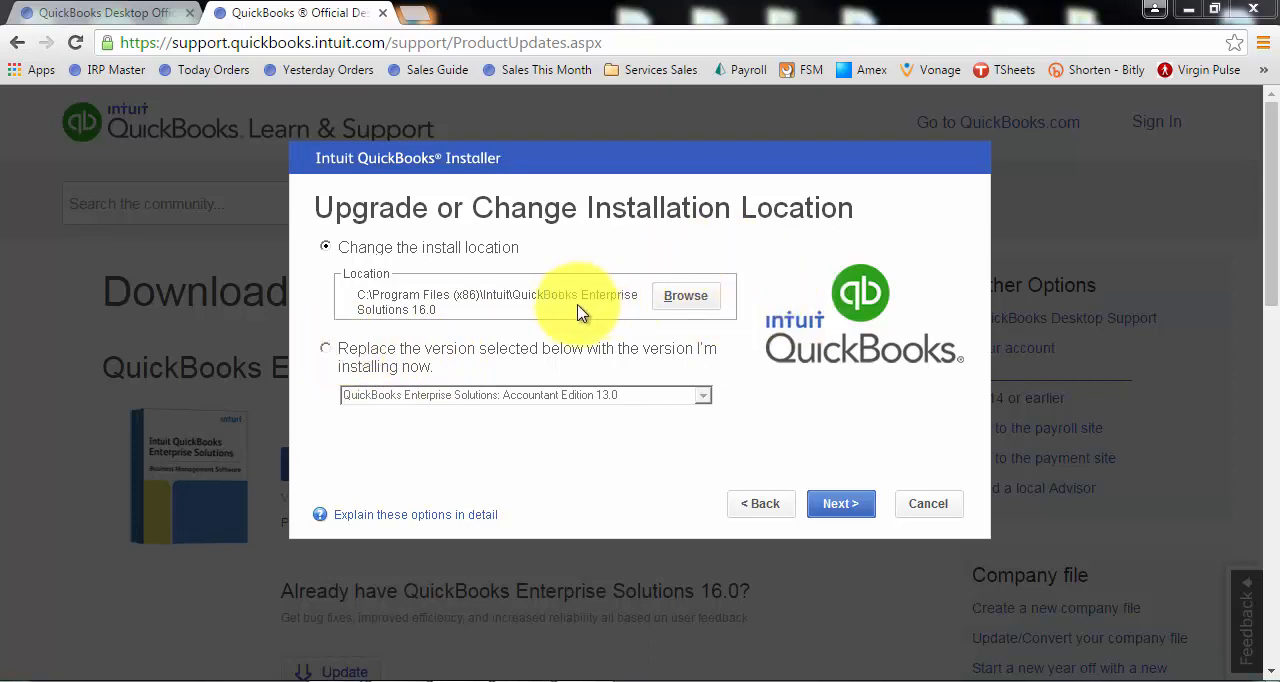
mouse_move(510, 320)
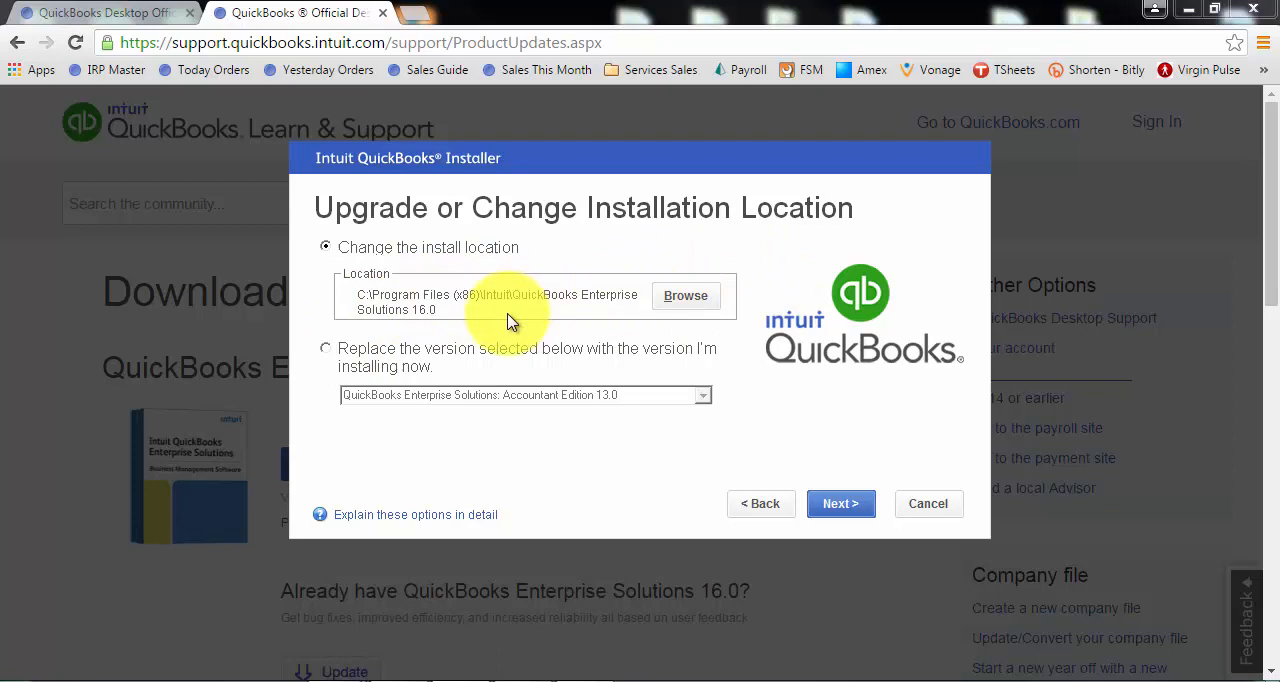
mouse_move(764, 324)
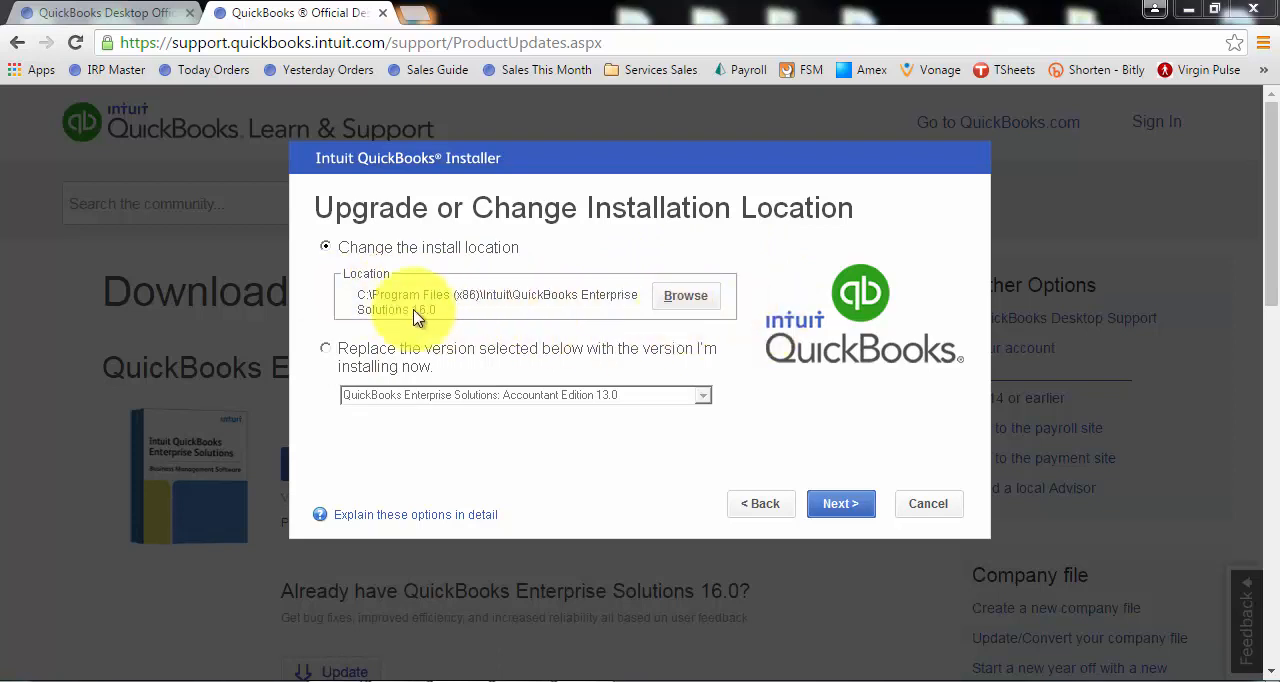
mouse_move(548, 312)
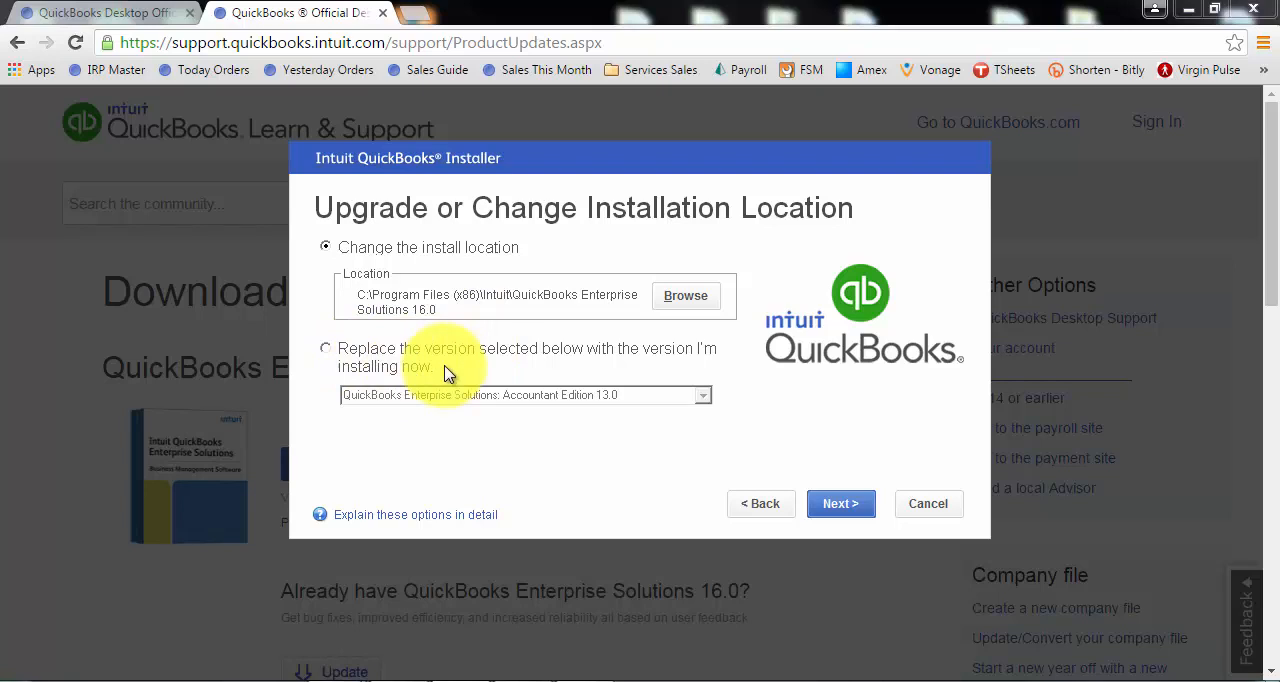
mouse_move(458, 350)
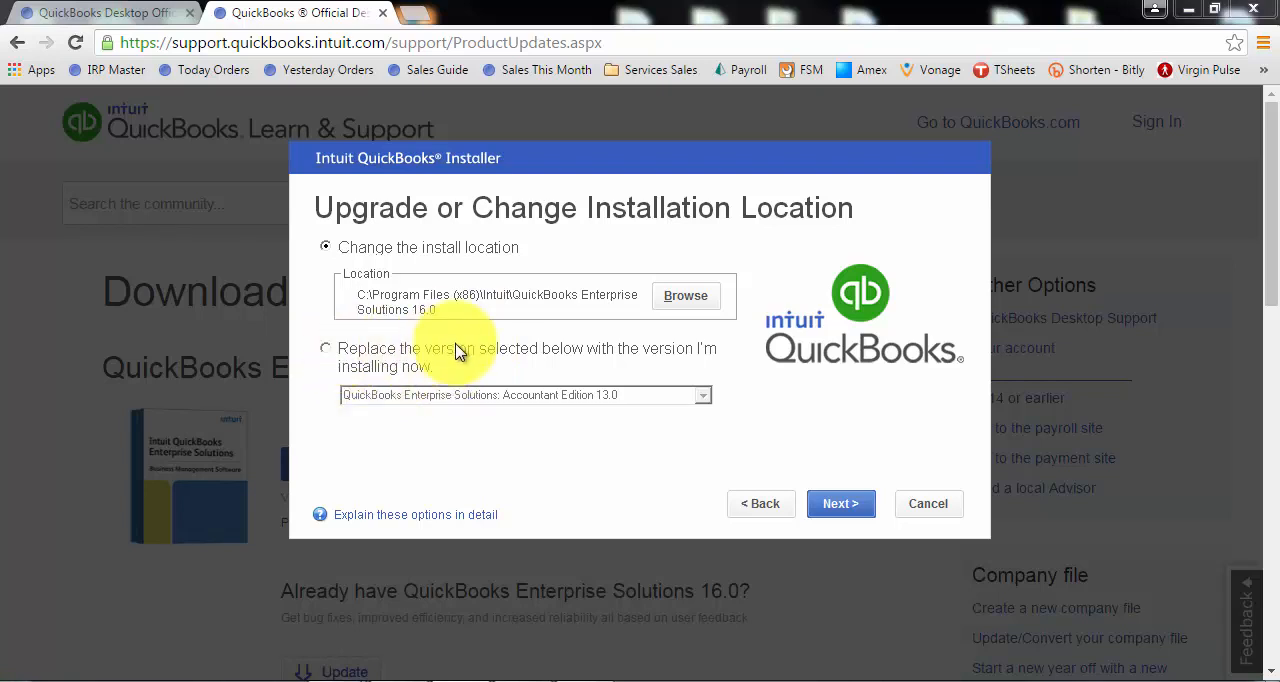
mouse_move(576, 372)
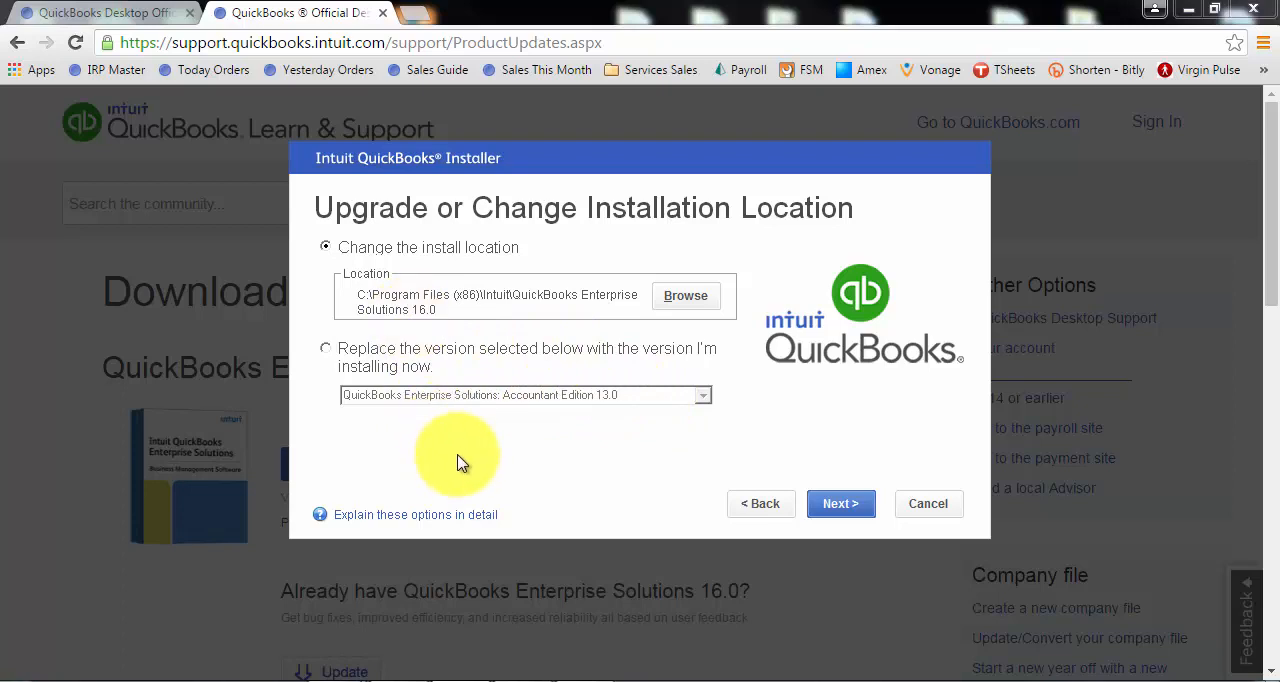
mouse_move(778, 398)
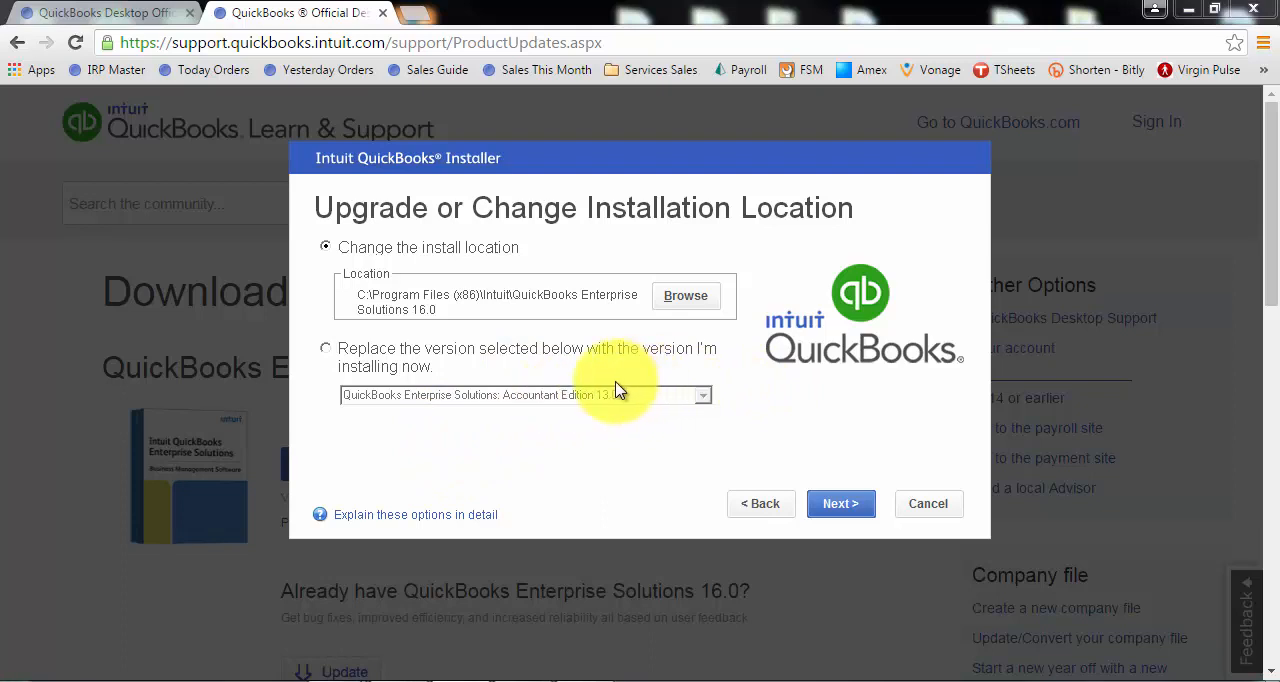
mouse_move(444, 360)
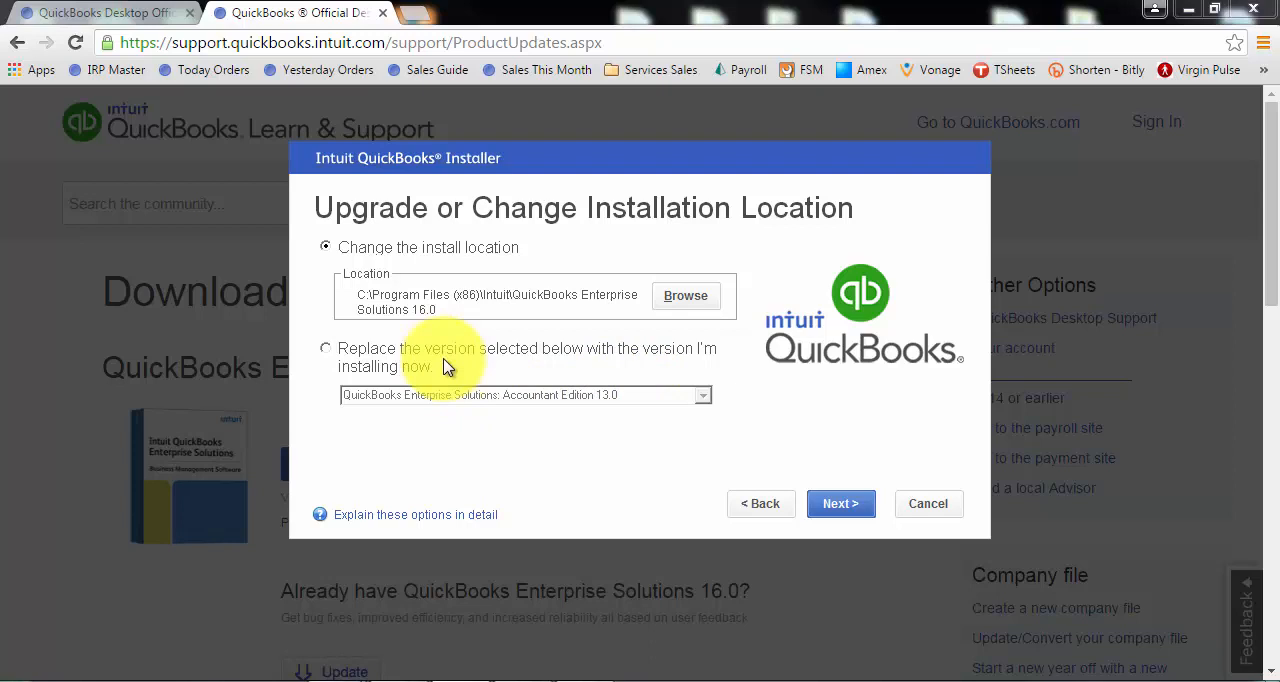
mouse_move(490, 410)
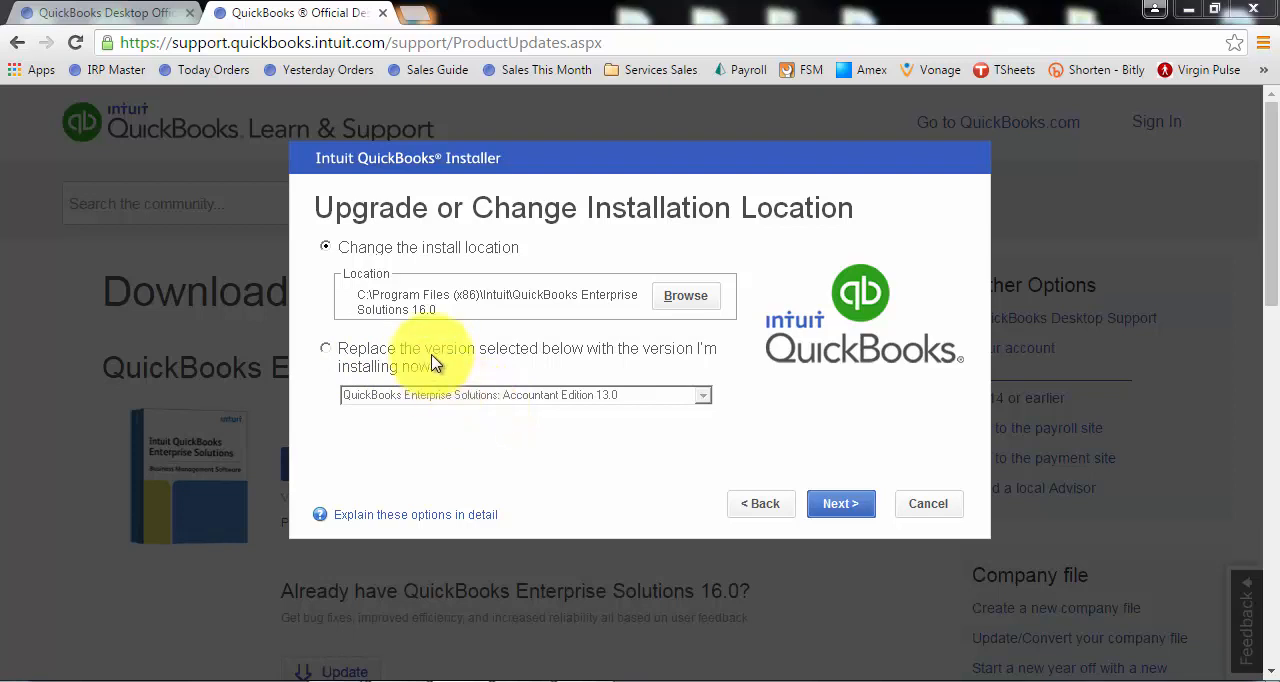
mouse_move(364, 236)
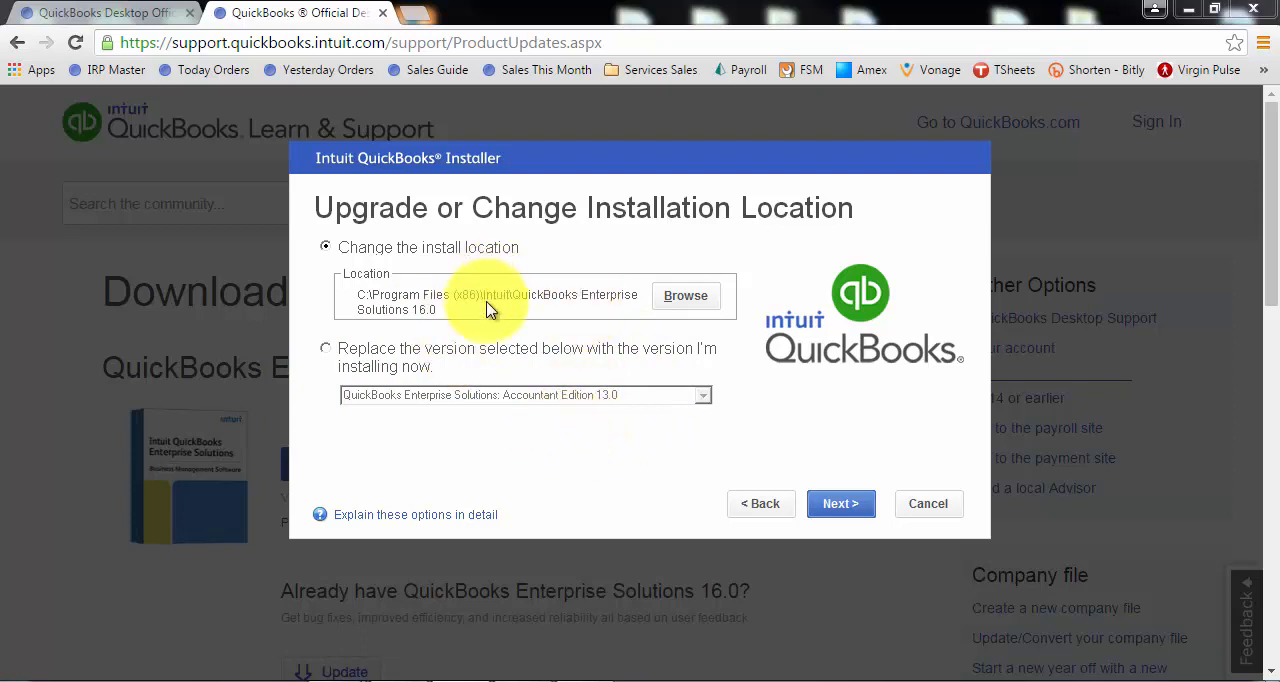
mouse_move(612, 396)
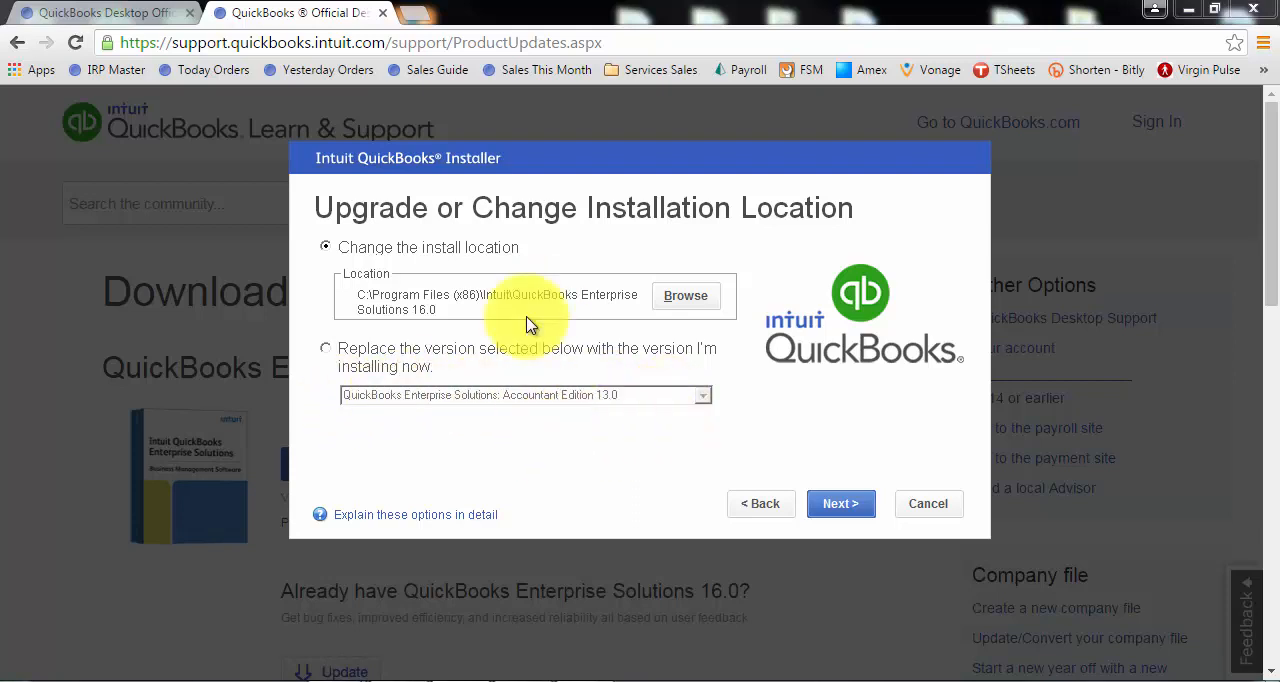
mouse_move(518, 308)
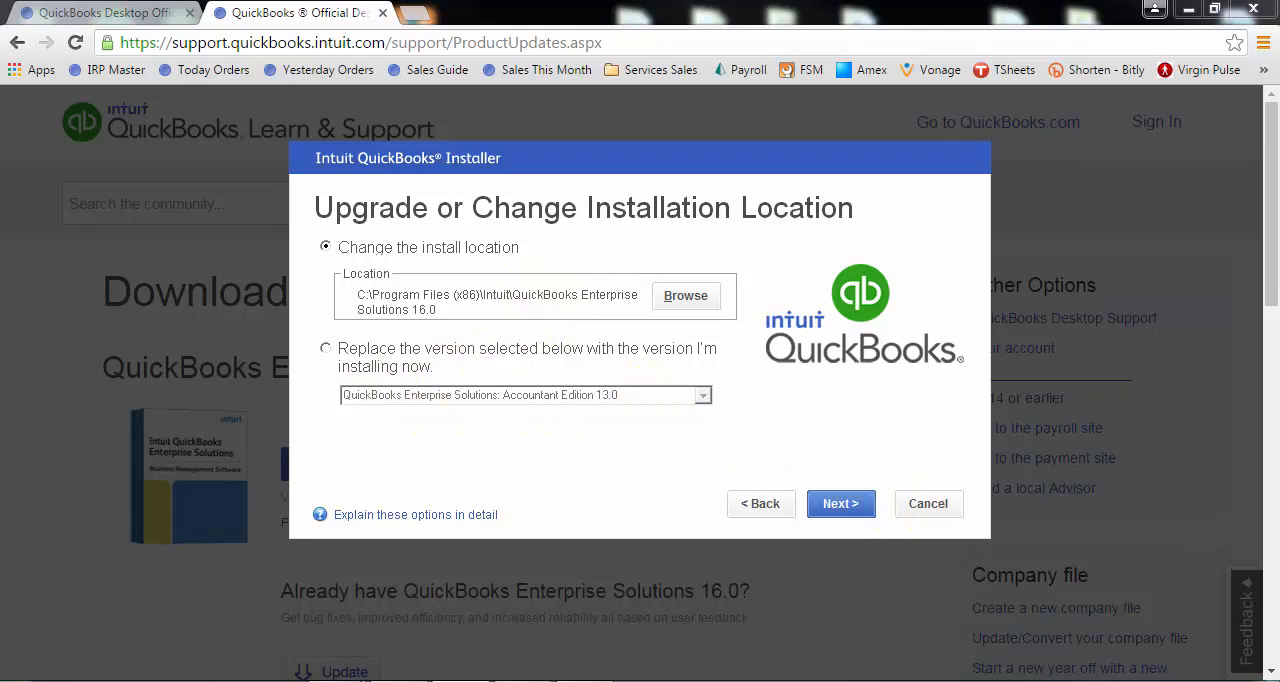
- Begin installing QuickBooks 2016 to the default location via Next
click(840, 504)
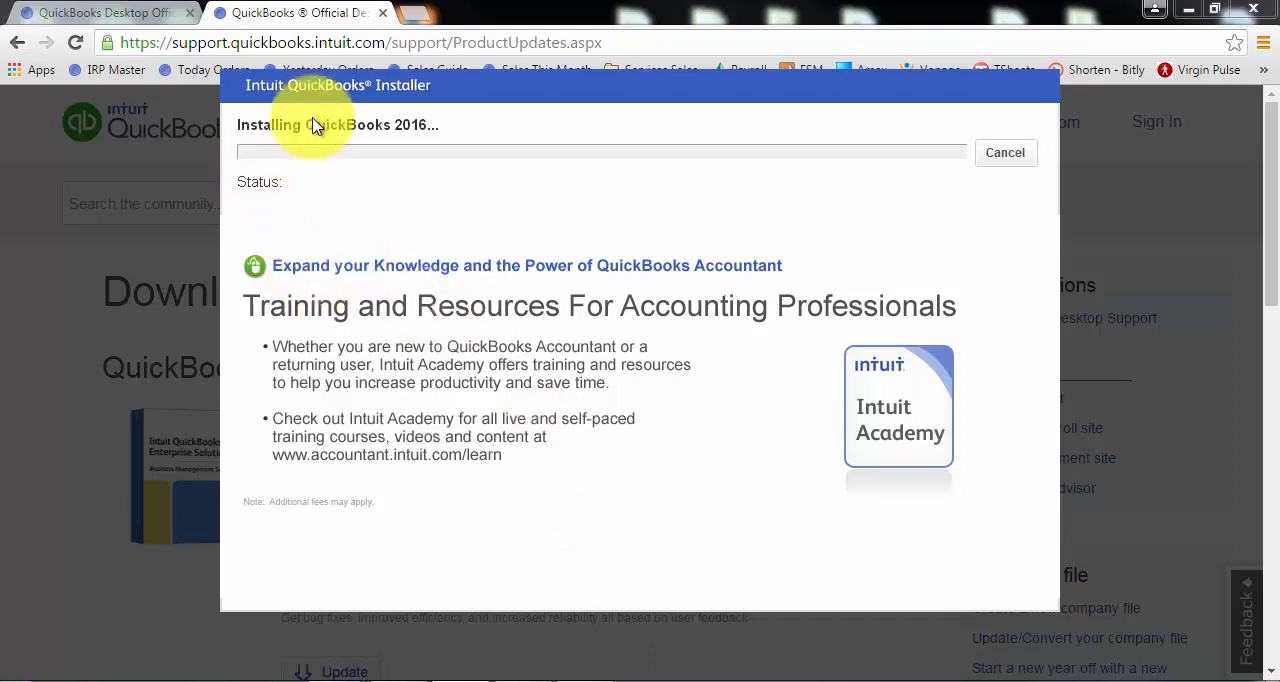
mouse_move(650, 296)
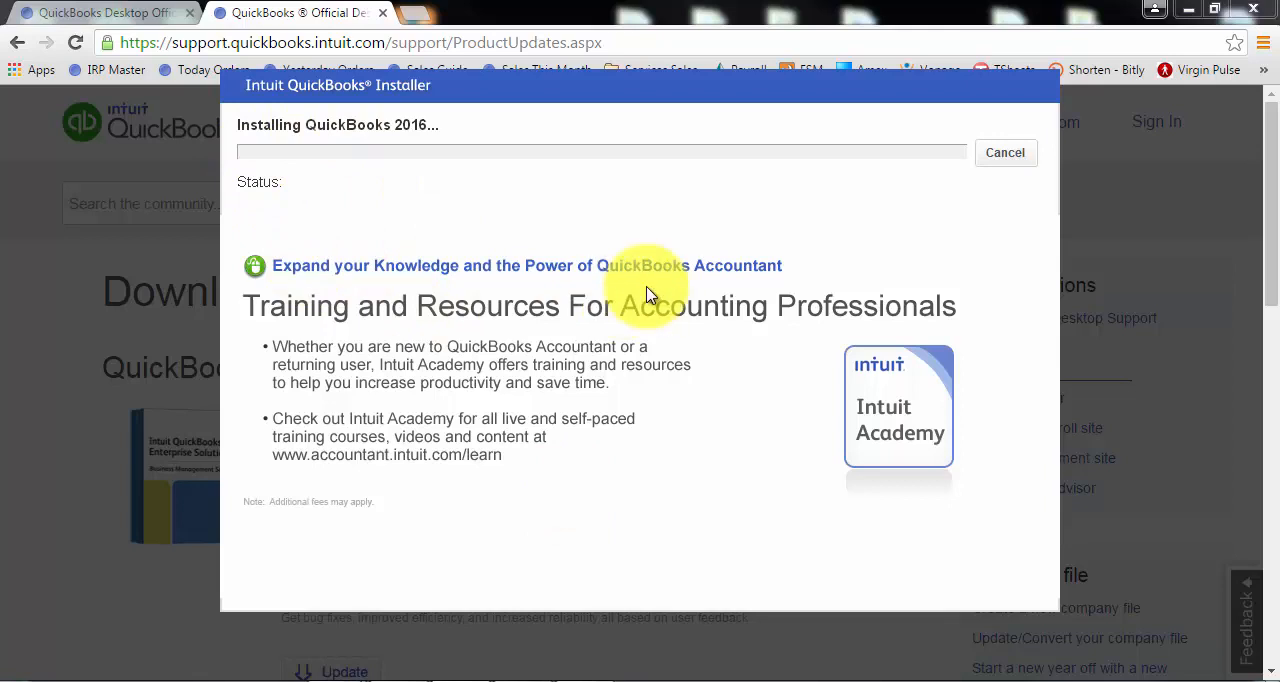
mouse_move(344, 364)
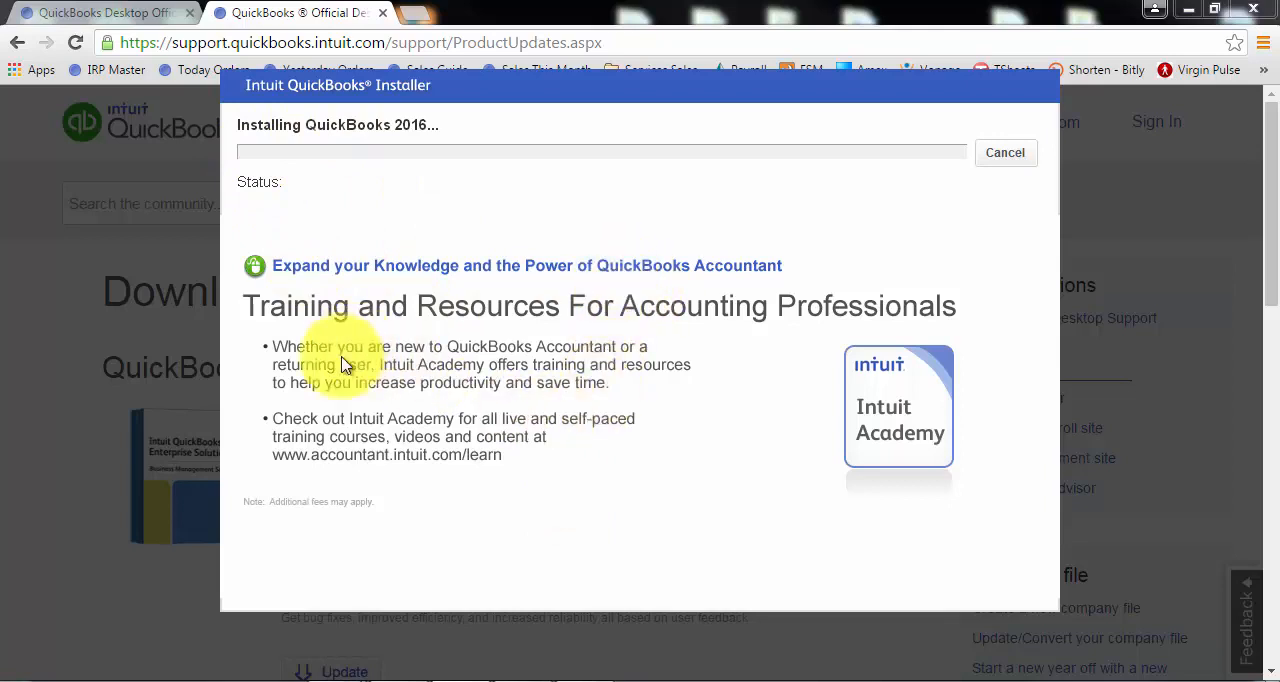
mouse_move(940, 410)
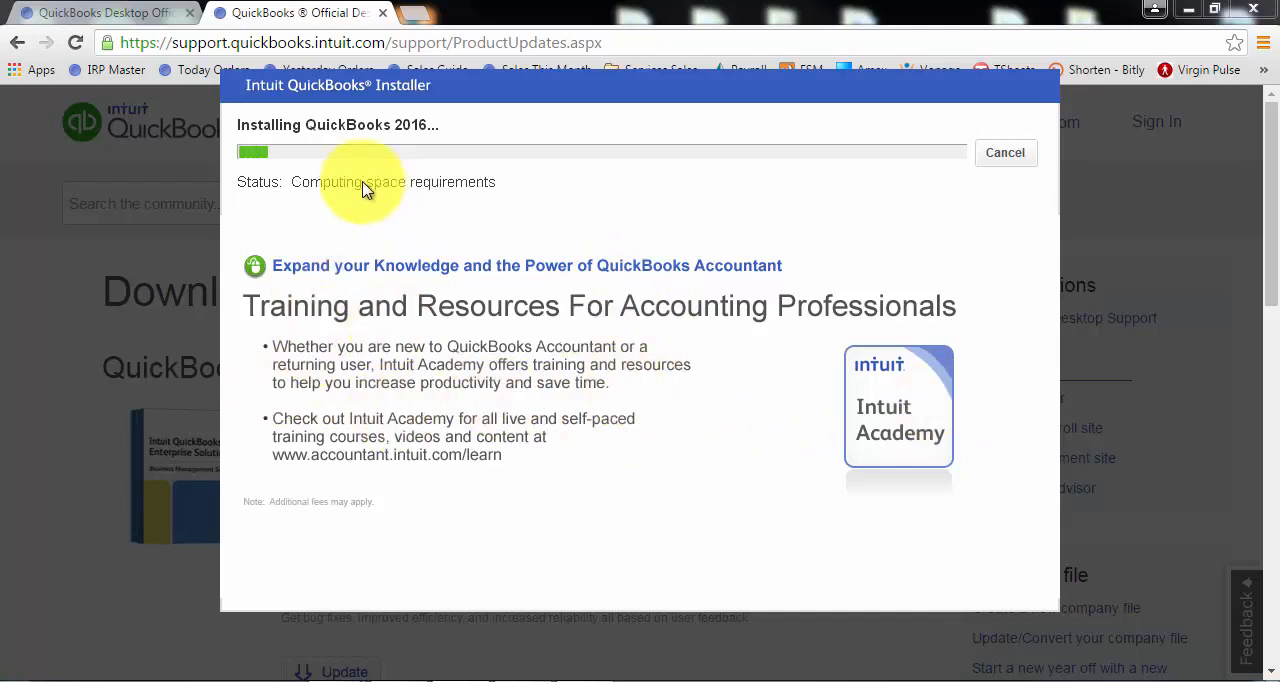
mouse_move(700, 188)
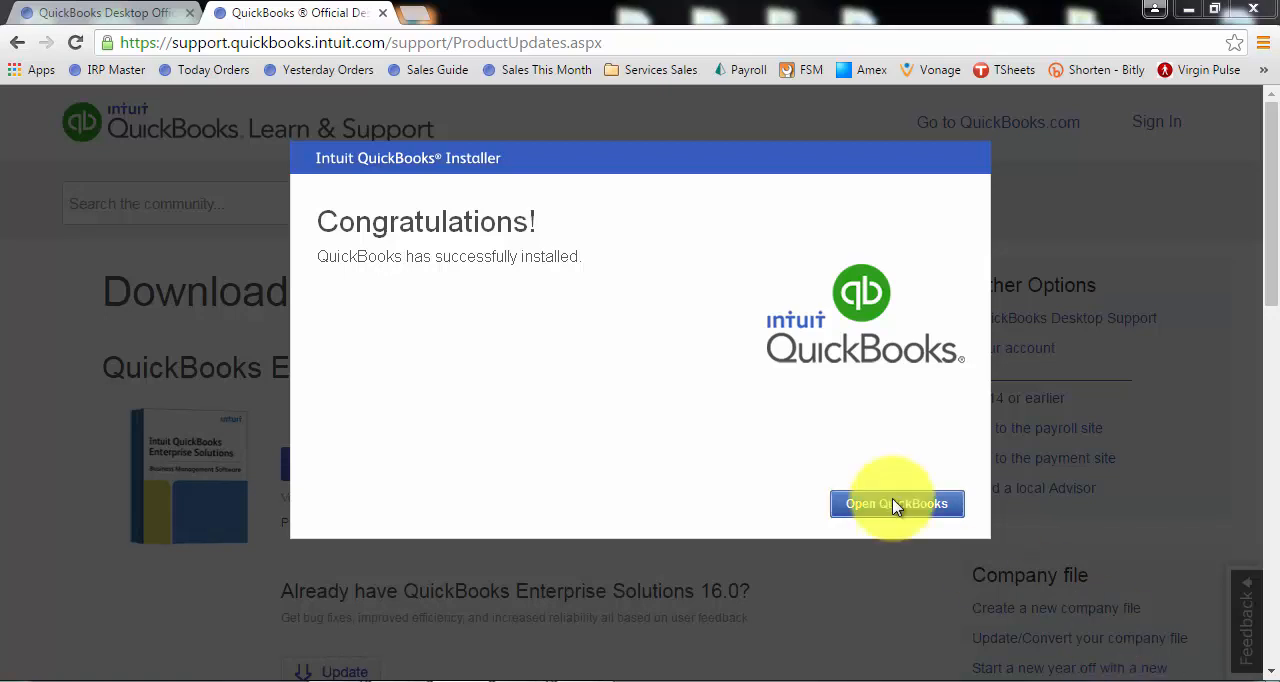
- Launch QuickBooks from the Congratulations screen to the No Company Open window
click(896, 504)
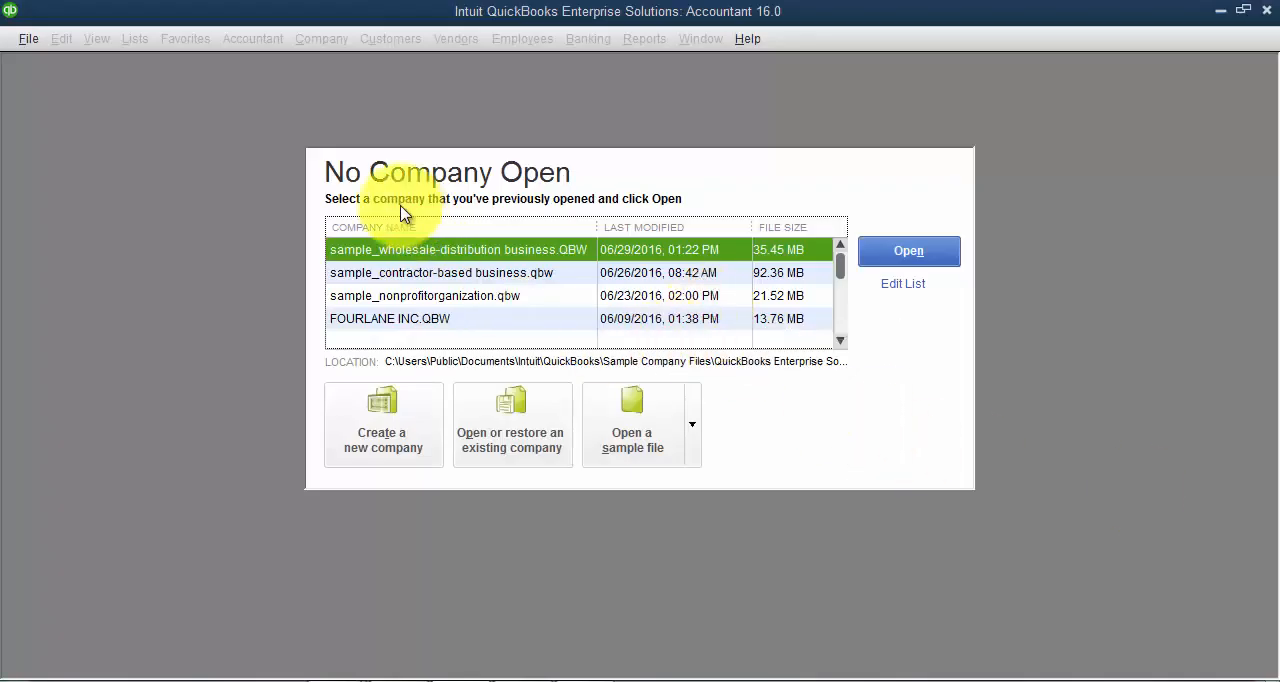
mouse_move(420, 216)
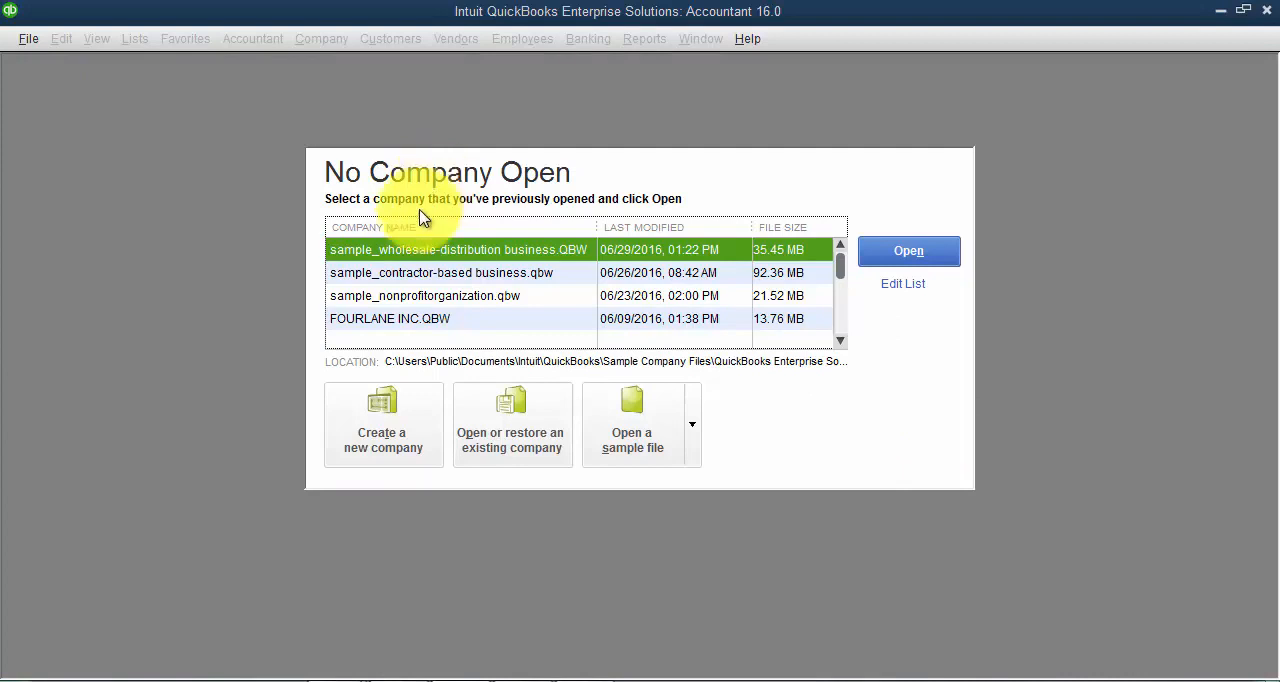